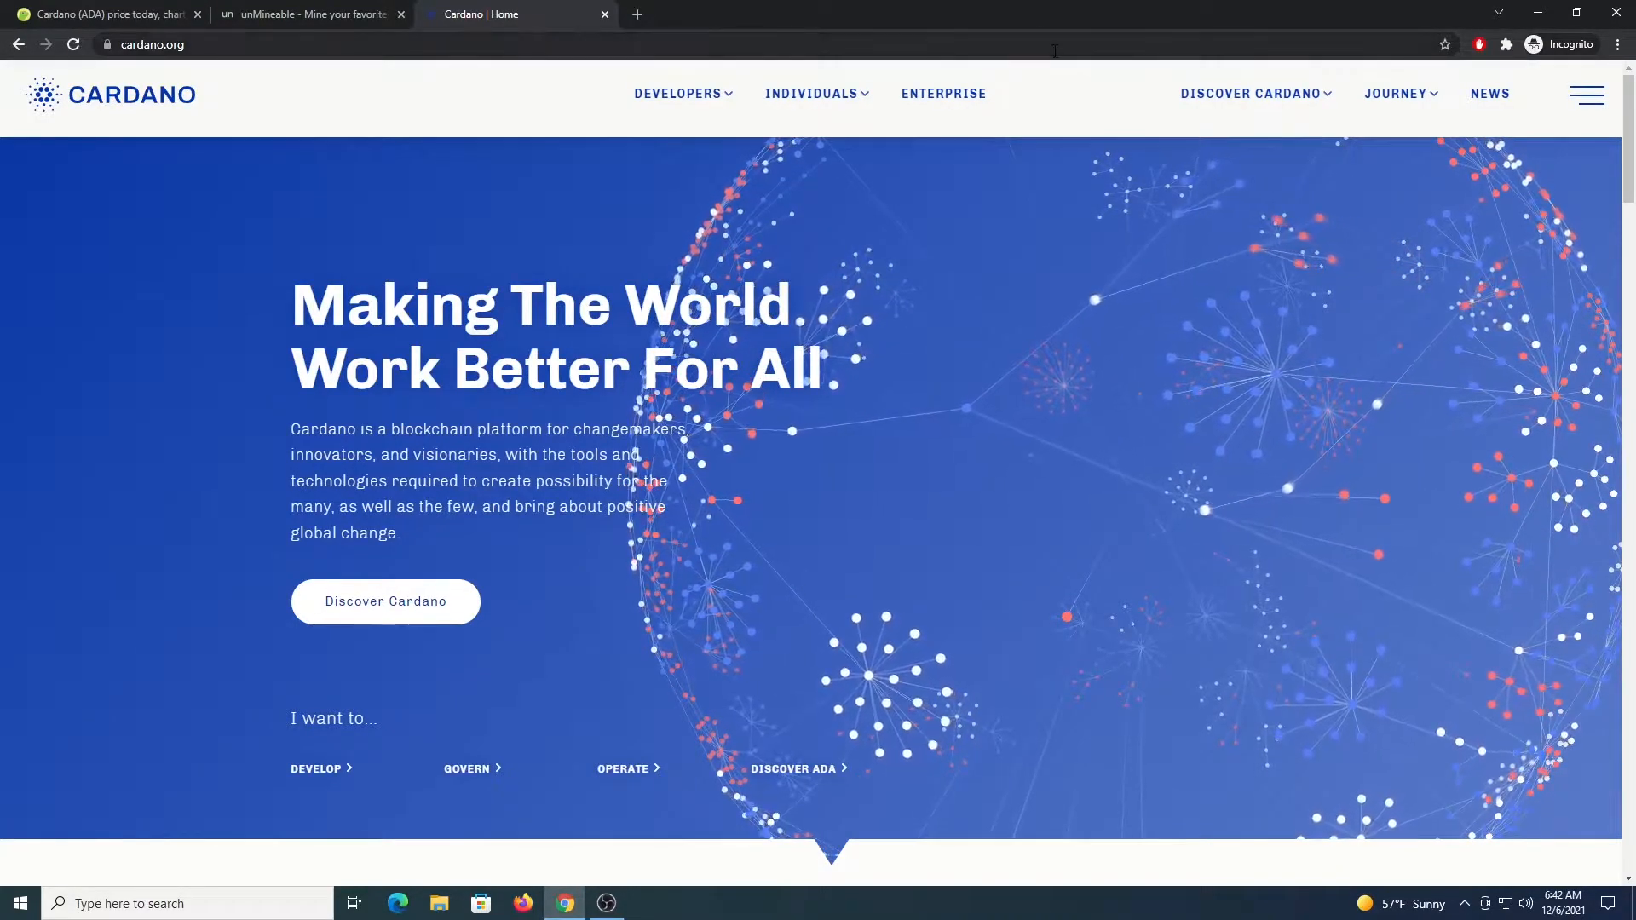
{"action": "mouse_move", "coordinate": [925, 208]}
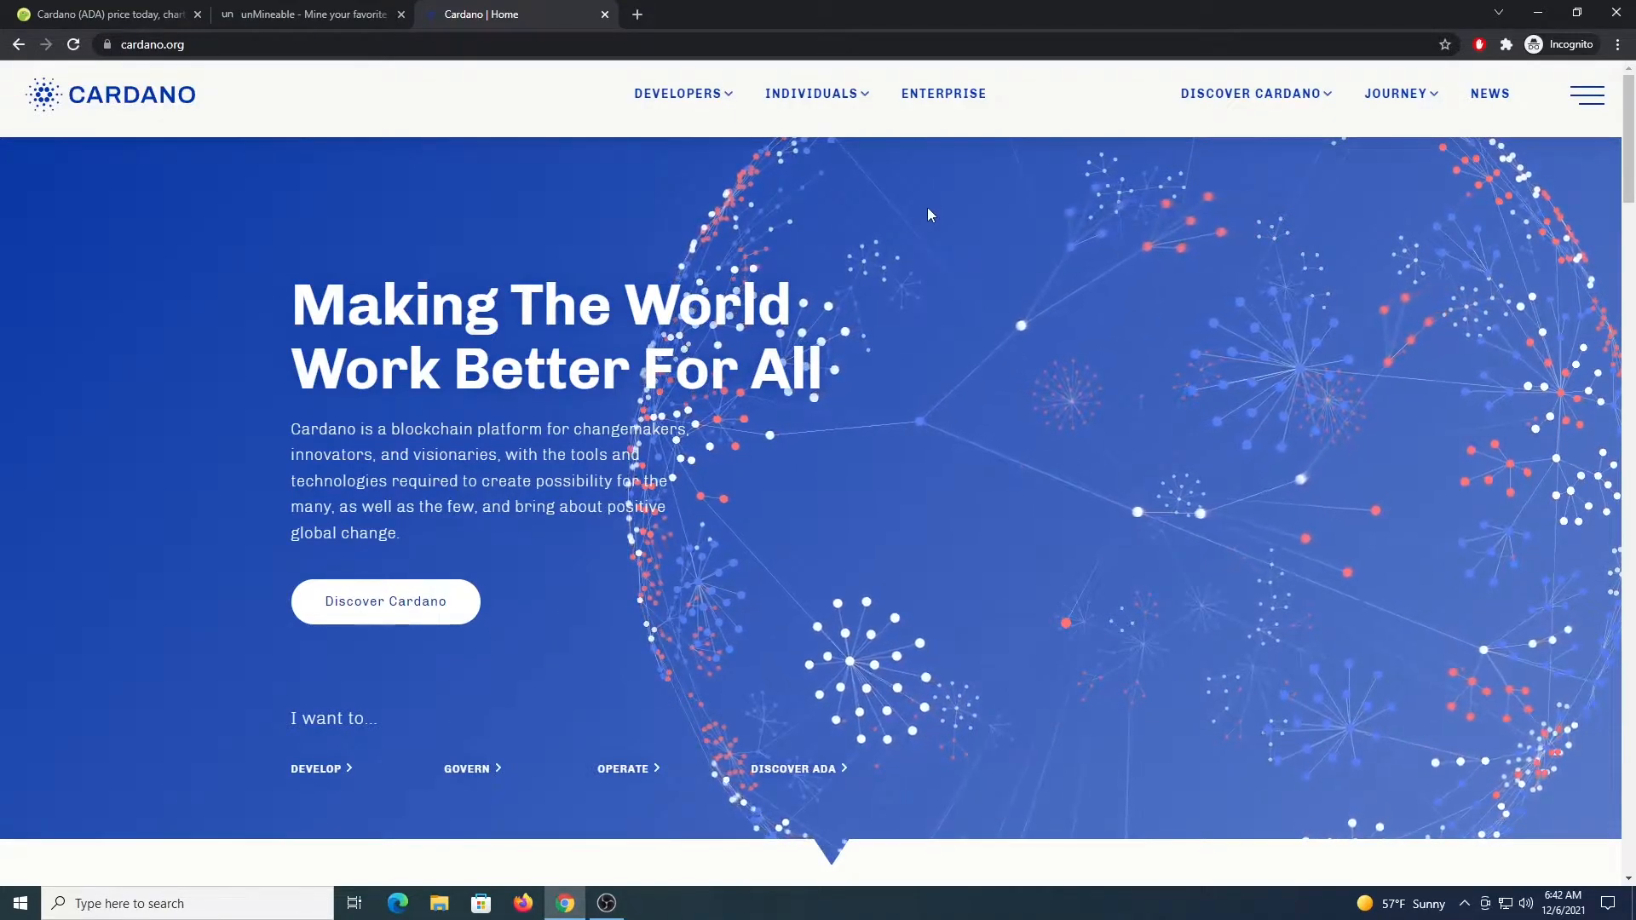
{"action": "mouse_move", "coordinate": [931, 320]}
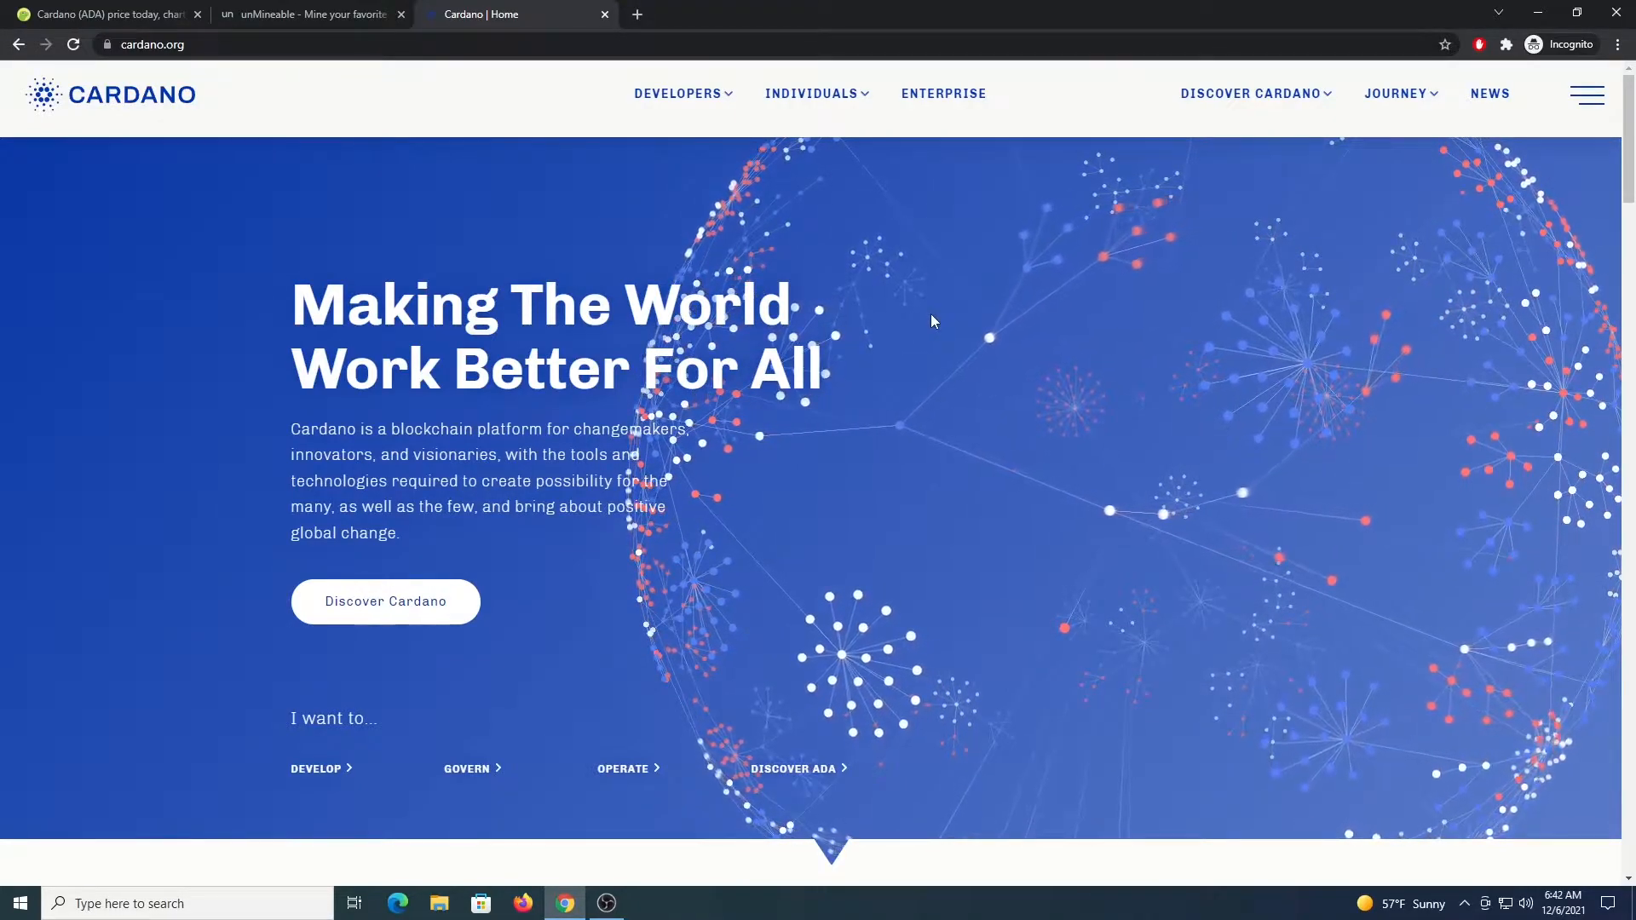
{"action": "mouse_move", "coordinate": [906, 468]}
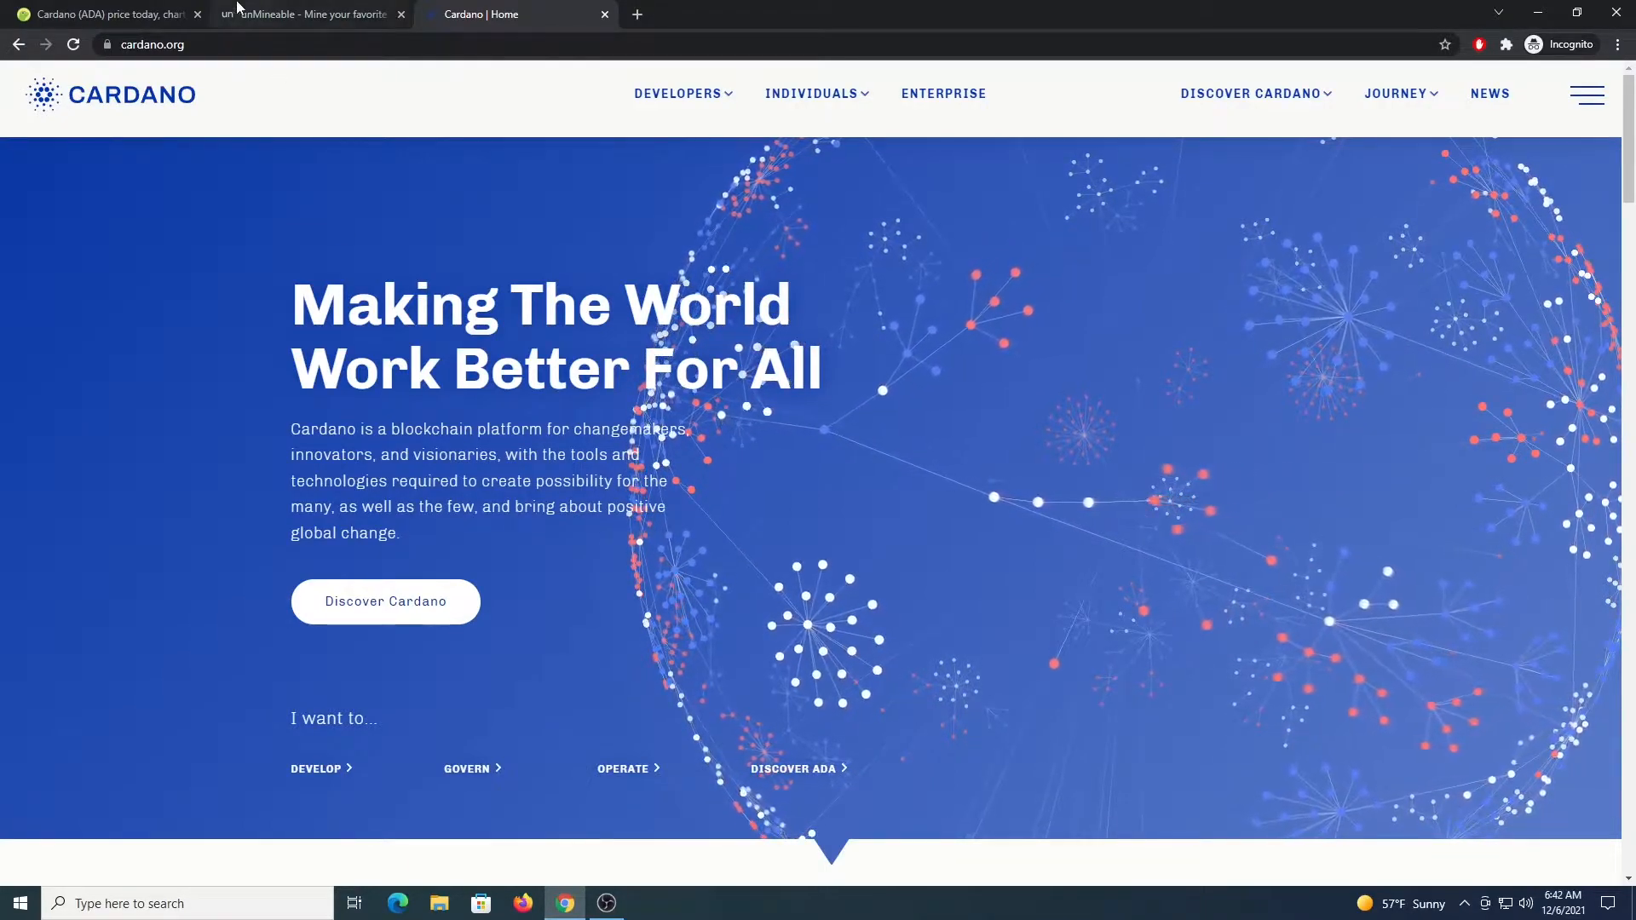
Review Cardano's price on CoinGecko, then switch to the unMineable coin listing.
{"action": "left_click", "coordinate": [104, 14]}
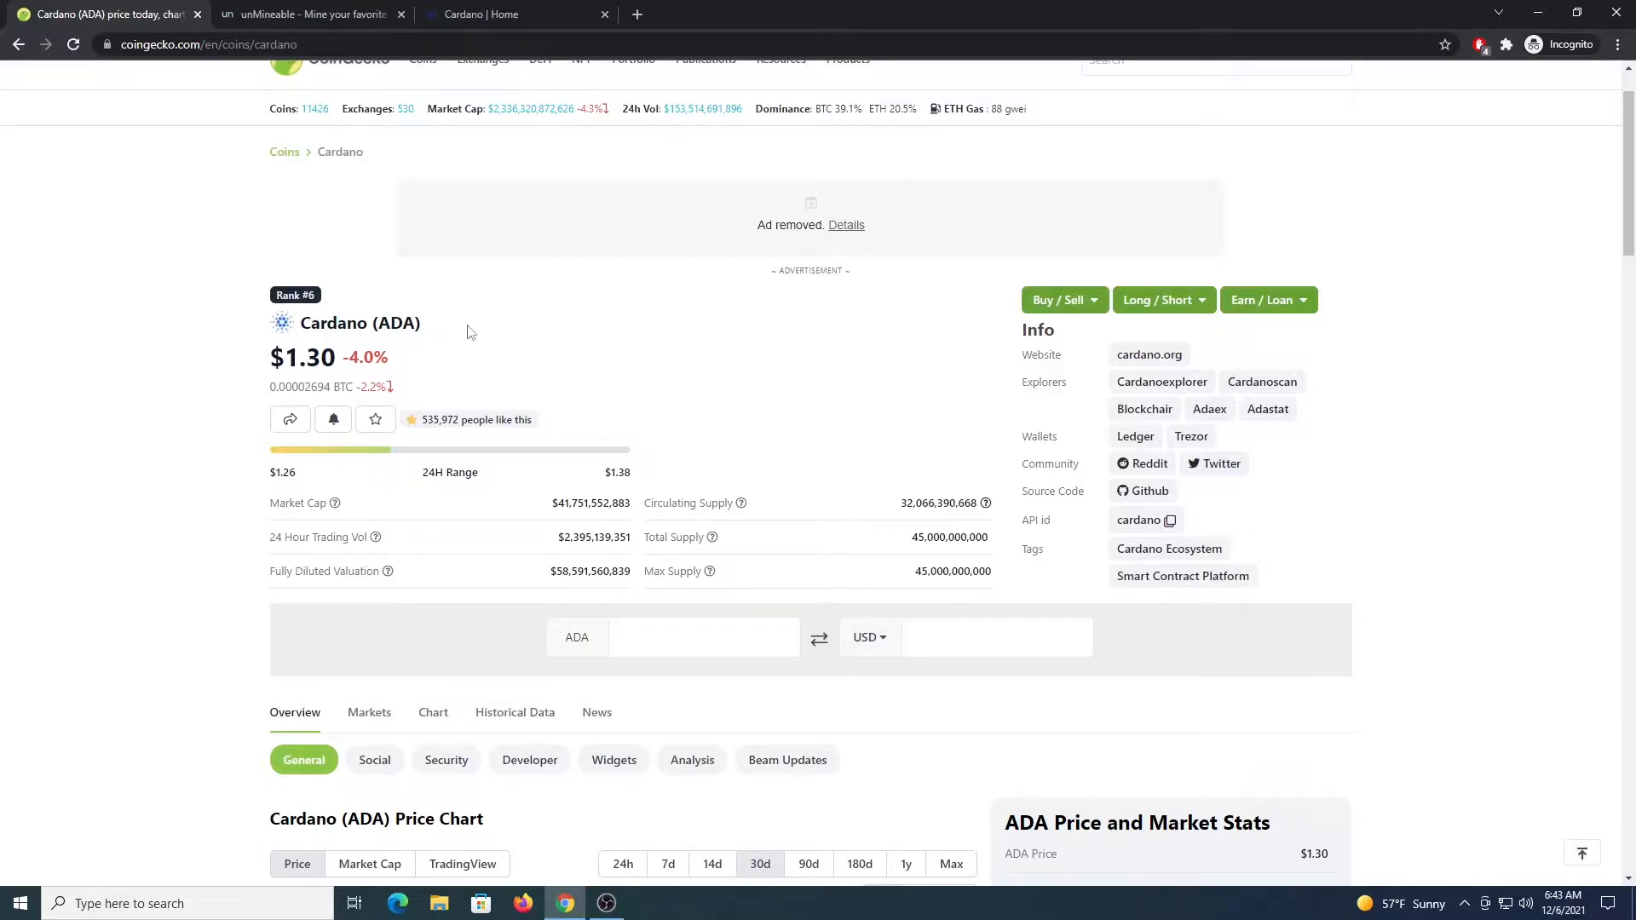
{"action": "left_click", "coordinate": [308, 13]}
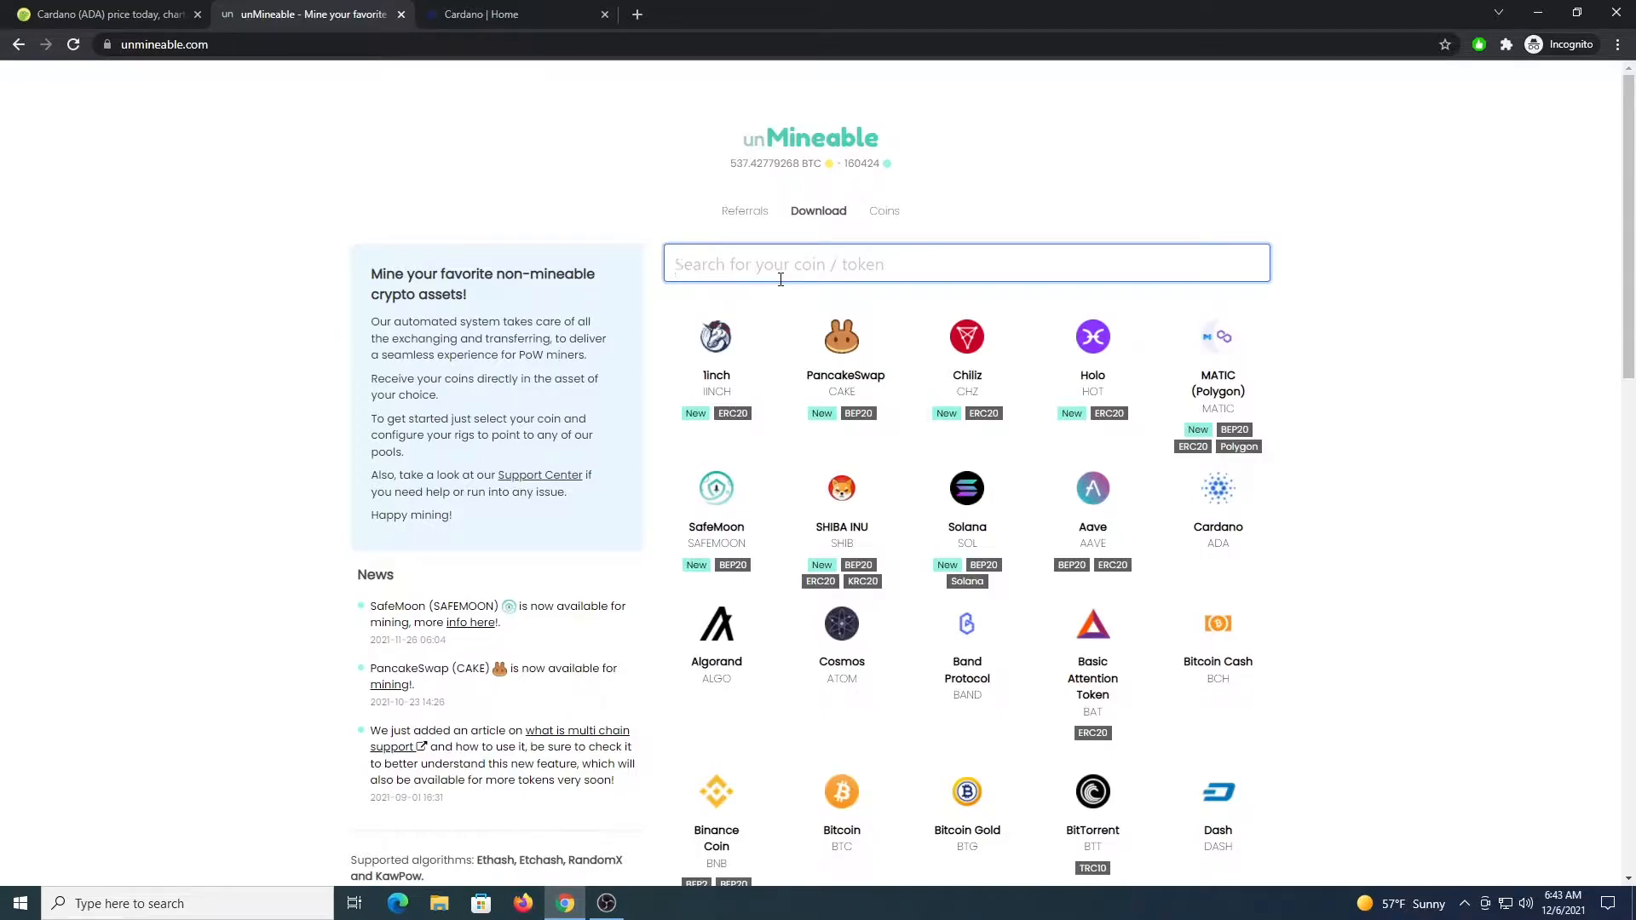
Launch Windows Security from search and reach Defender's Exclusions page, starting to add a folder exclusion.
{"action": "left_click", "coordinate": [778, 279]}
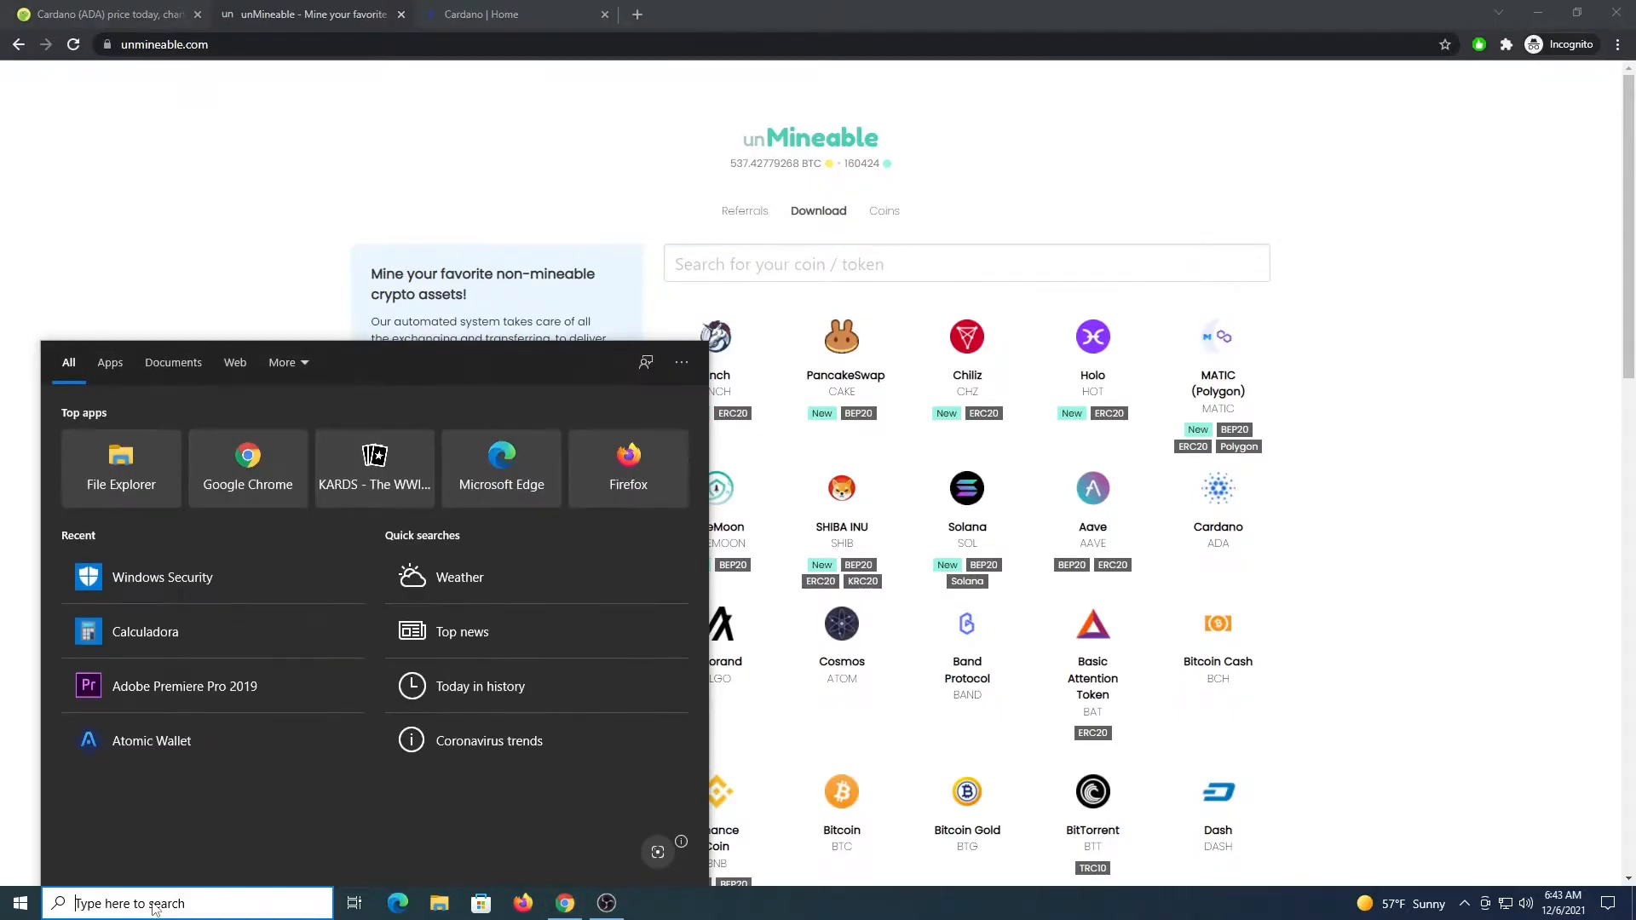
{"action": "type", "text": "windows security"}
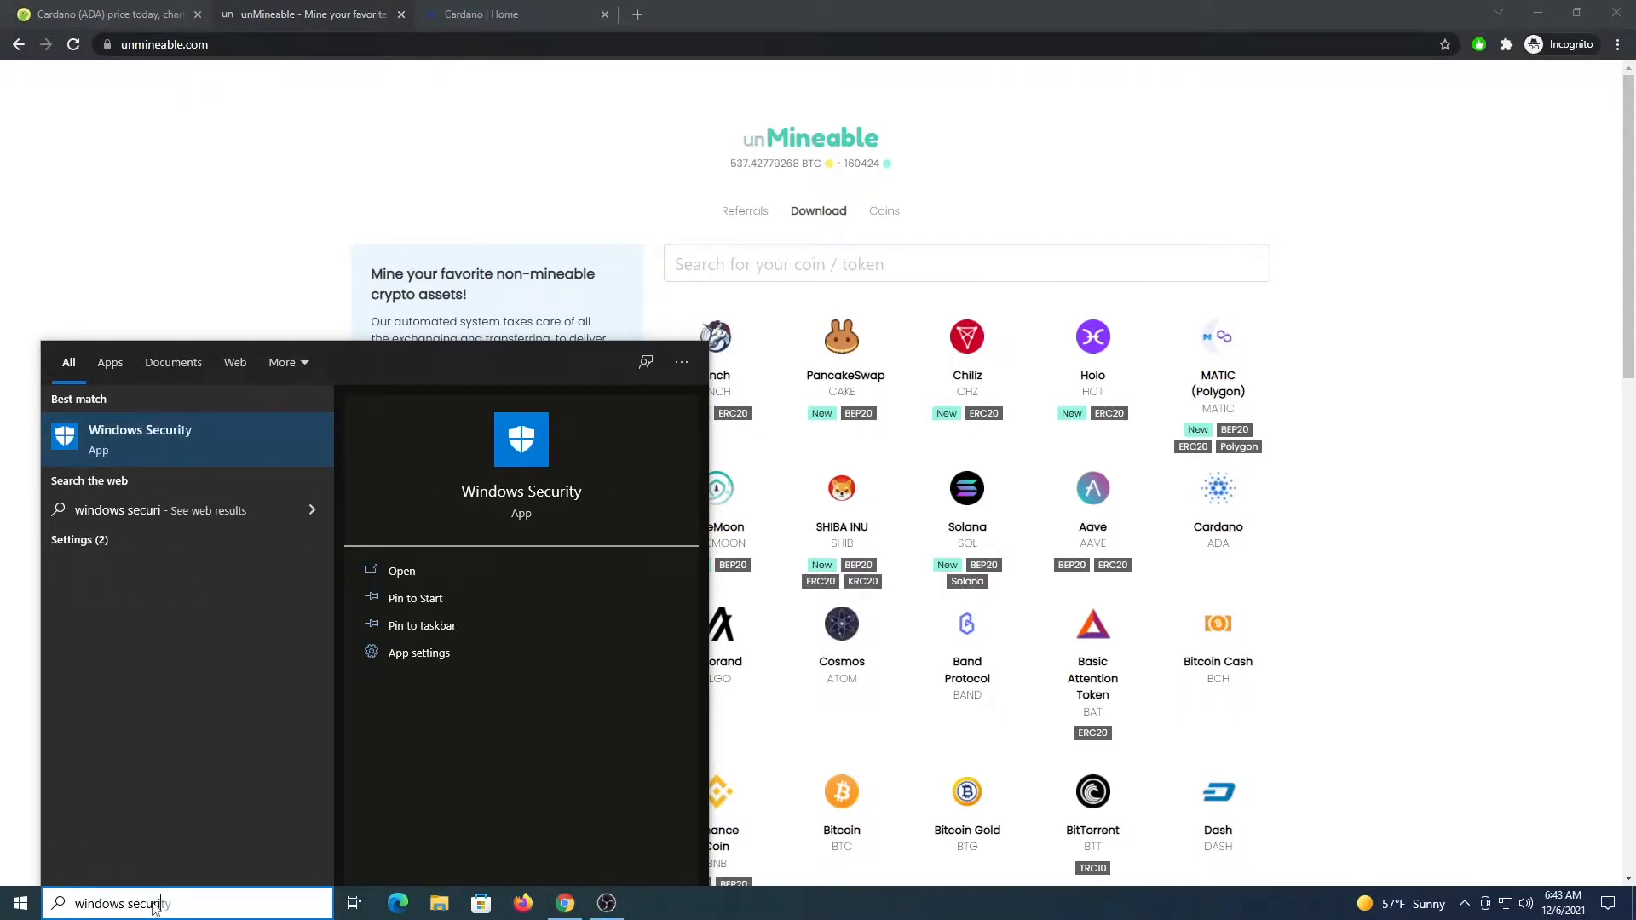
{"action": "left_click", "coordinate": [401, 571]}
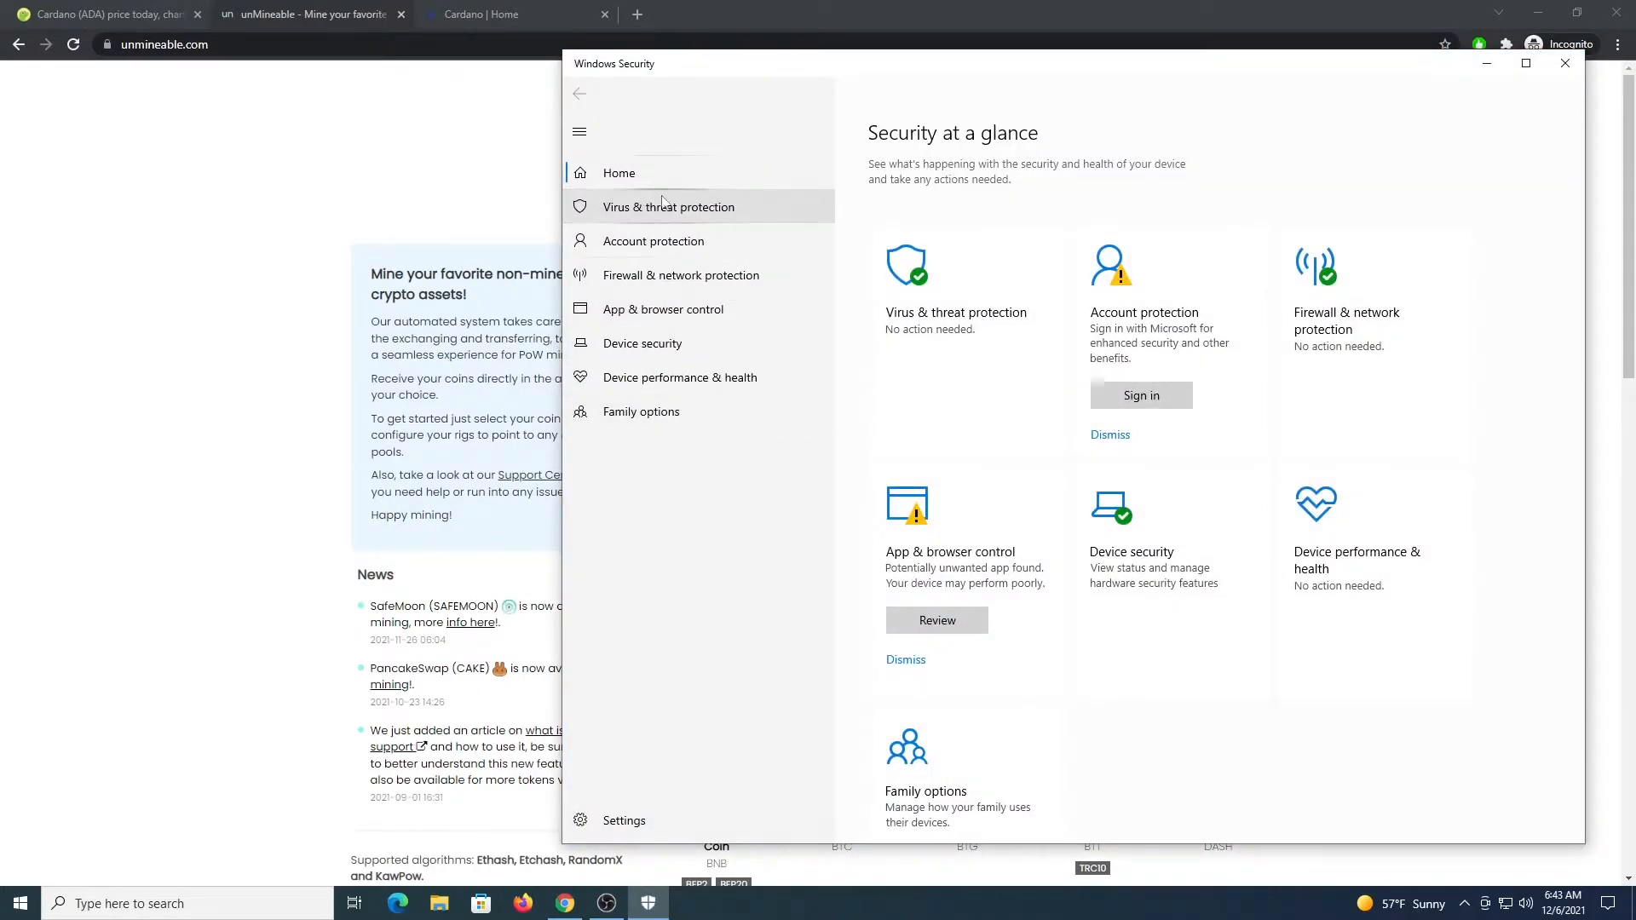
{"action": "left_click", "coordinate": [668, 206]}
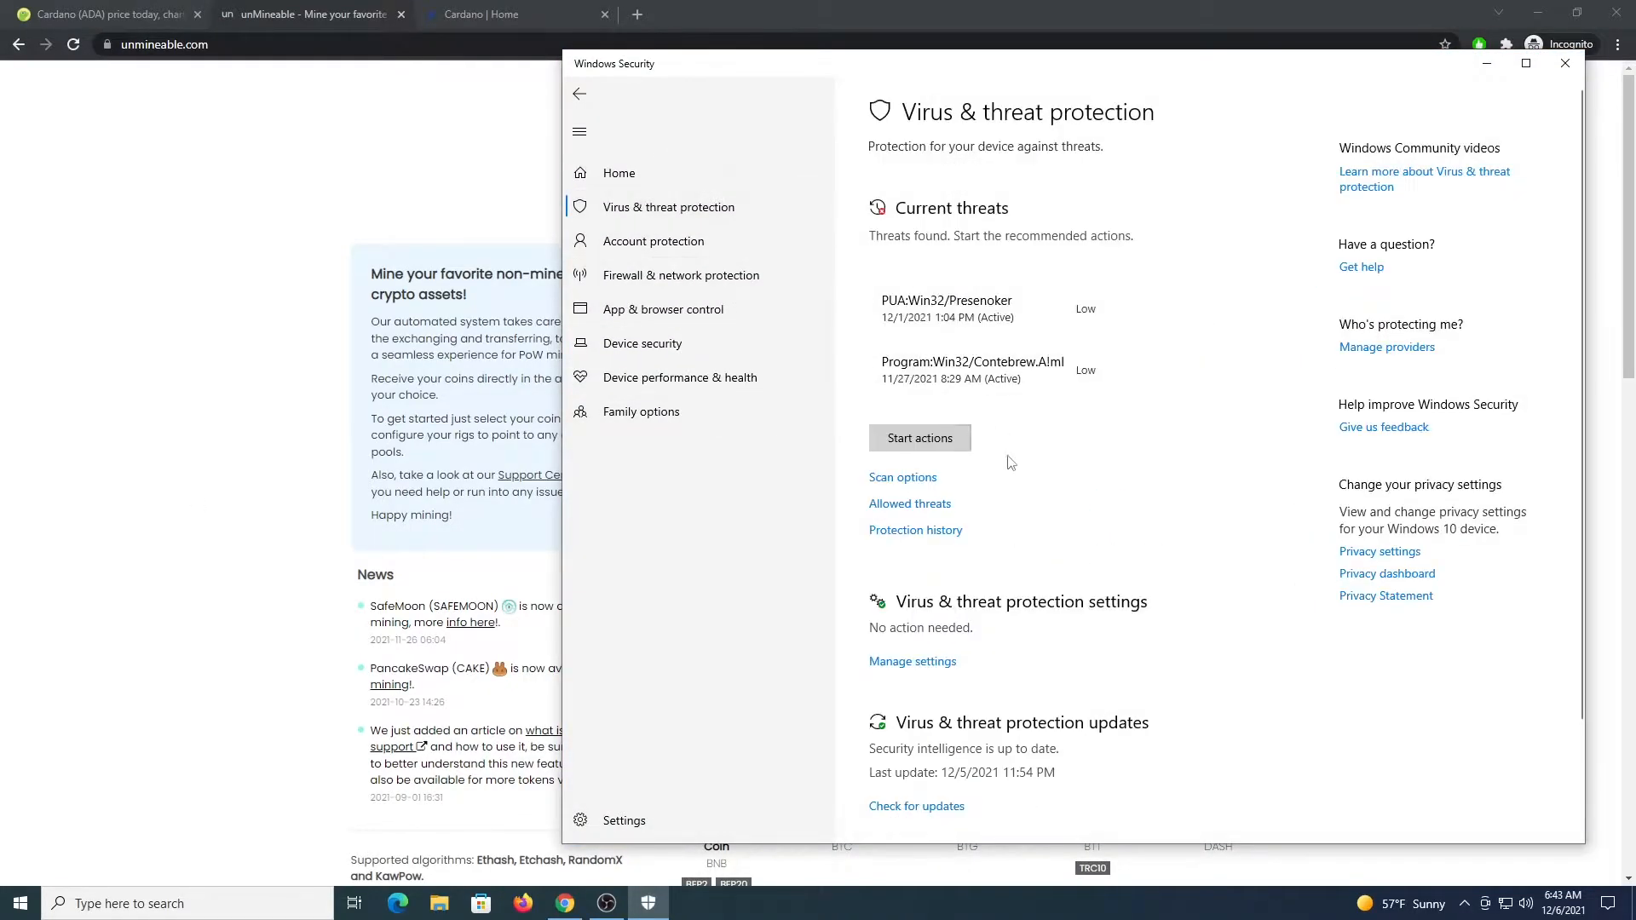
{"action": "left_click", "coordinate": [910, 660]}
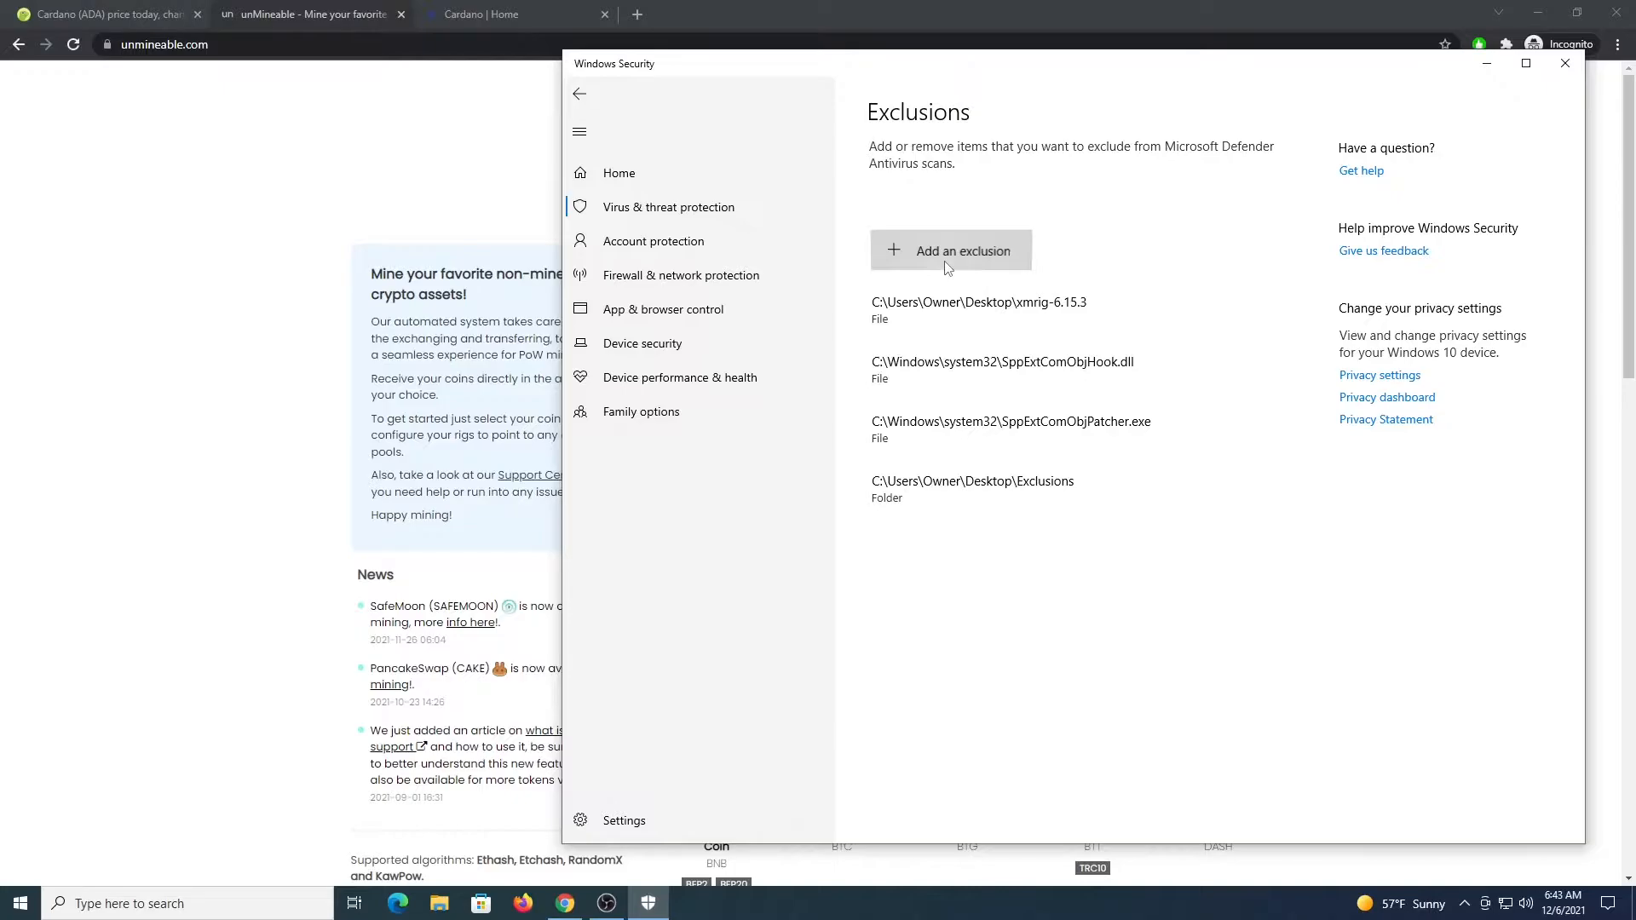
{"action": "left_click", "coordinate": [950, 250]}
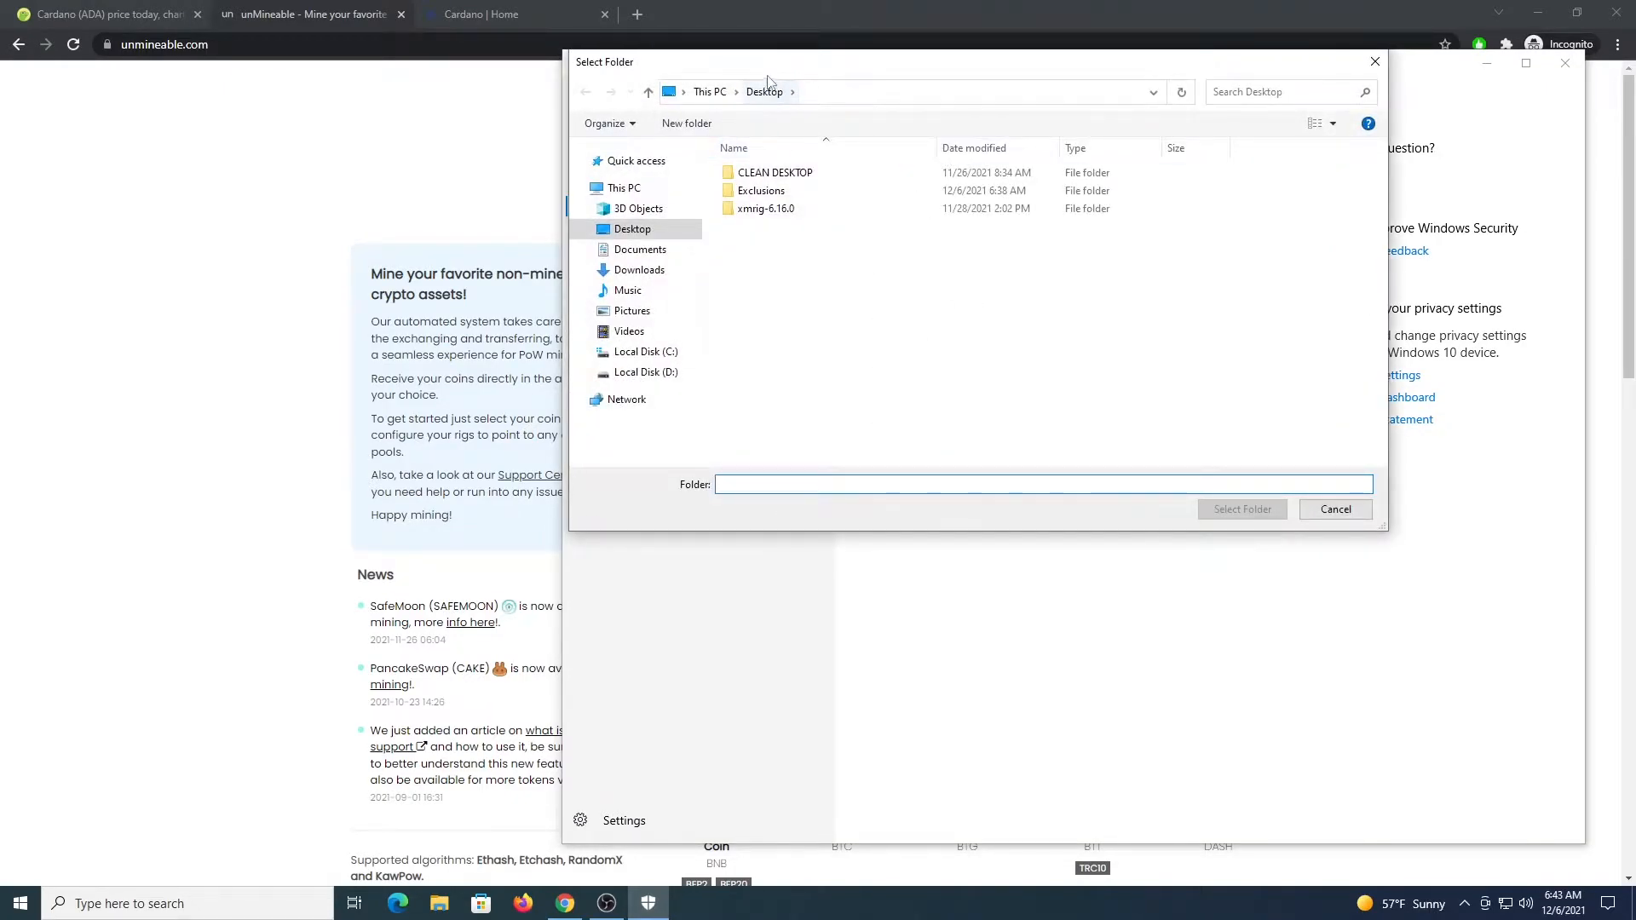
{"action": "mouse_move", "coordinate": [845, 208]}
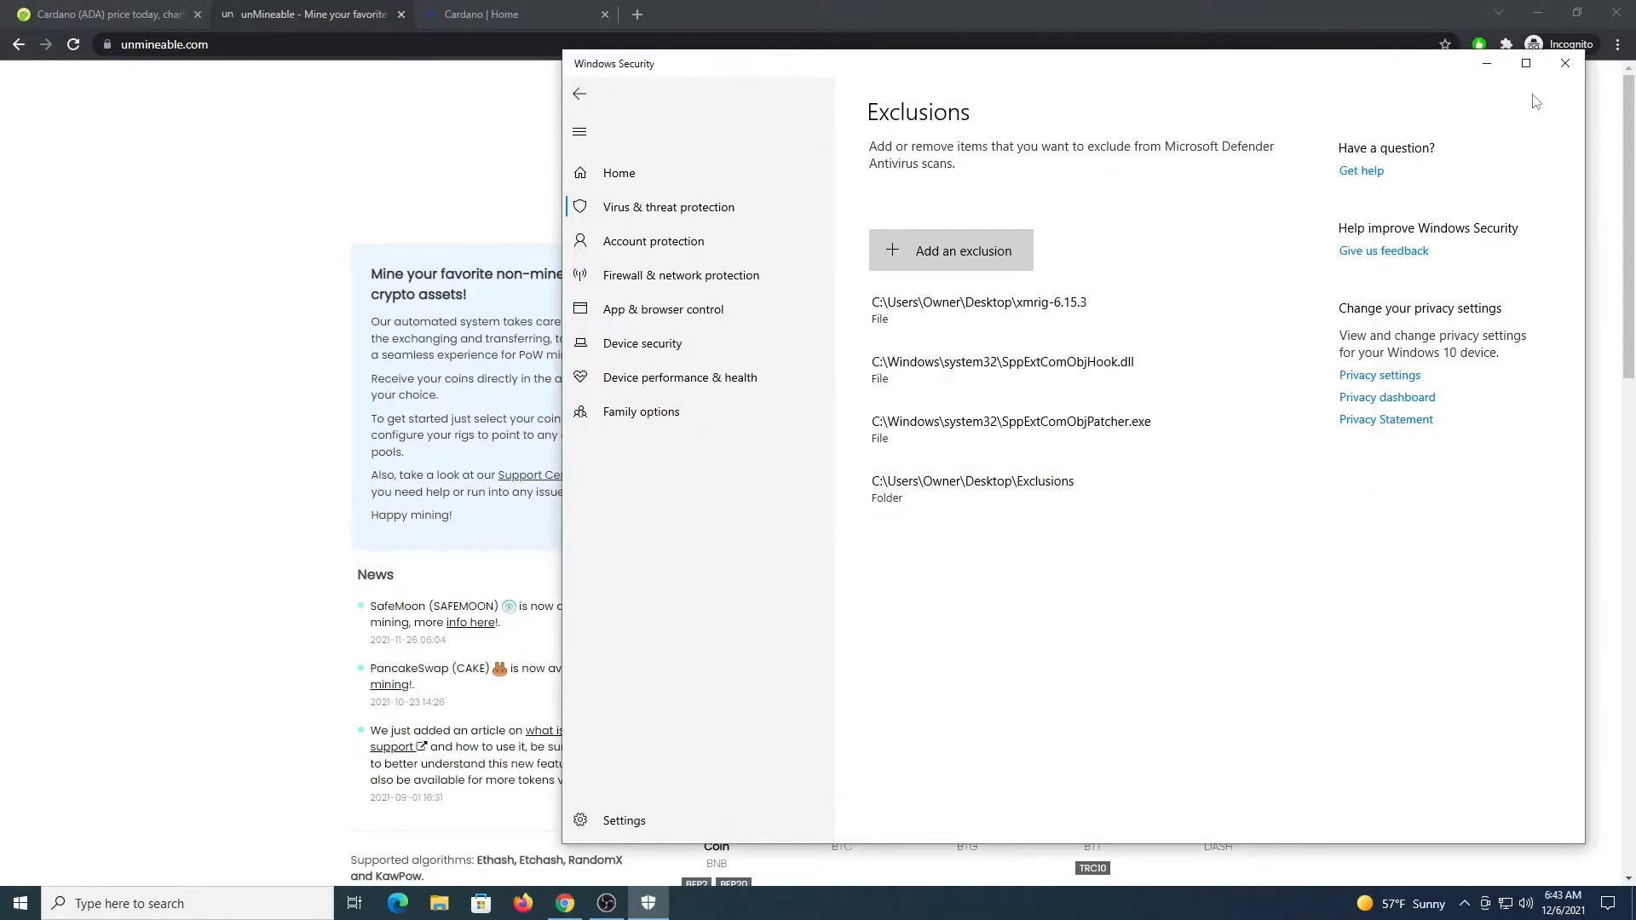
Save the unMineable Miner package with miner files (mfi) into the desktop Exclusions folder.
{"action": "left_click", "coordinate": [1564, 64]}
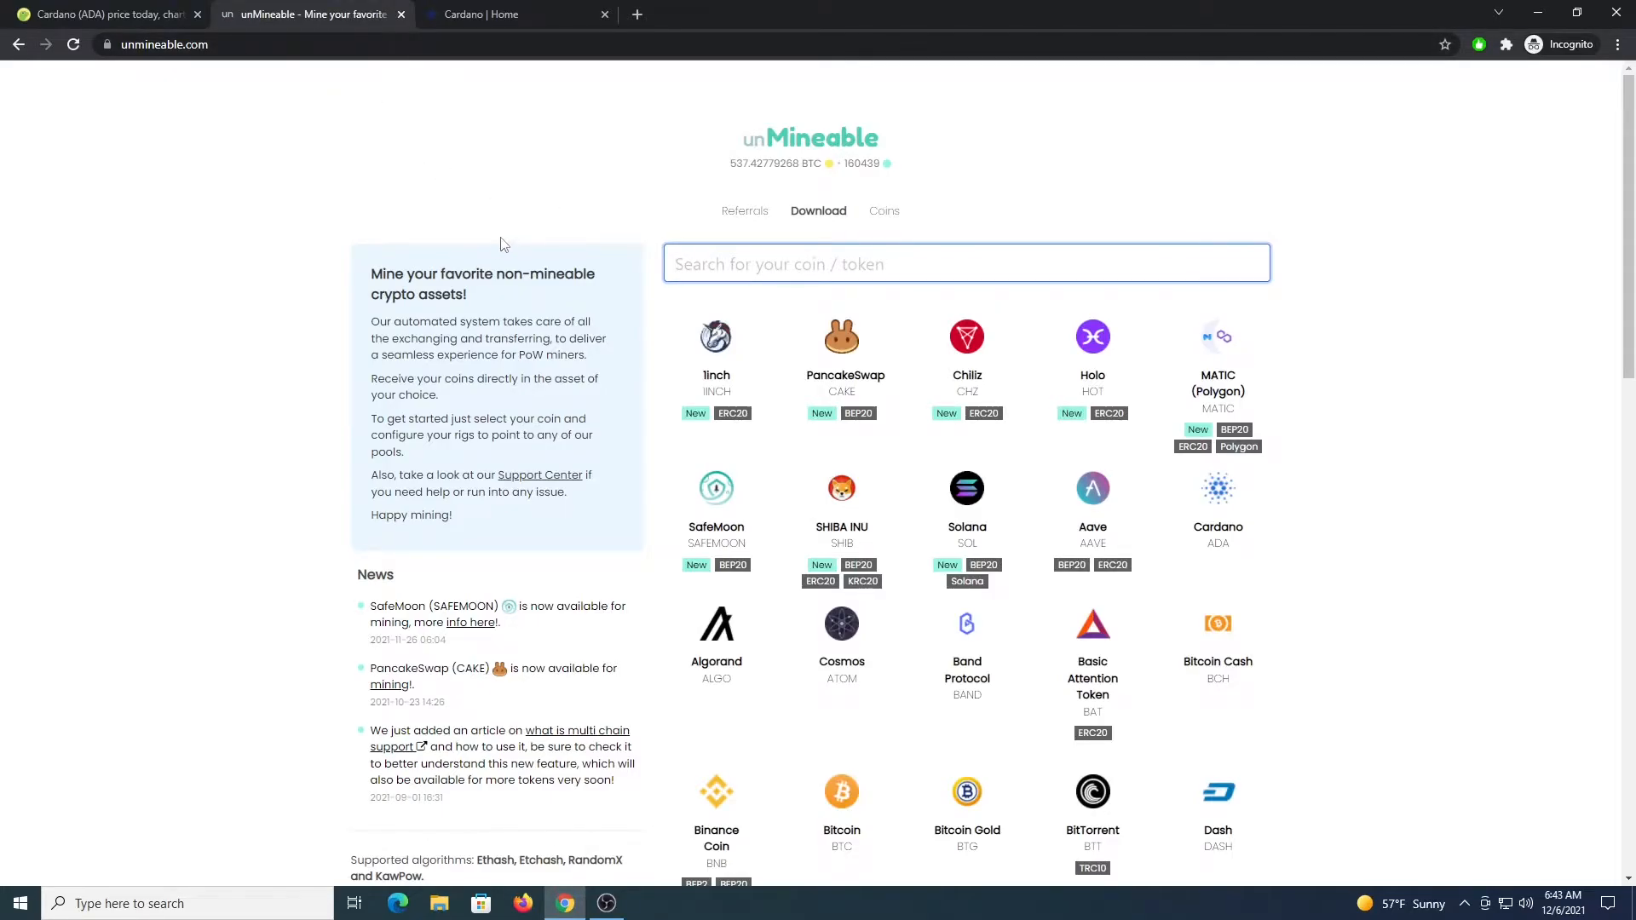
{"action": "mouse_move", "coordinate": [278, 98]}
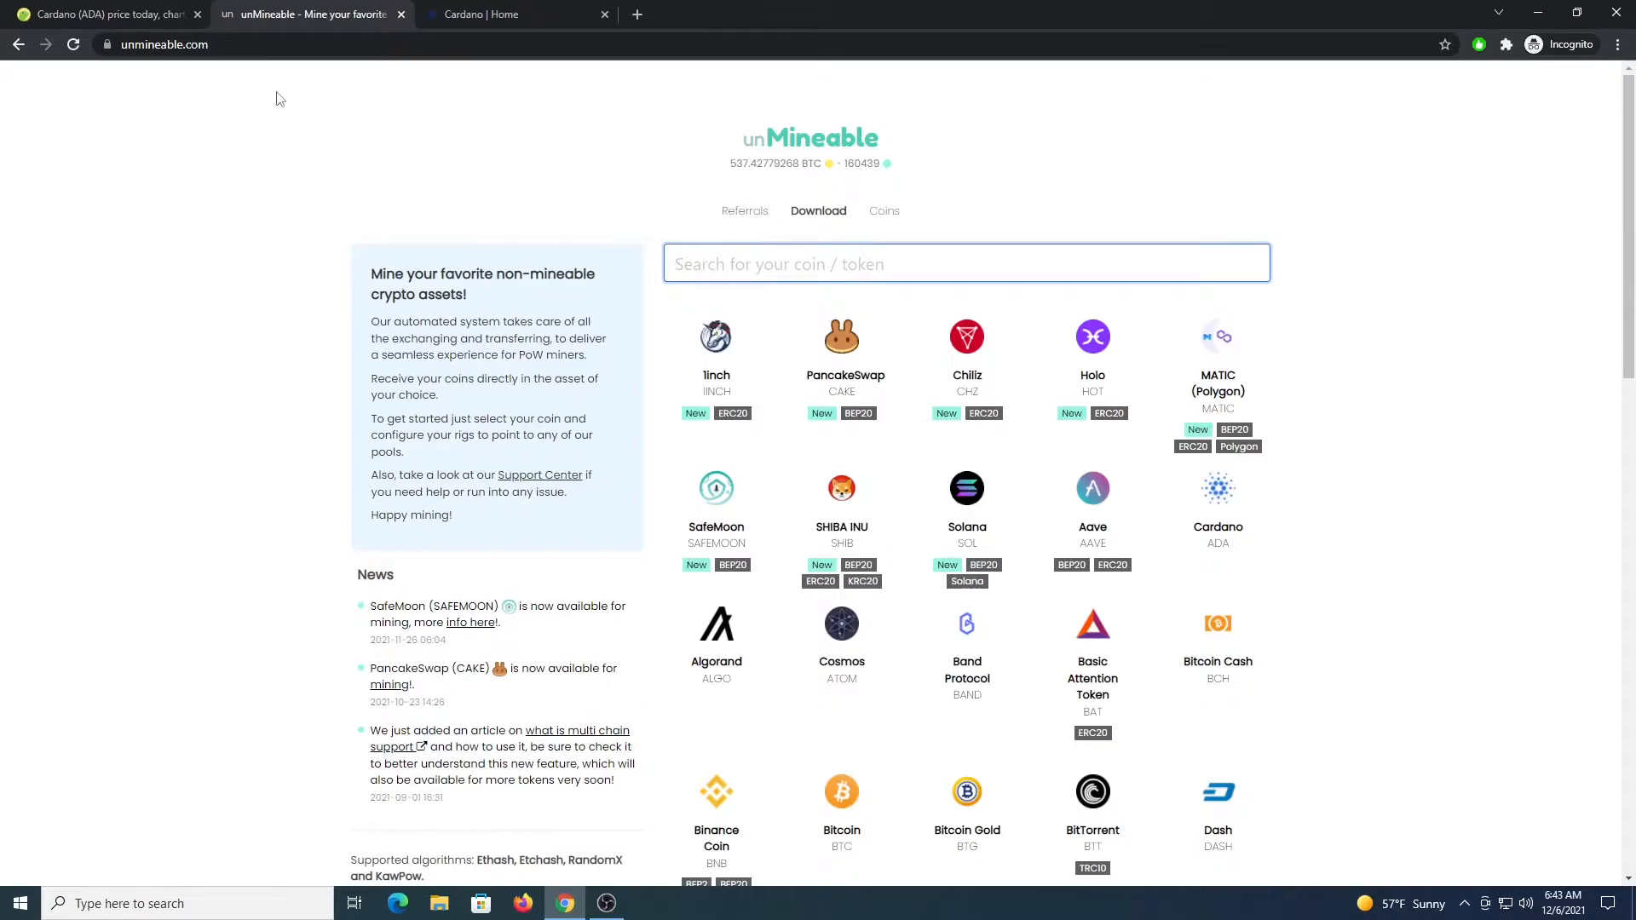
{"action": "mouse_move", "coordinate": [818, 209]}
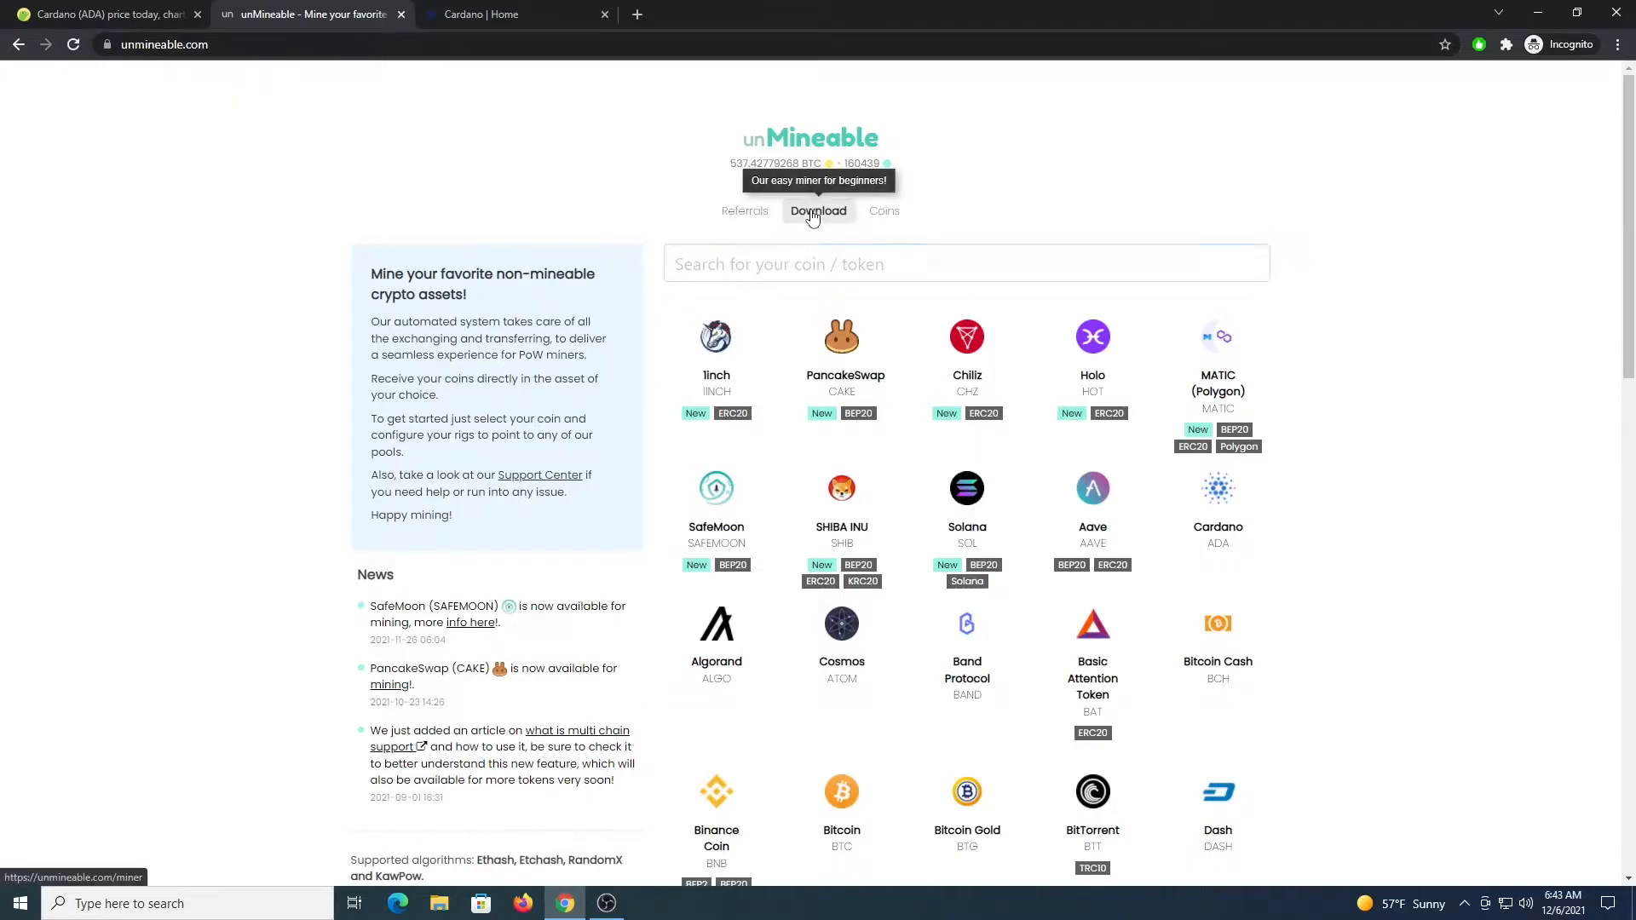
{"action": "left_click", "coordinate": [818, 210]}
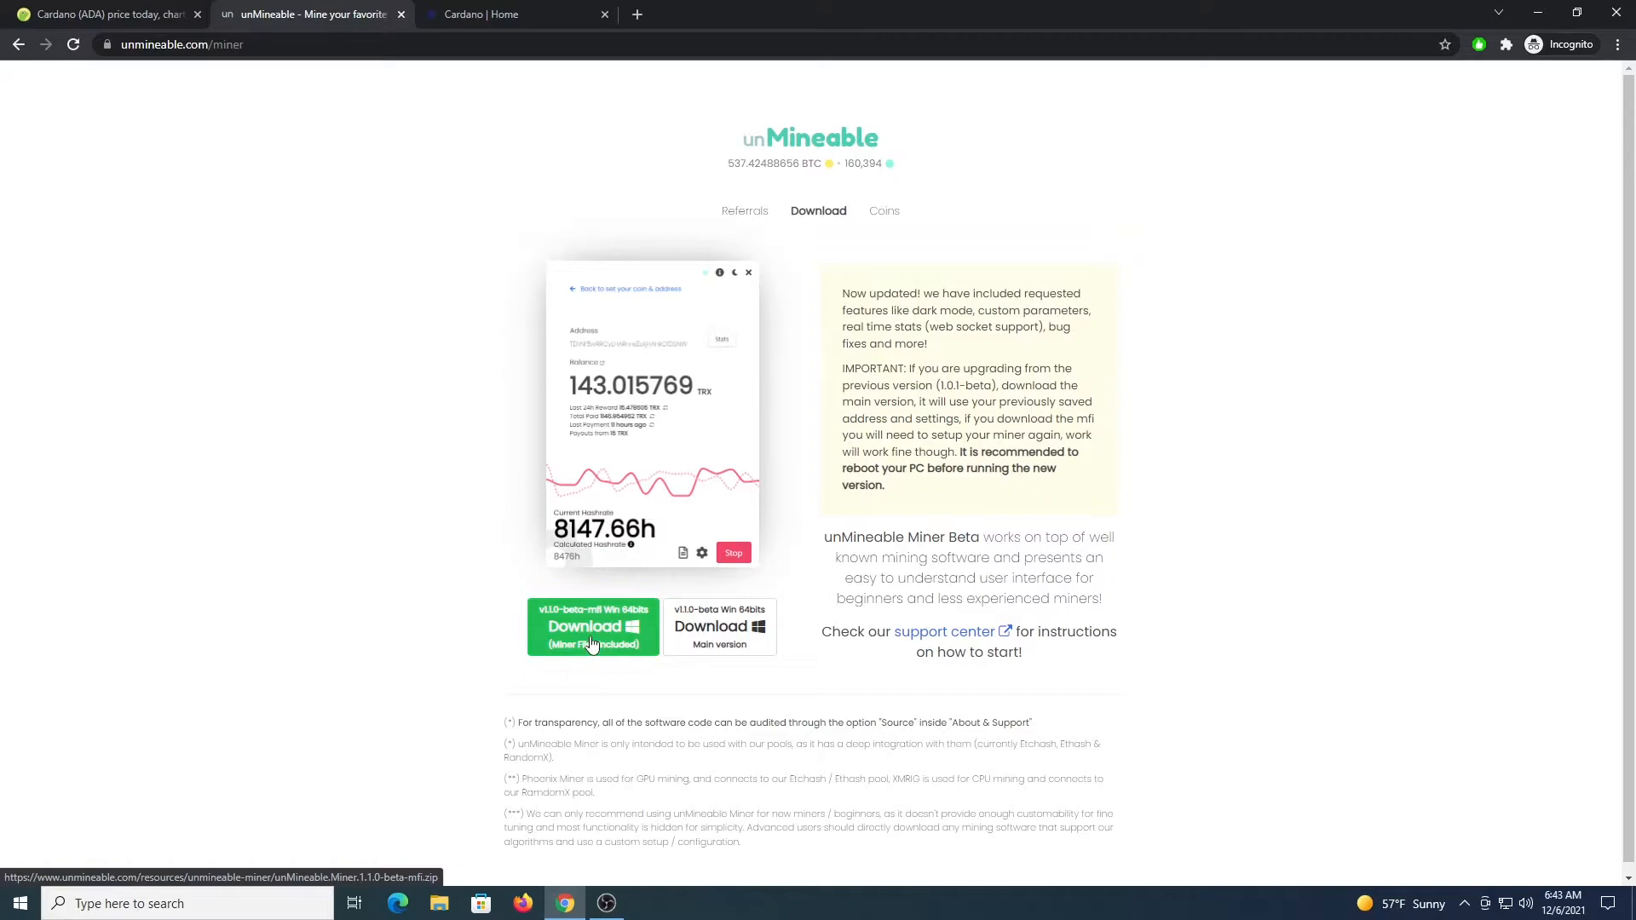
{"action": "left_click", "coordinate": [593, 626]}
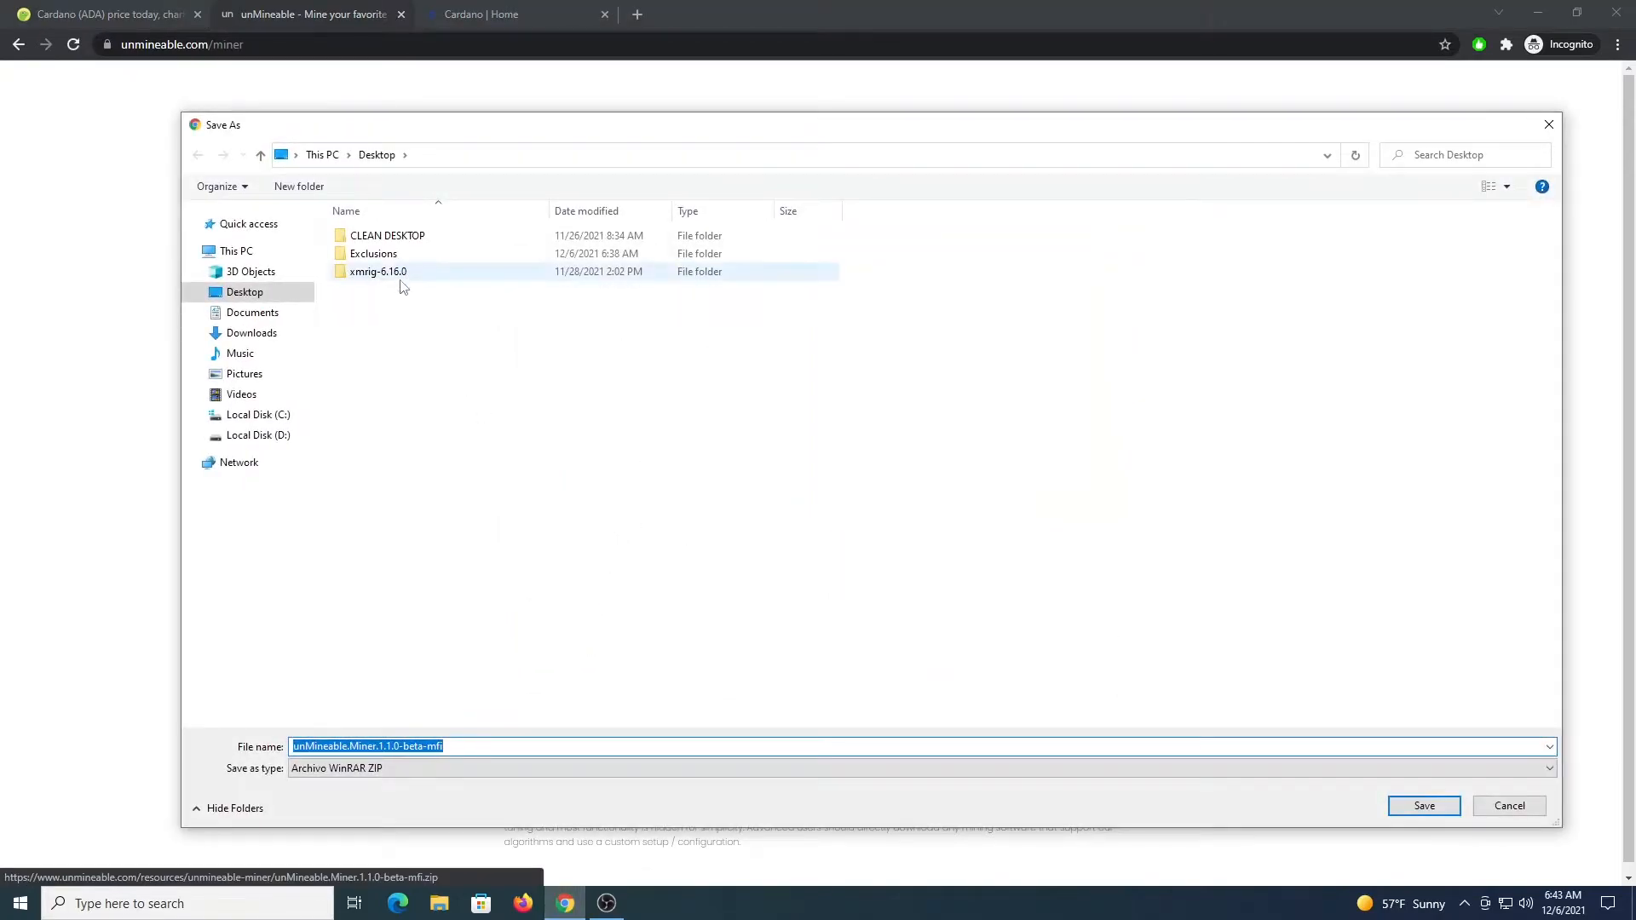
{"action": "double_click", "coordinate": [373, 254]}
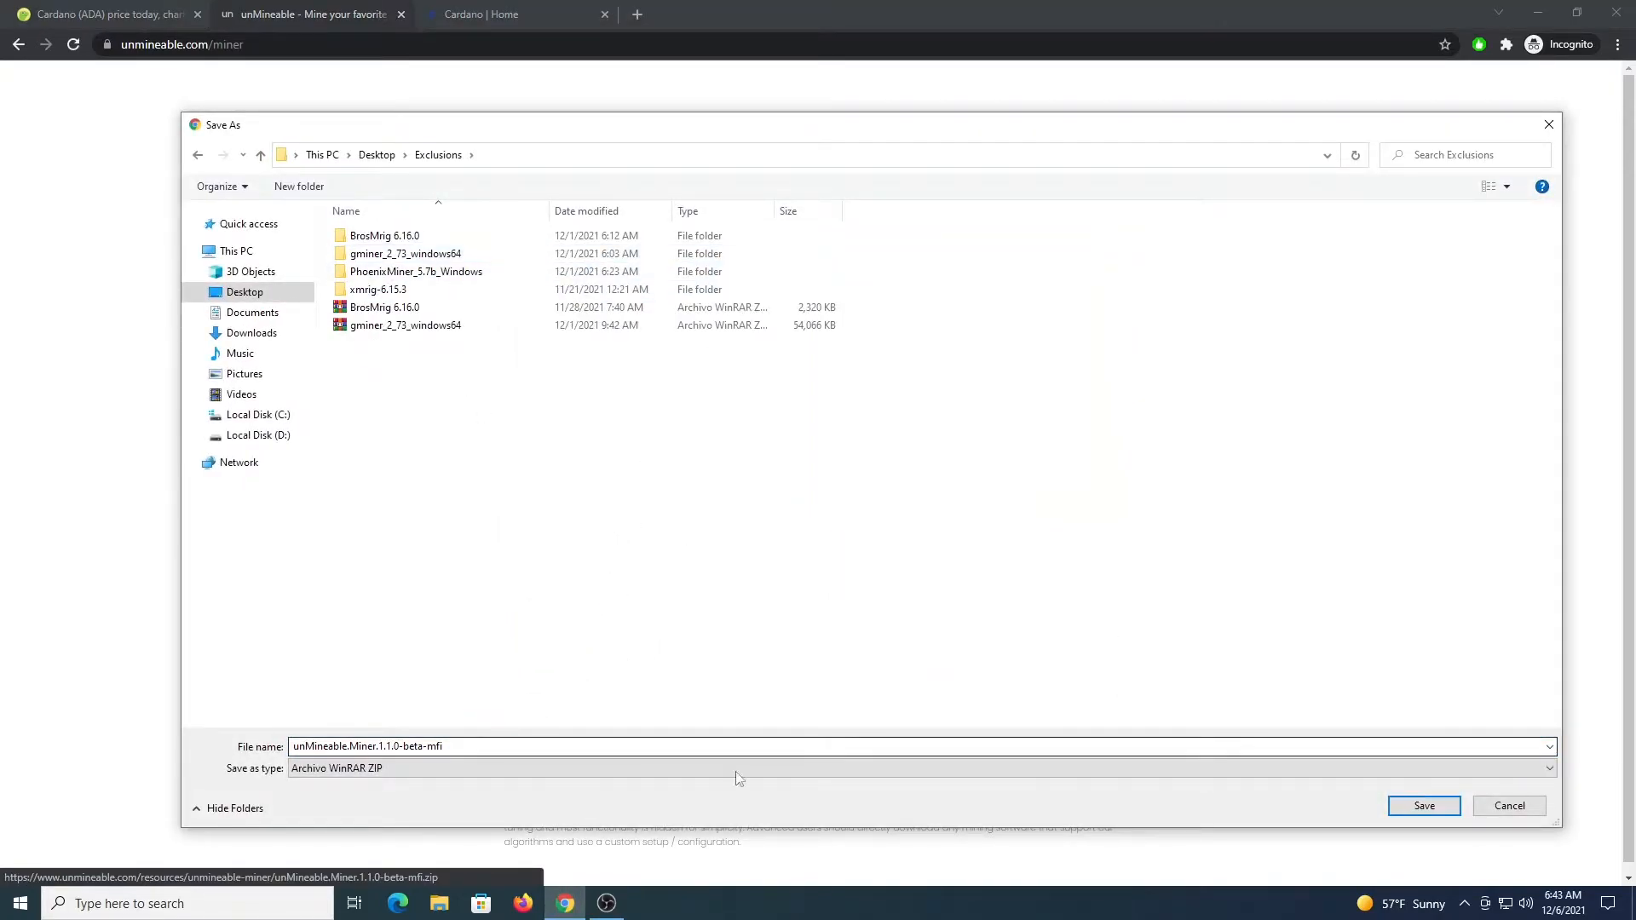
{"action": "left_click", "coordinate": [1423, 805]}
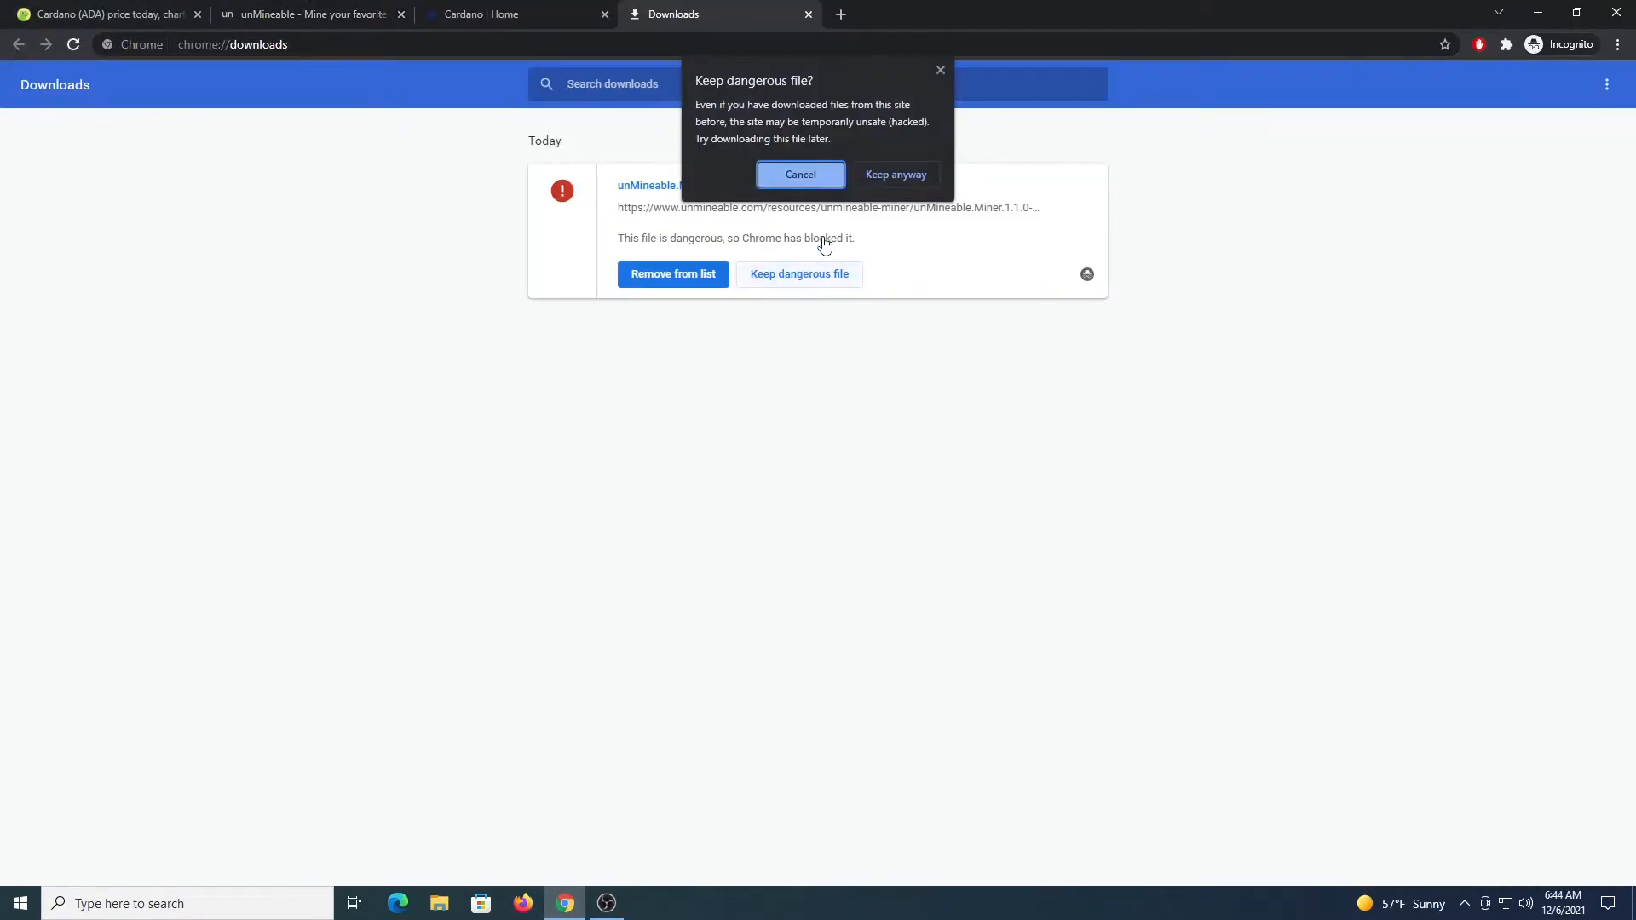
Keep the zip Chrome flagged as dangerous and run the extracted unMineable Miner program.
{"action": "left_click", "coordinate": [893, 174]}
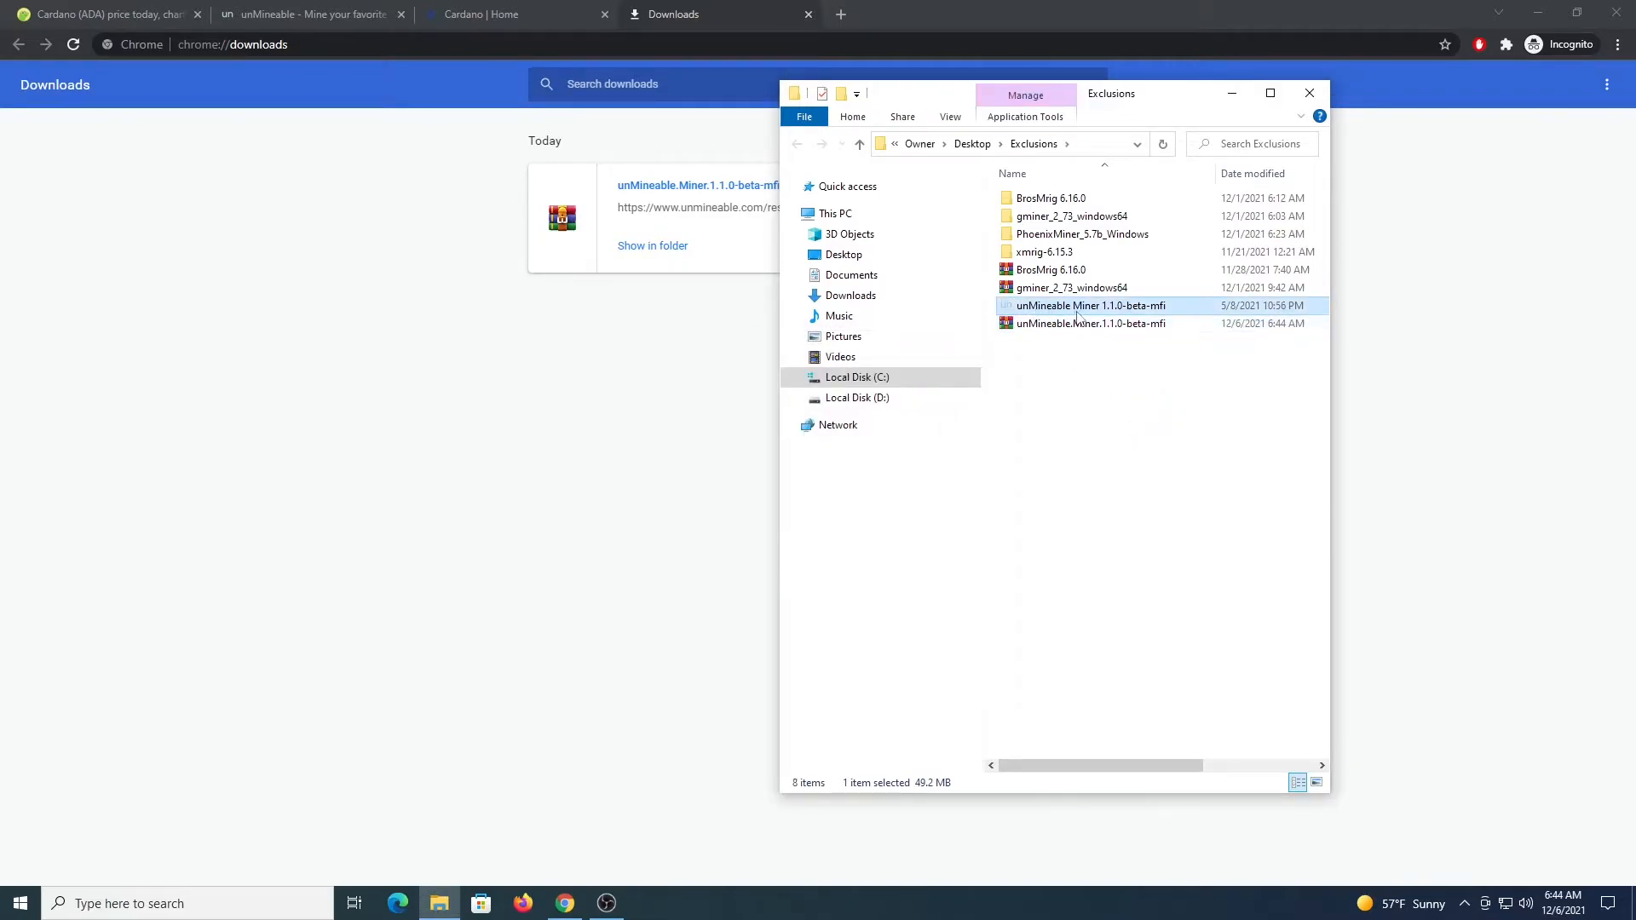
{"action": "right_click", "coordinate": [1089, 305]}
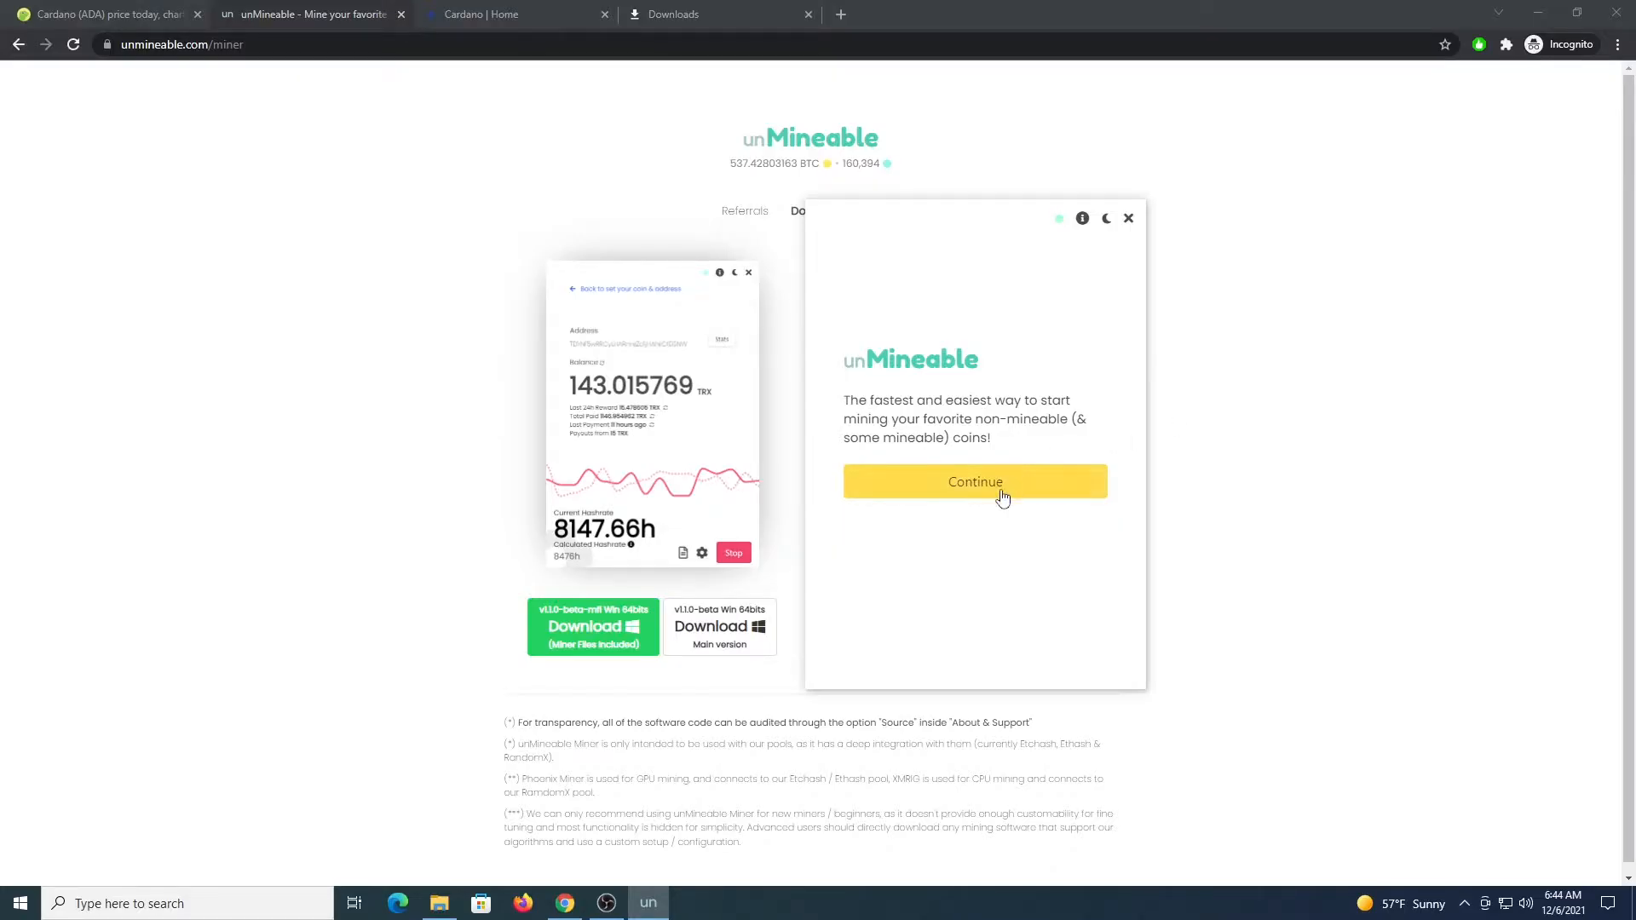
Choose CPU mining and select Cardano (ADA) as the coin in the miner setup.
{"action": "left_click", "coordinate": [973, 480]}
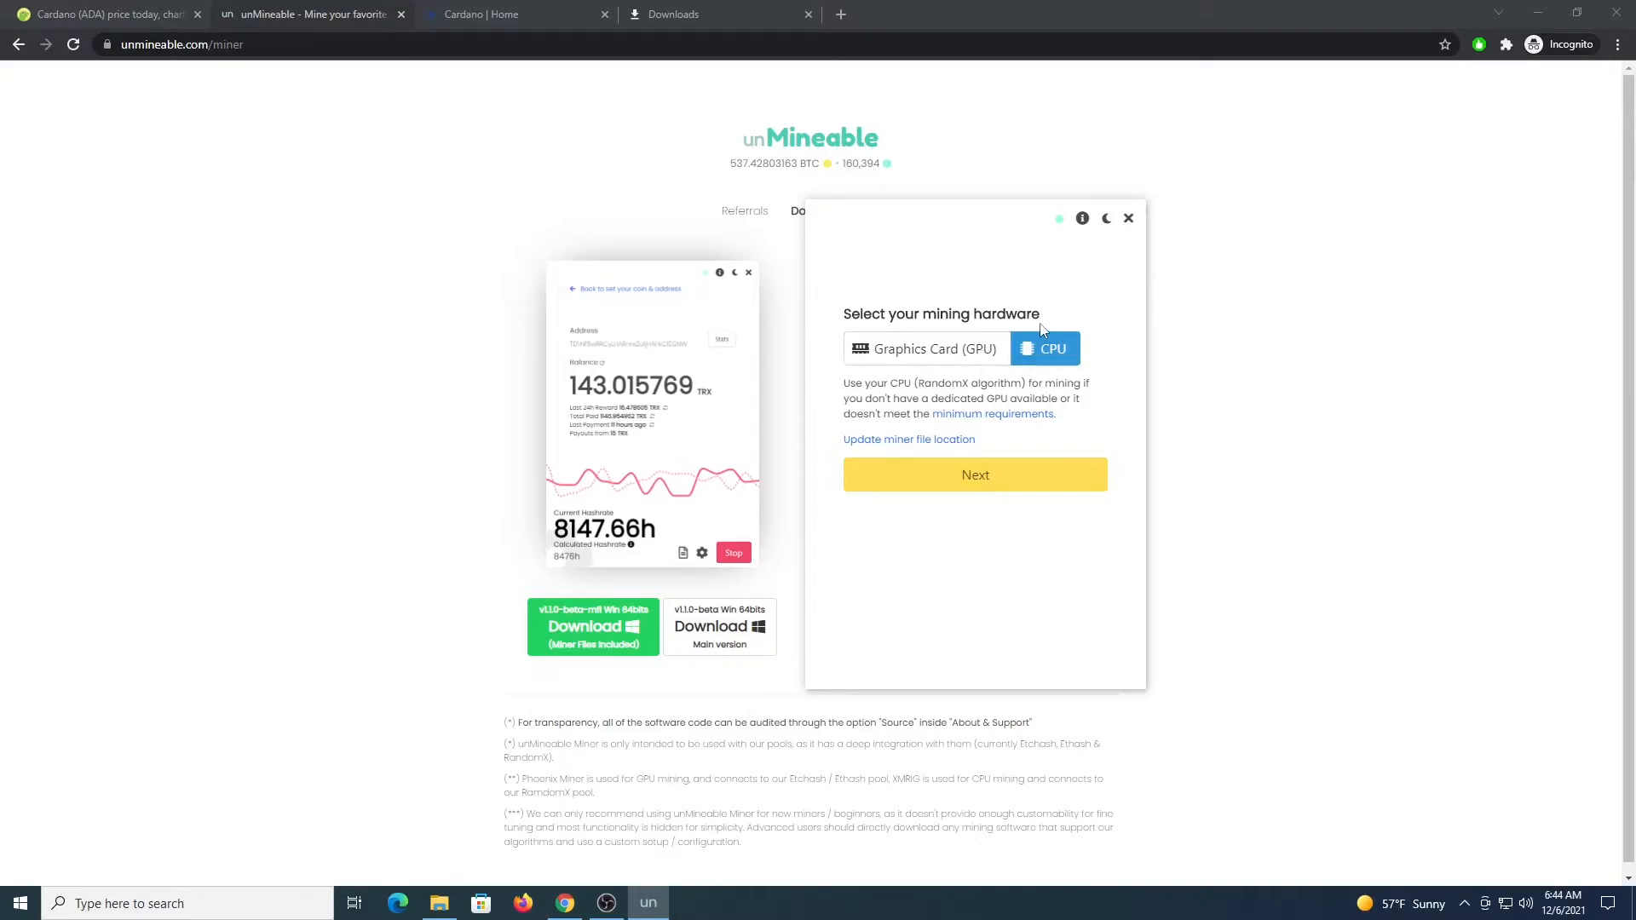
{"action": "left_click", "coordinate": [973, 474]}
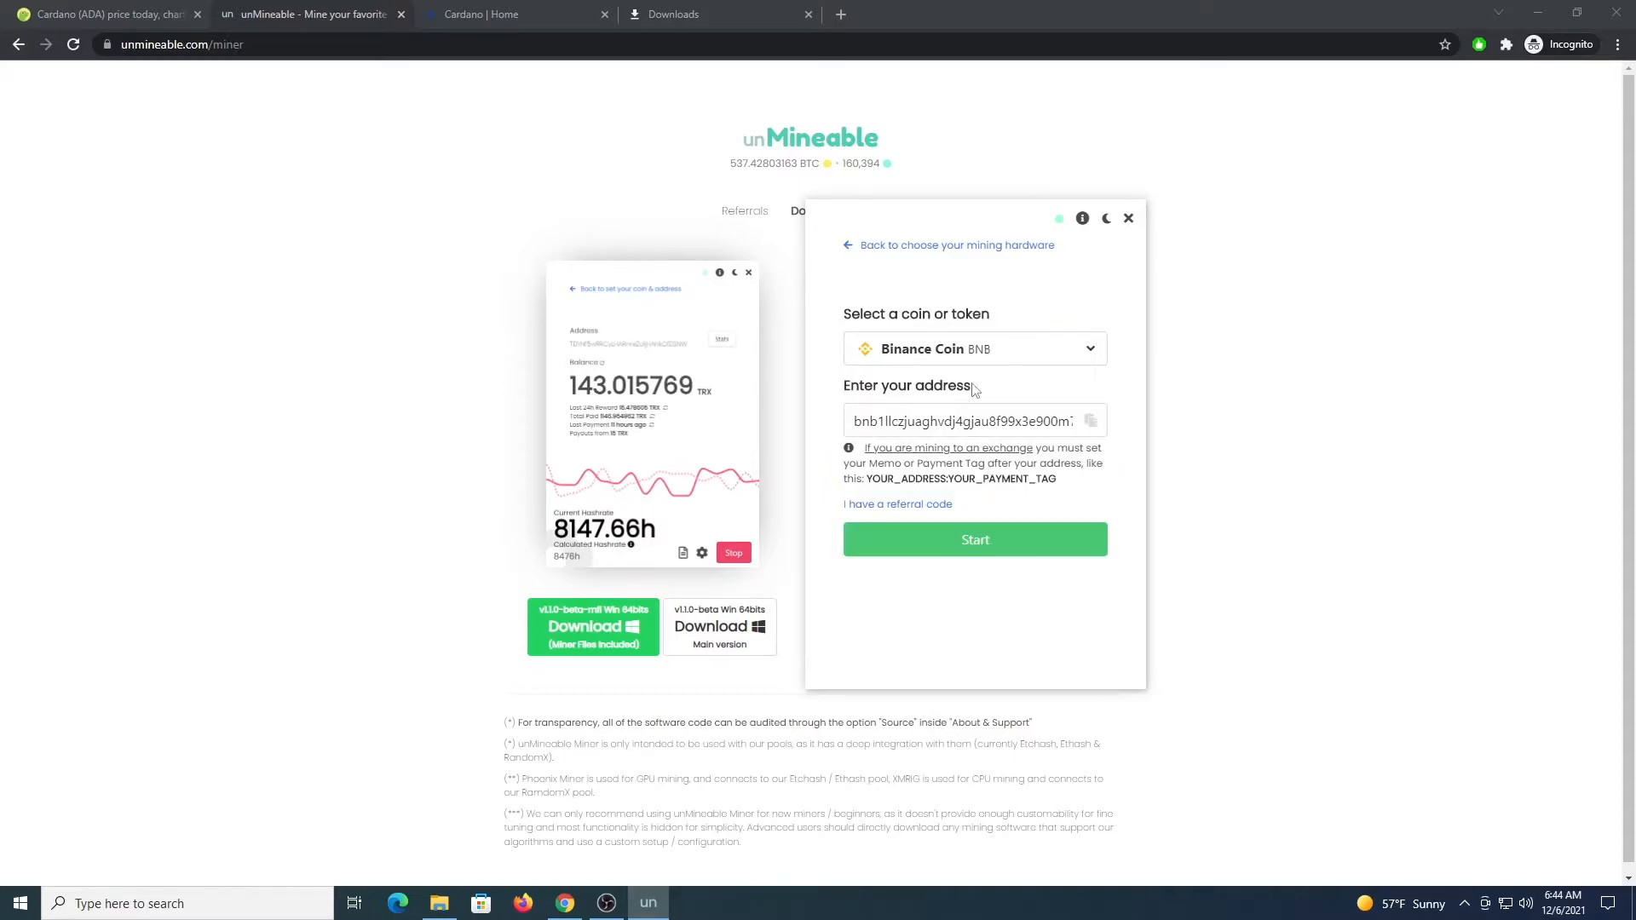
{"action": "left_click", "coordinate": [973, 349]}
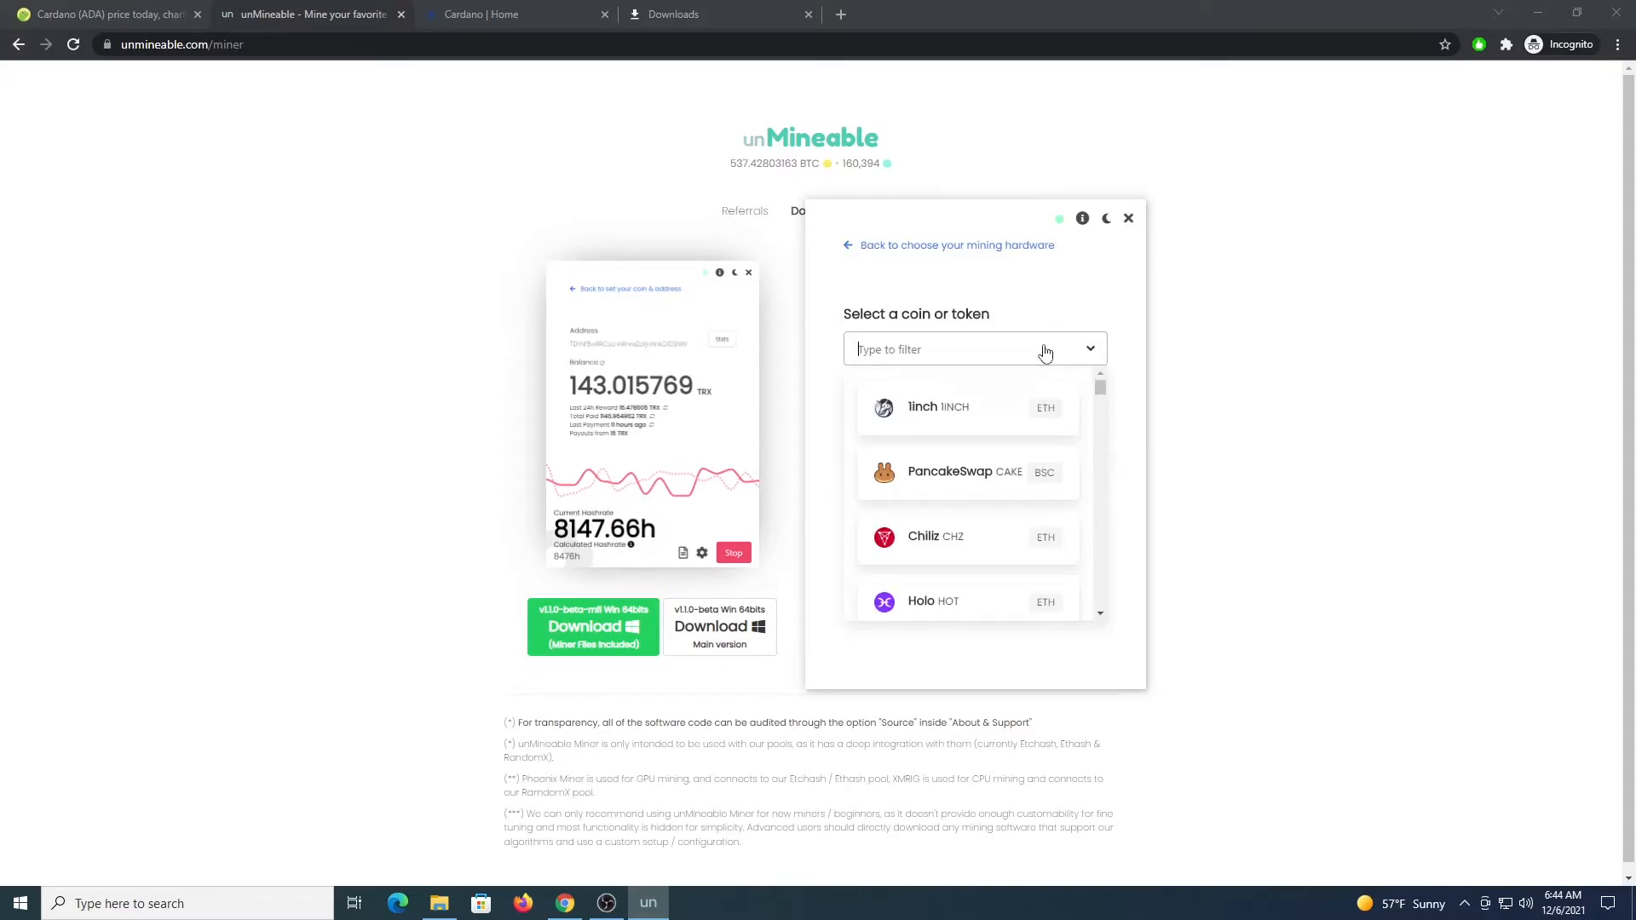
{"action": "type", "text": "ada"}
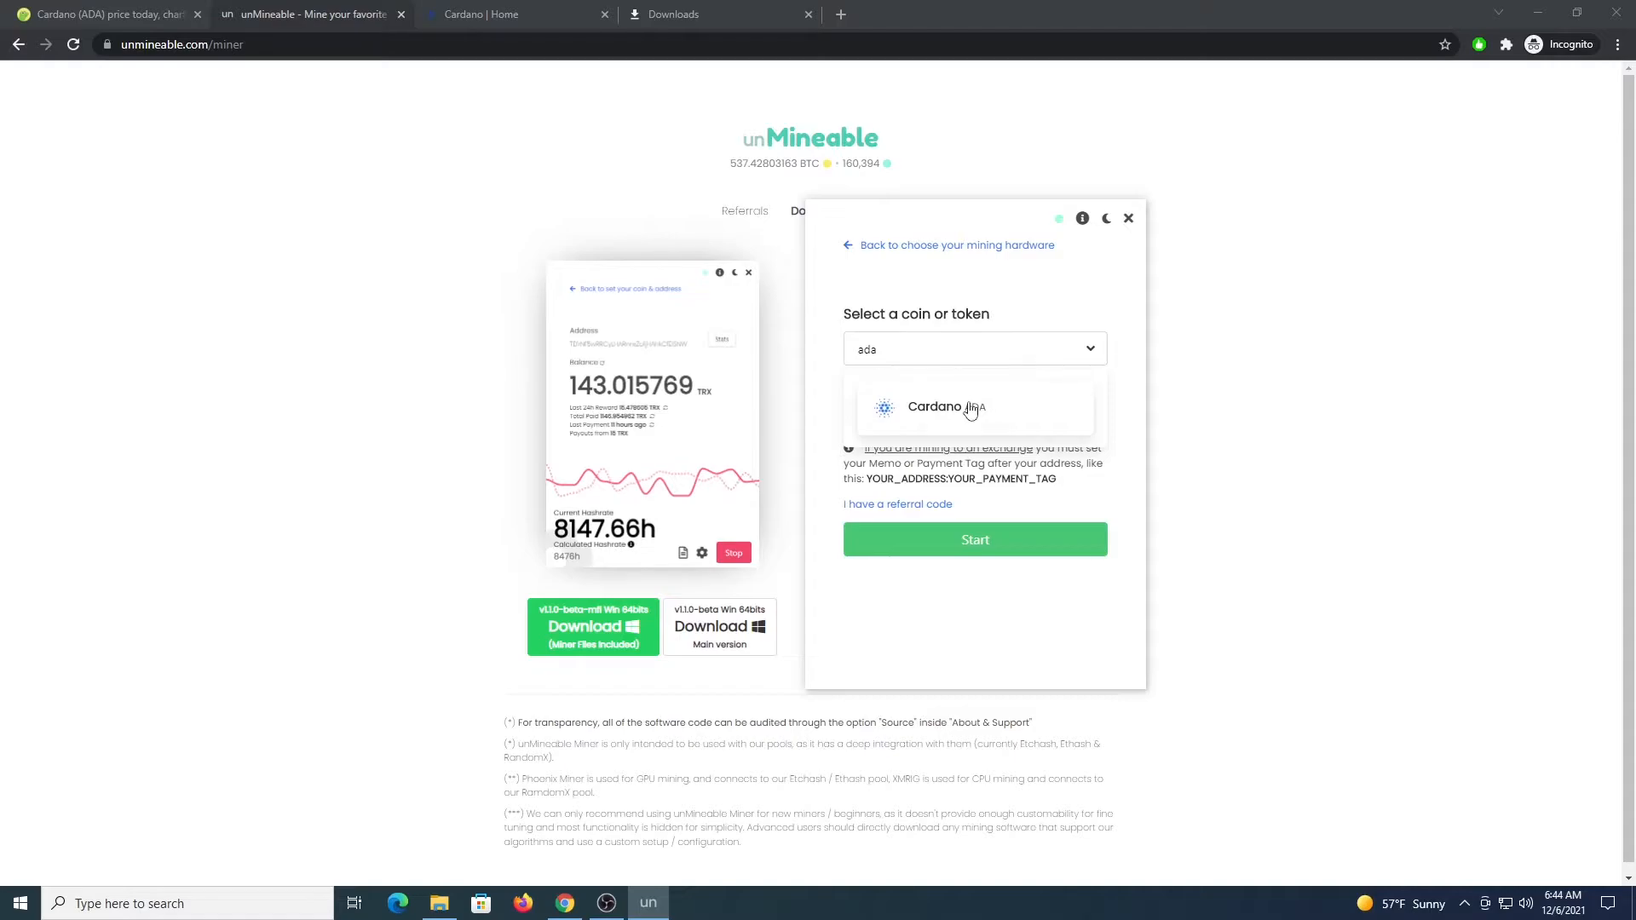
{"action": "left_click", "coordinate": [945, 408]}
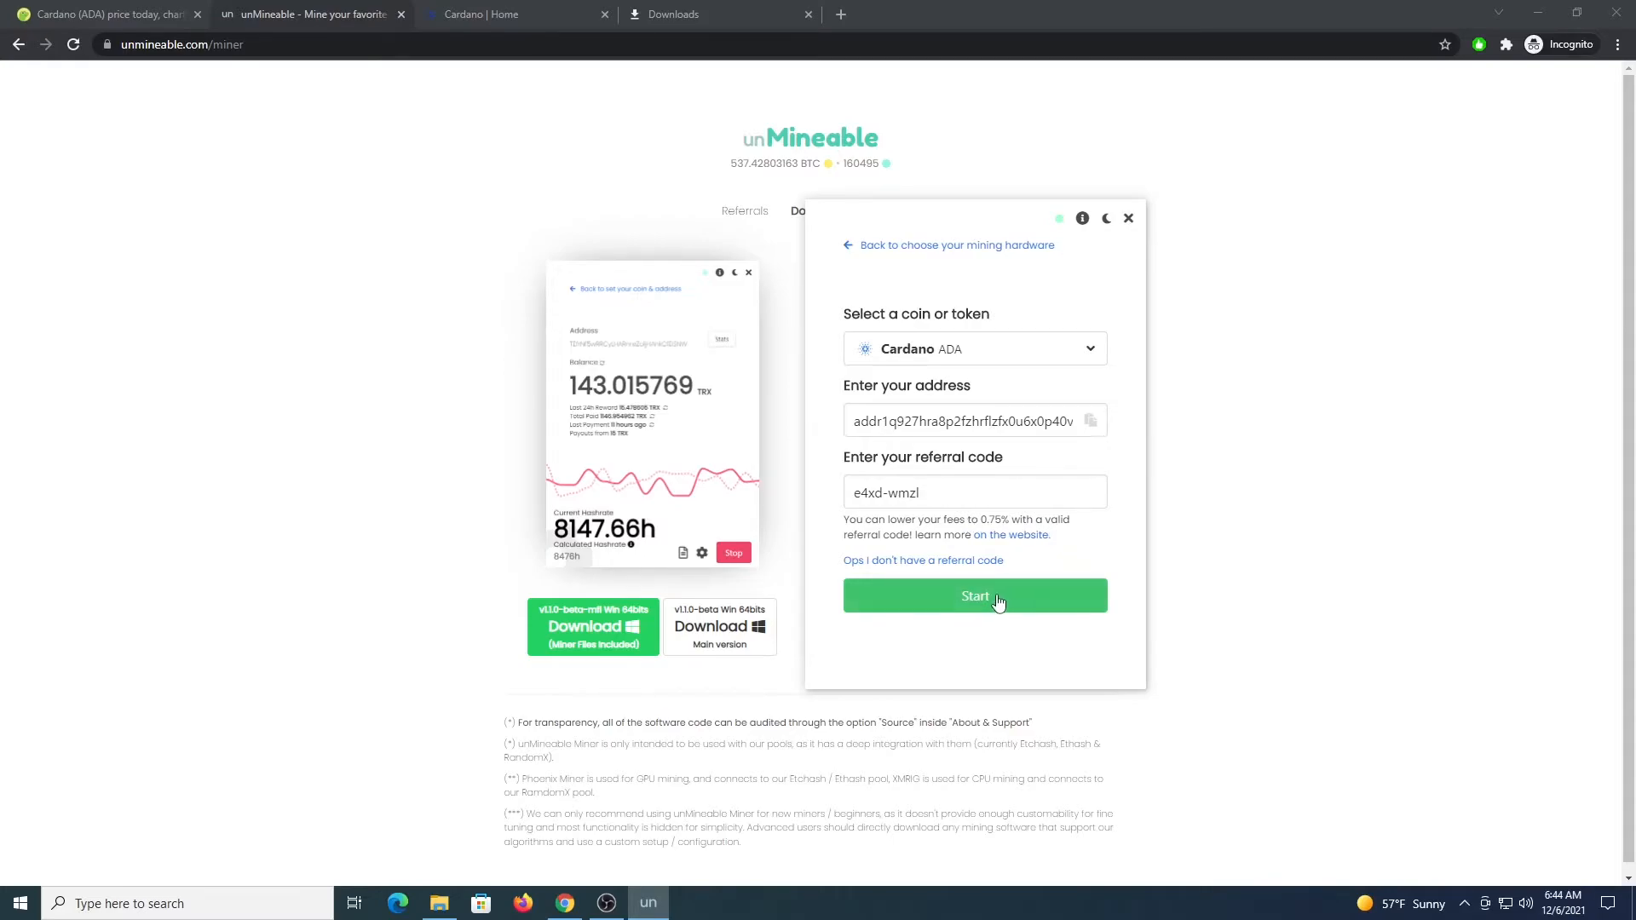
Start mining Cardano, check the advanced settings, watch the hashrate near 1,371 H/s, then stop.
{"action": "left_click", "coordinate": [974, 596]}
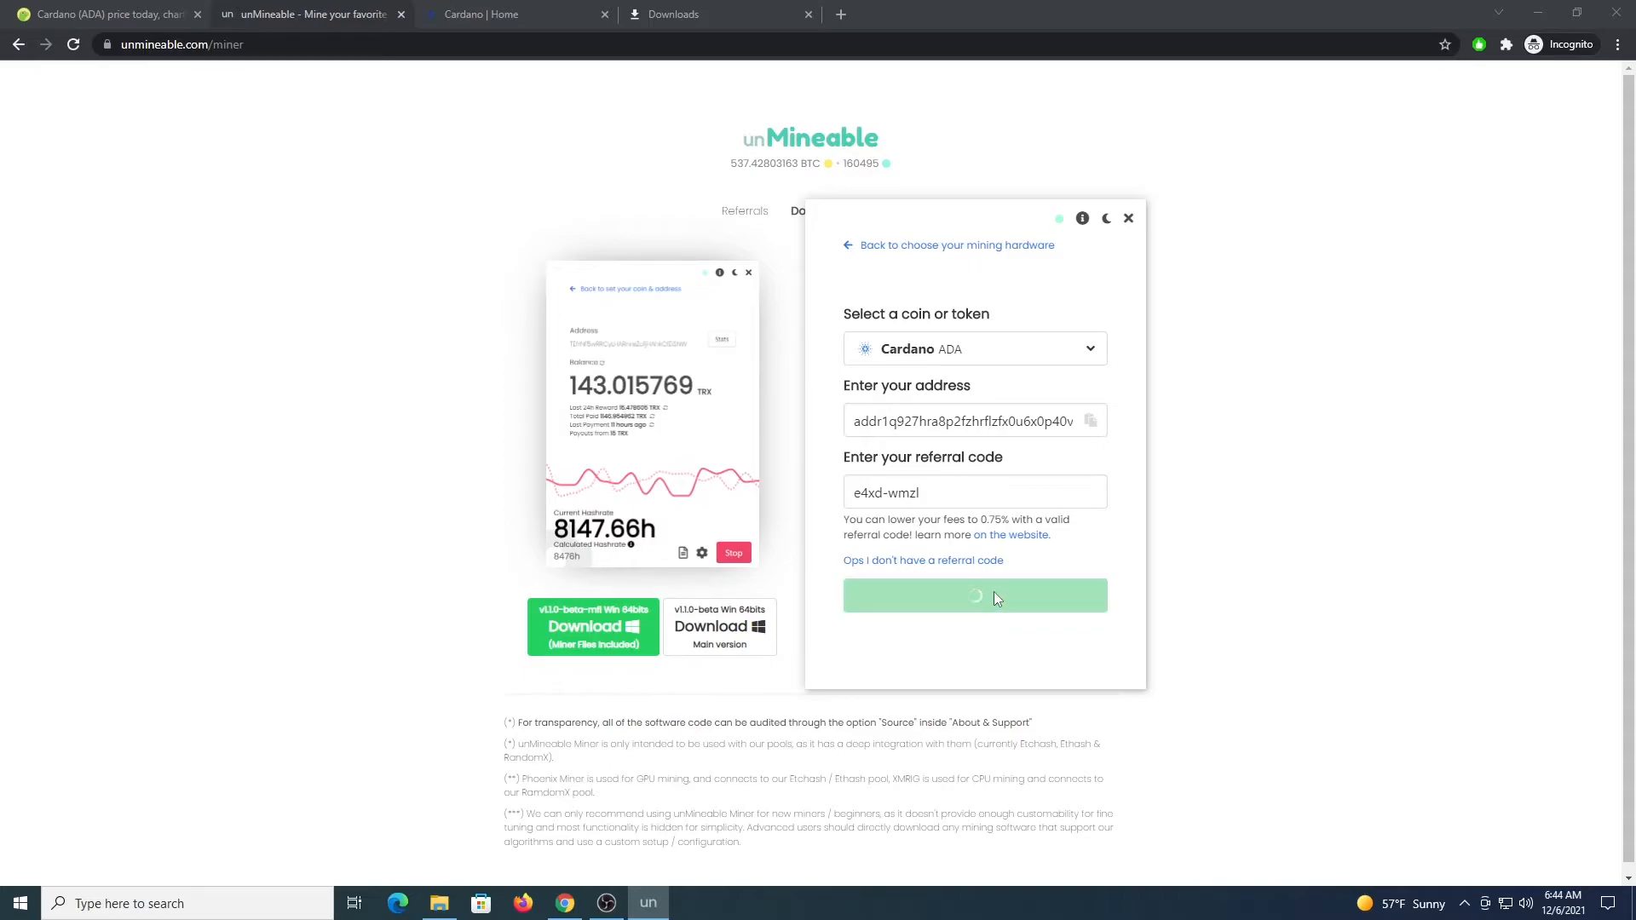
{"action": "left_click", "coordinate": [974, 596]}
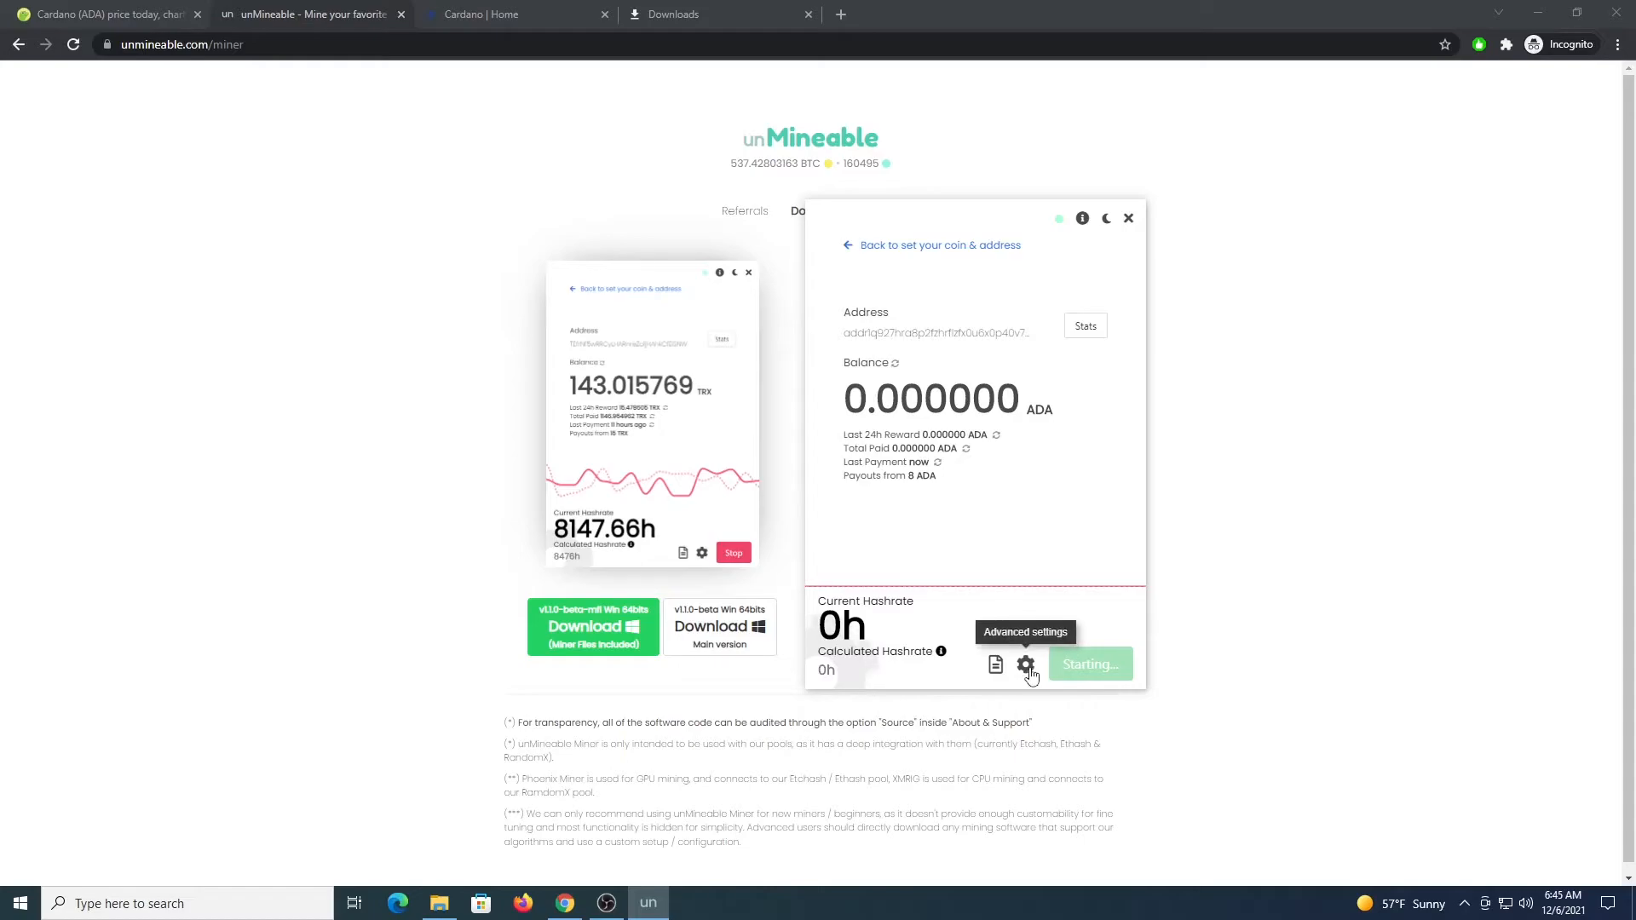
{"action": "left_click", "coordinate": [1026, 665]}
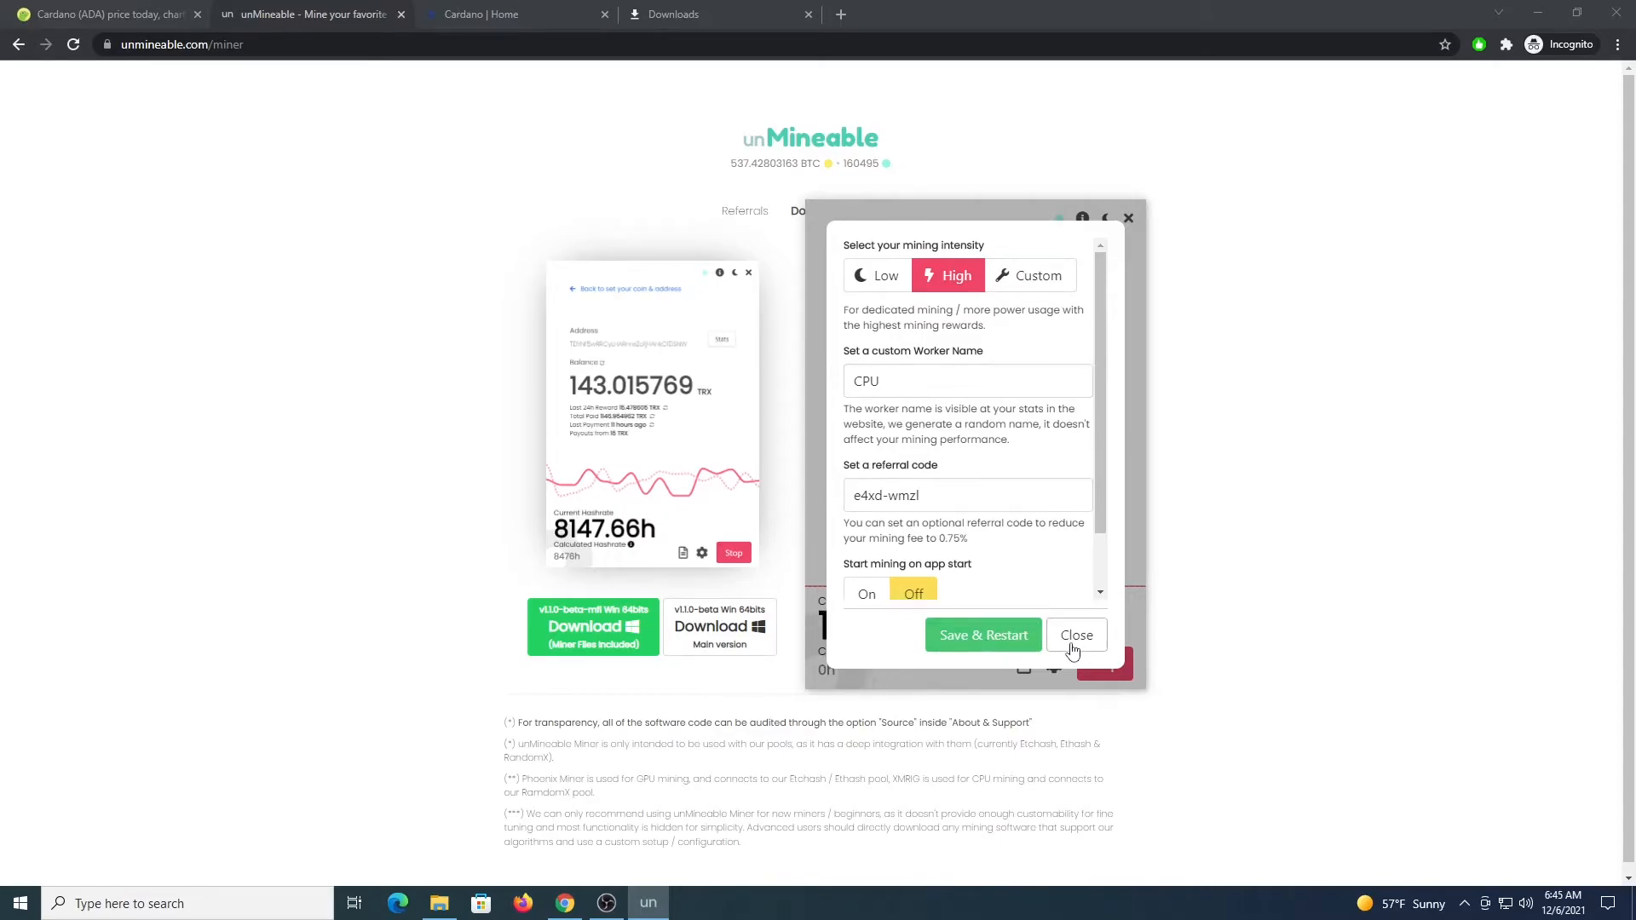
{"action": "left_click", "coordinate": [1075, 633]}
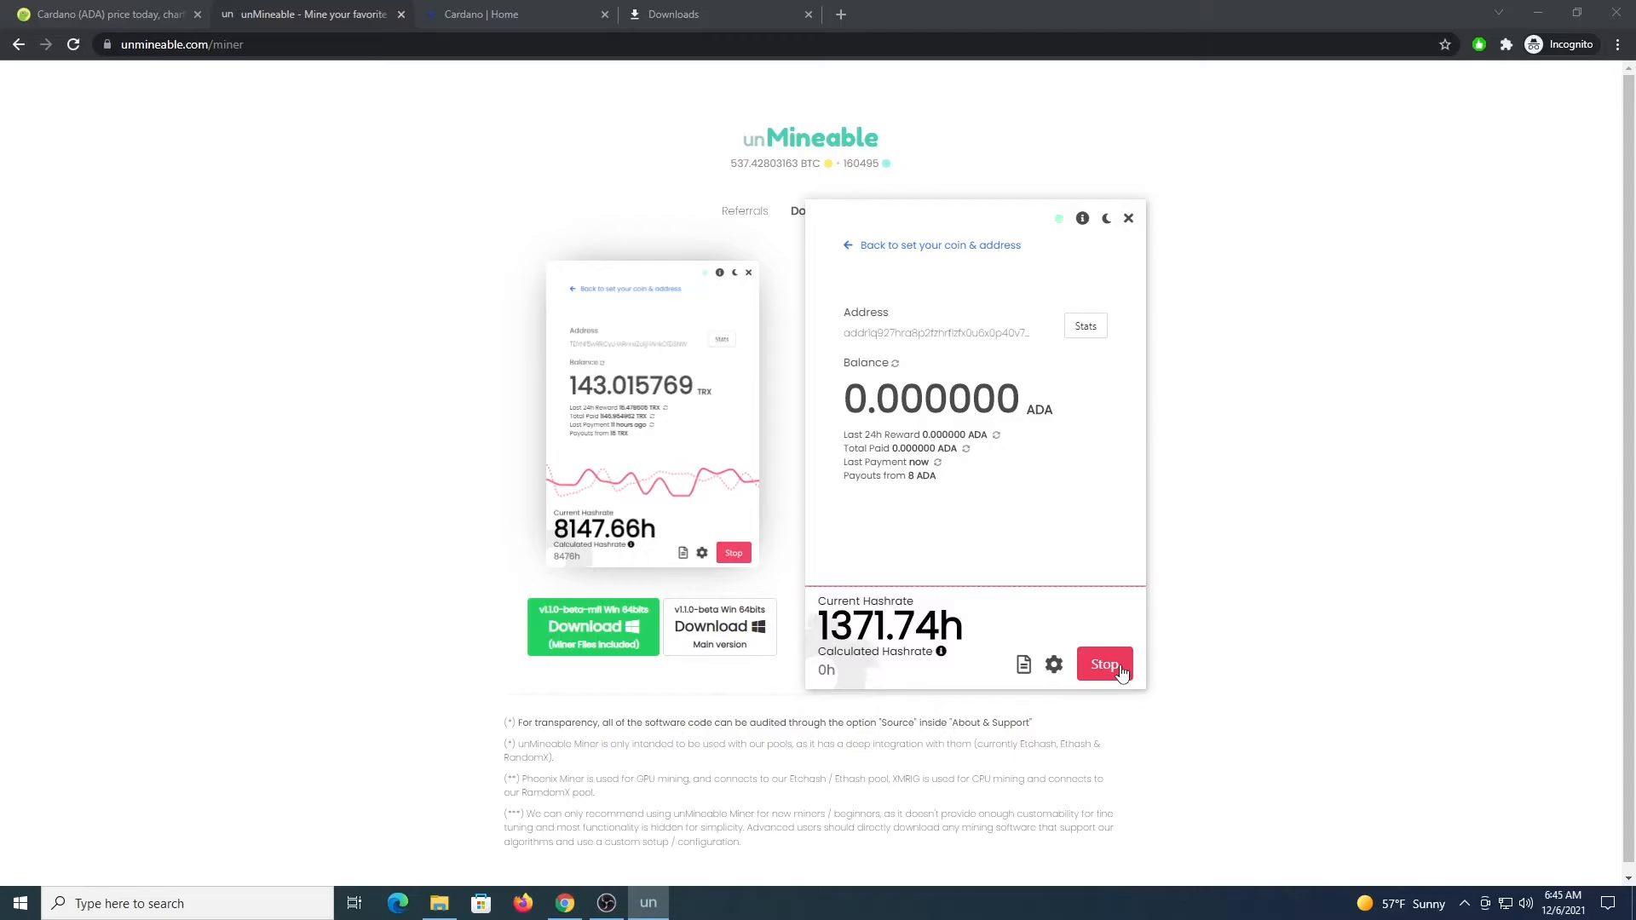
{"action": "left_click", "coordinate": [1103, 665]}
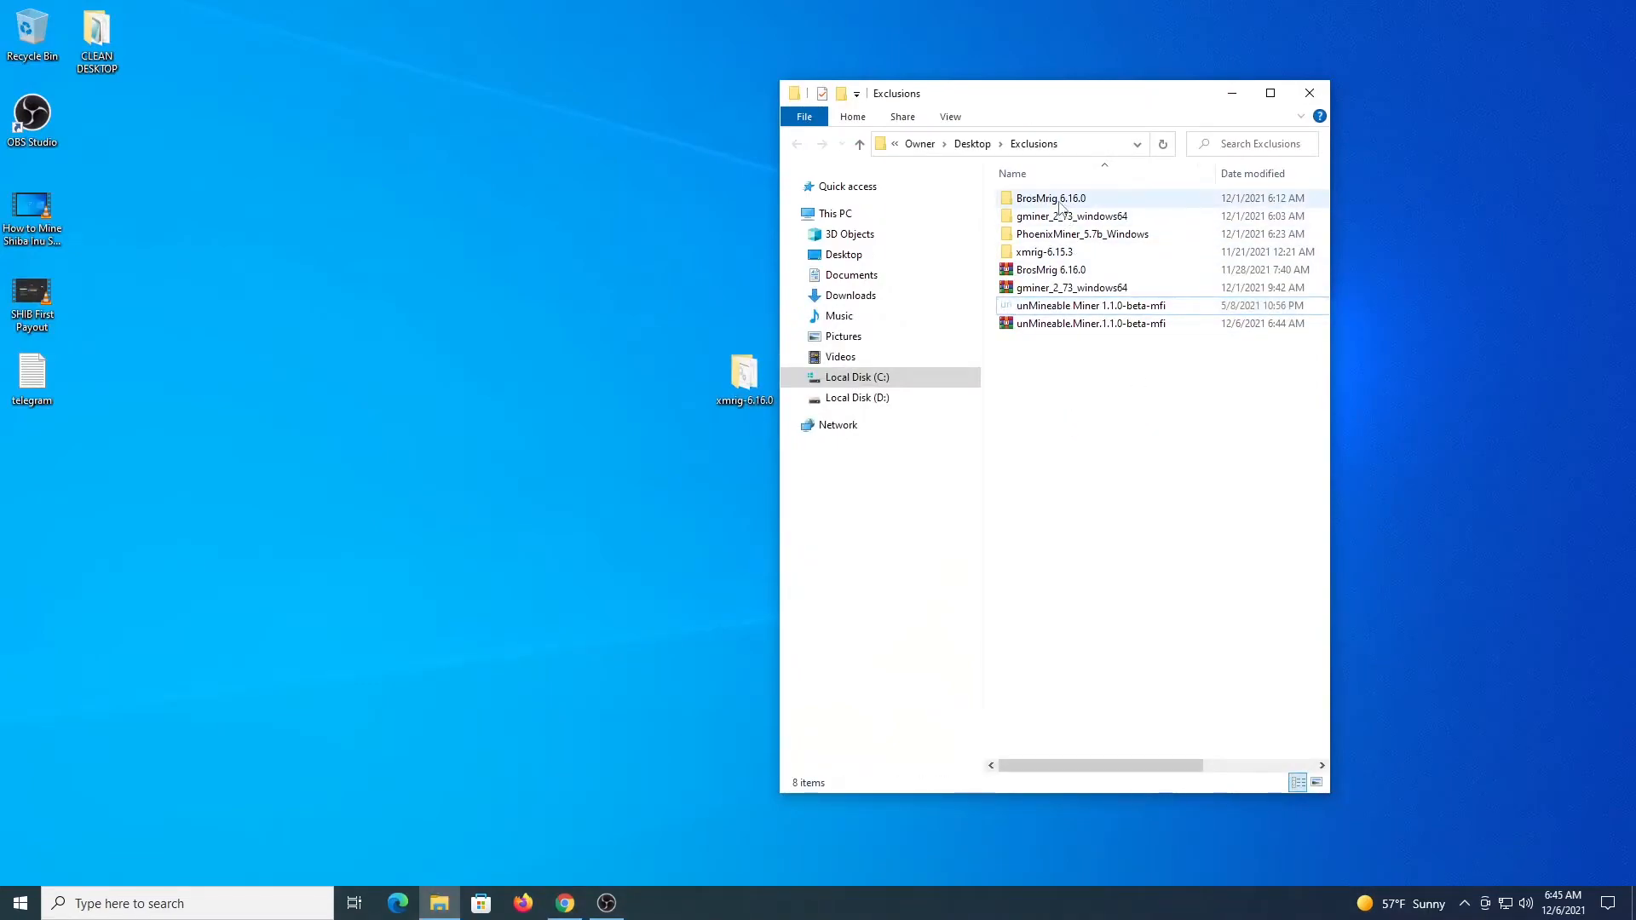
{"action": "mouse_move", "coordinate": [1049, 198]}
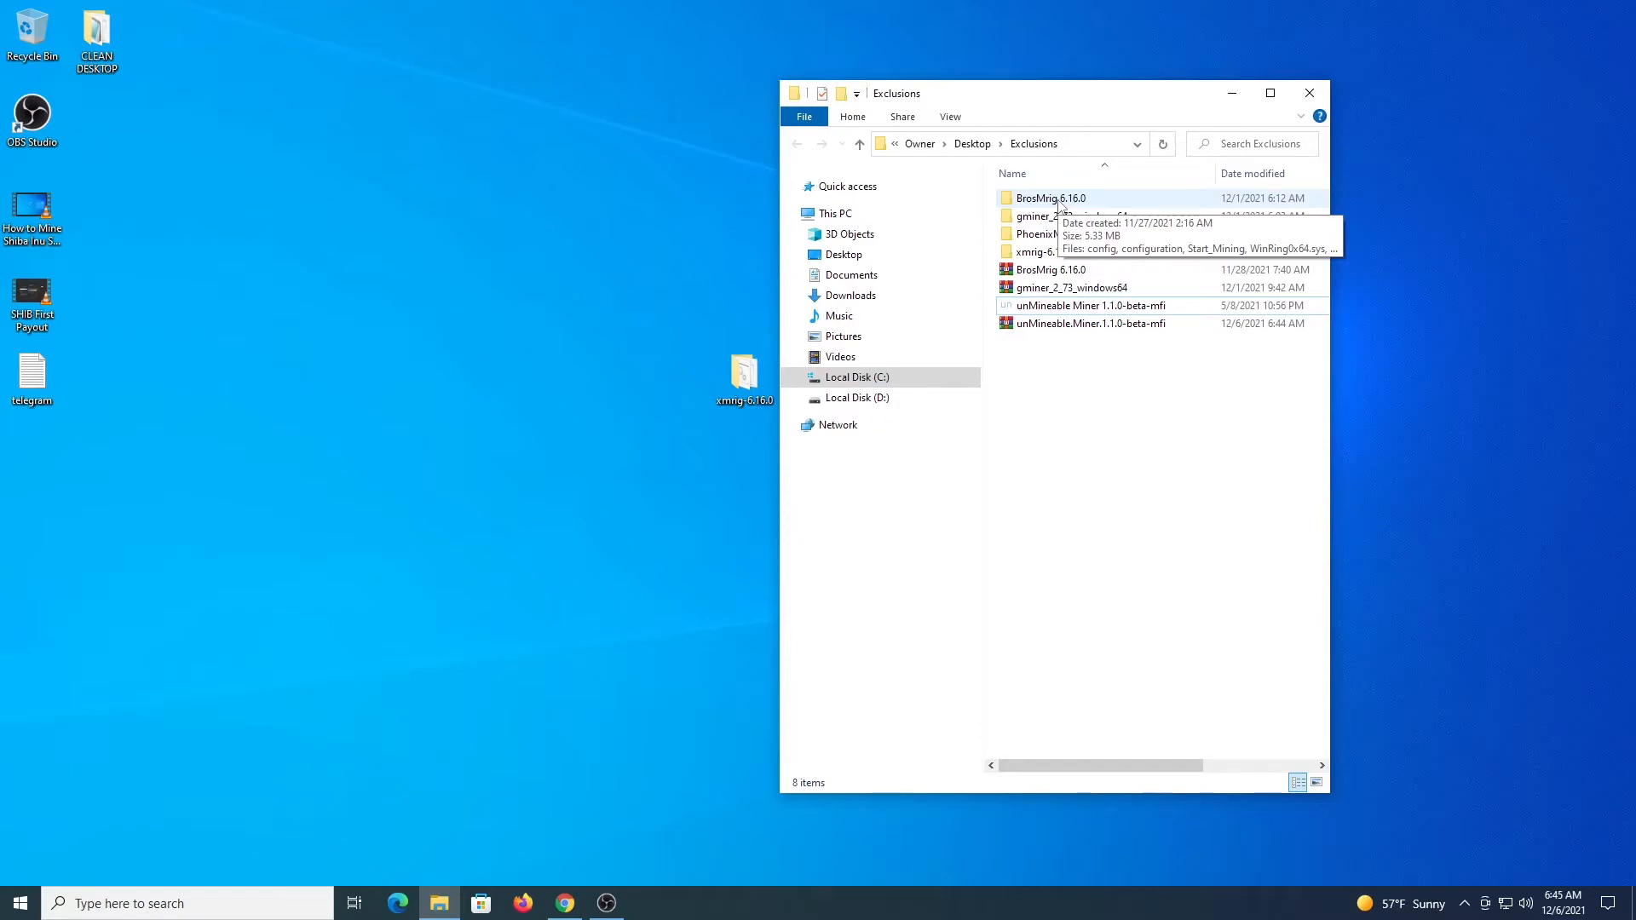
Run the Start_Mining script inside the BrosMrig 6.16.0 folder.
{"action": "left_click", "coordinate": [1056, 215]}
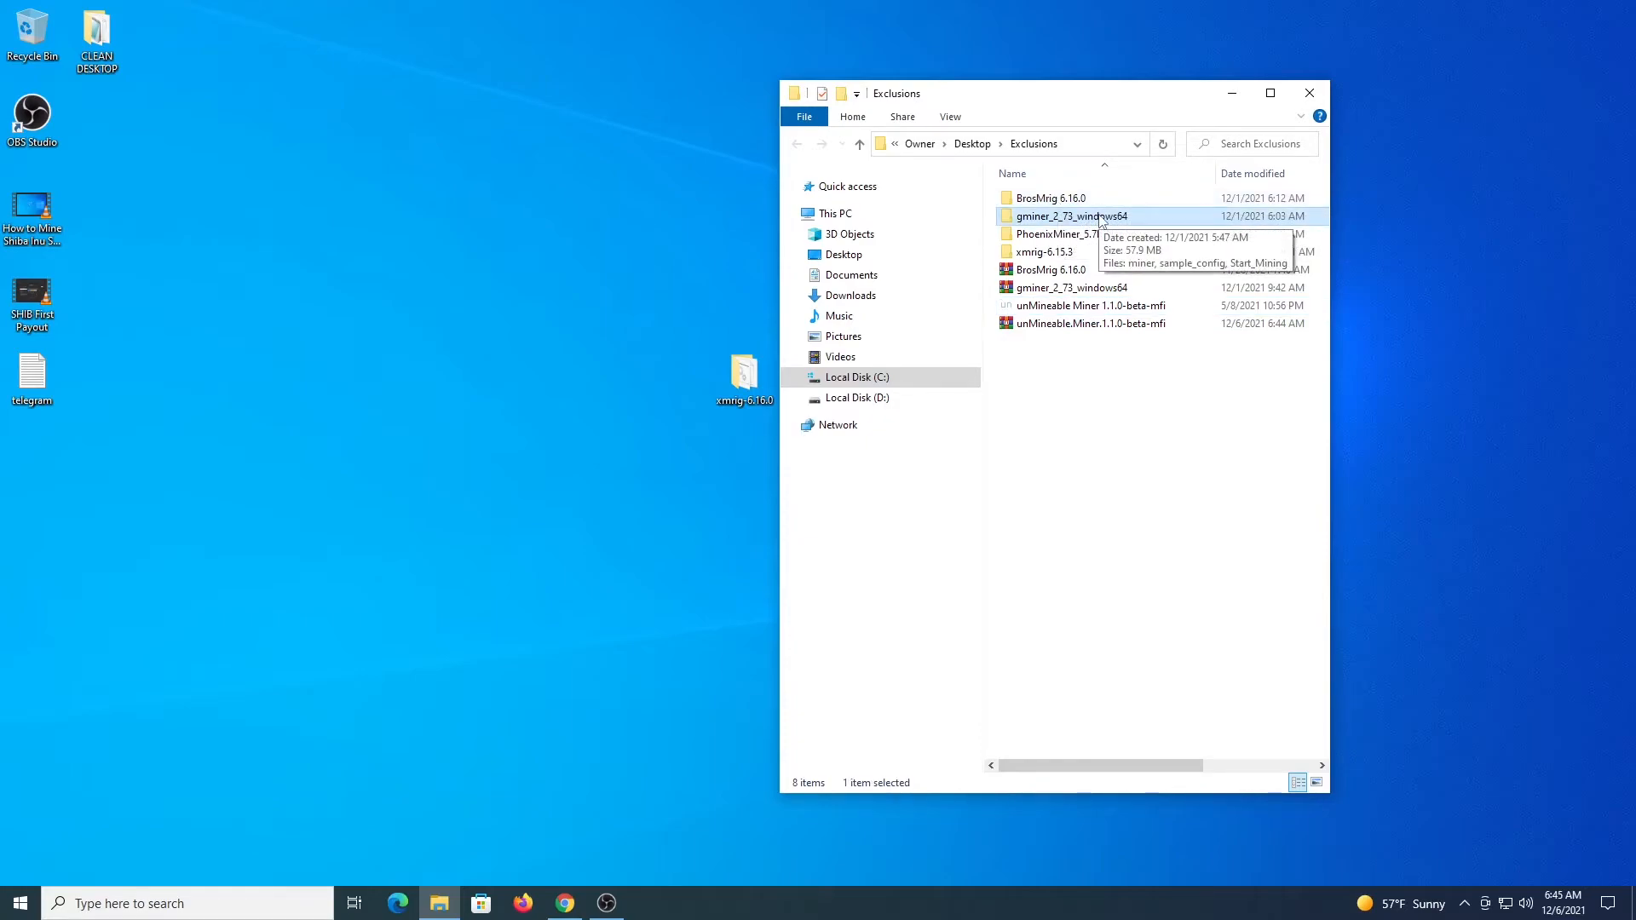
{"action": "double_click", "coordinate": [1050, 197]}
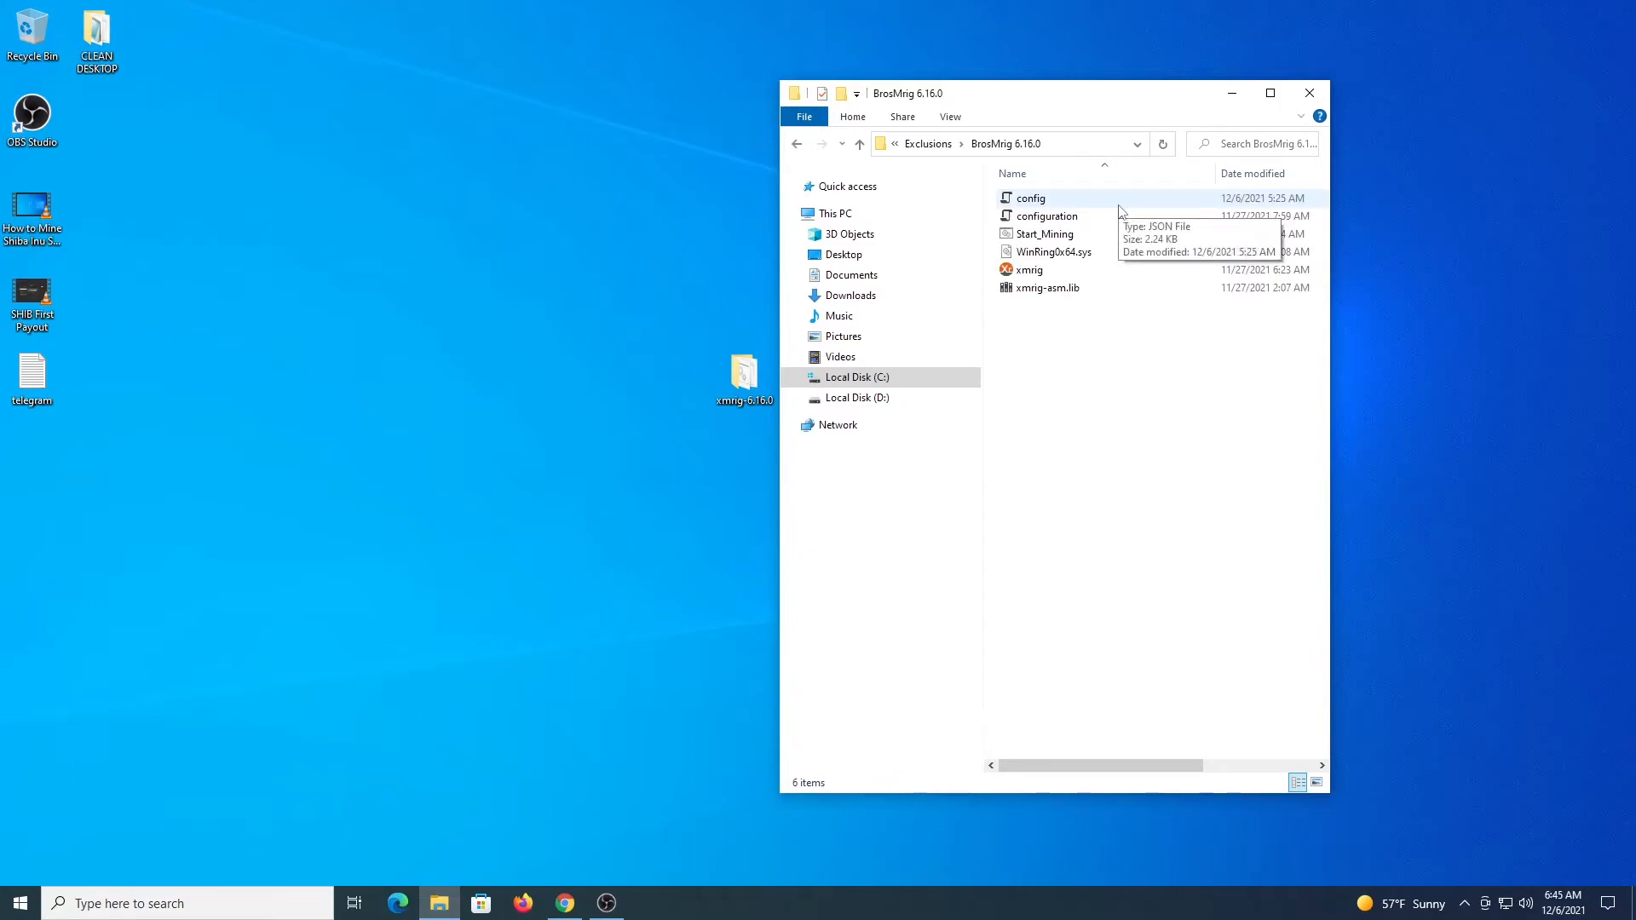
{"action": "mouse_move", "coordinate": [1100, 257]}
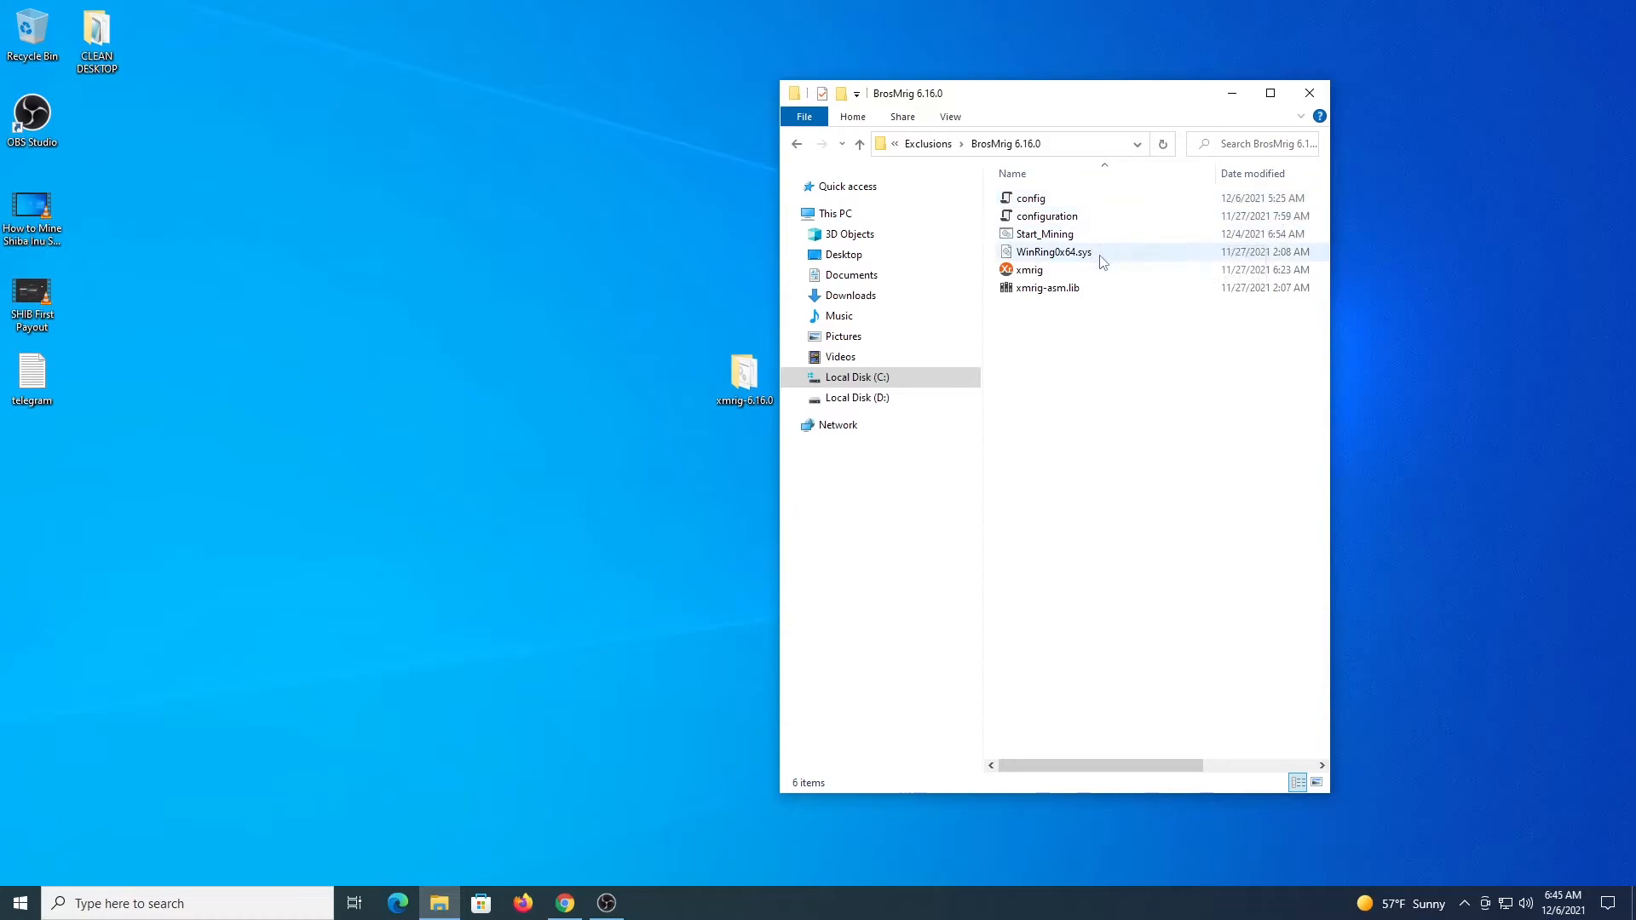
{"action": "left_click", "coordinate": [1042, 233]}
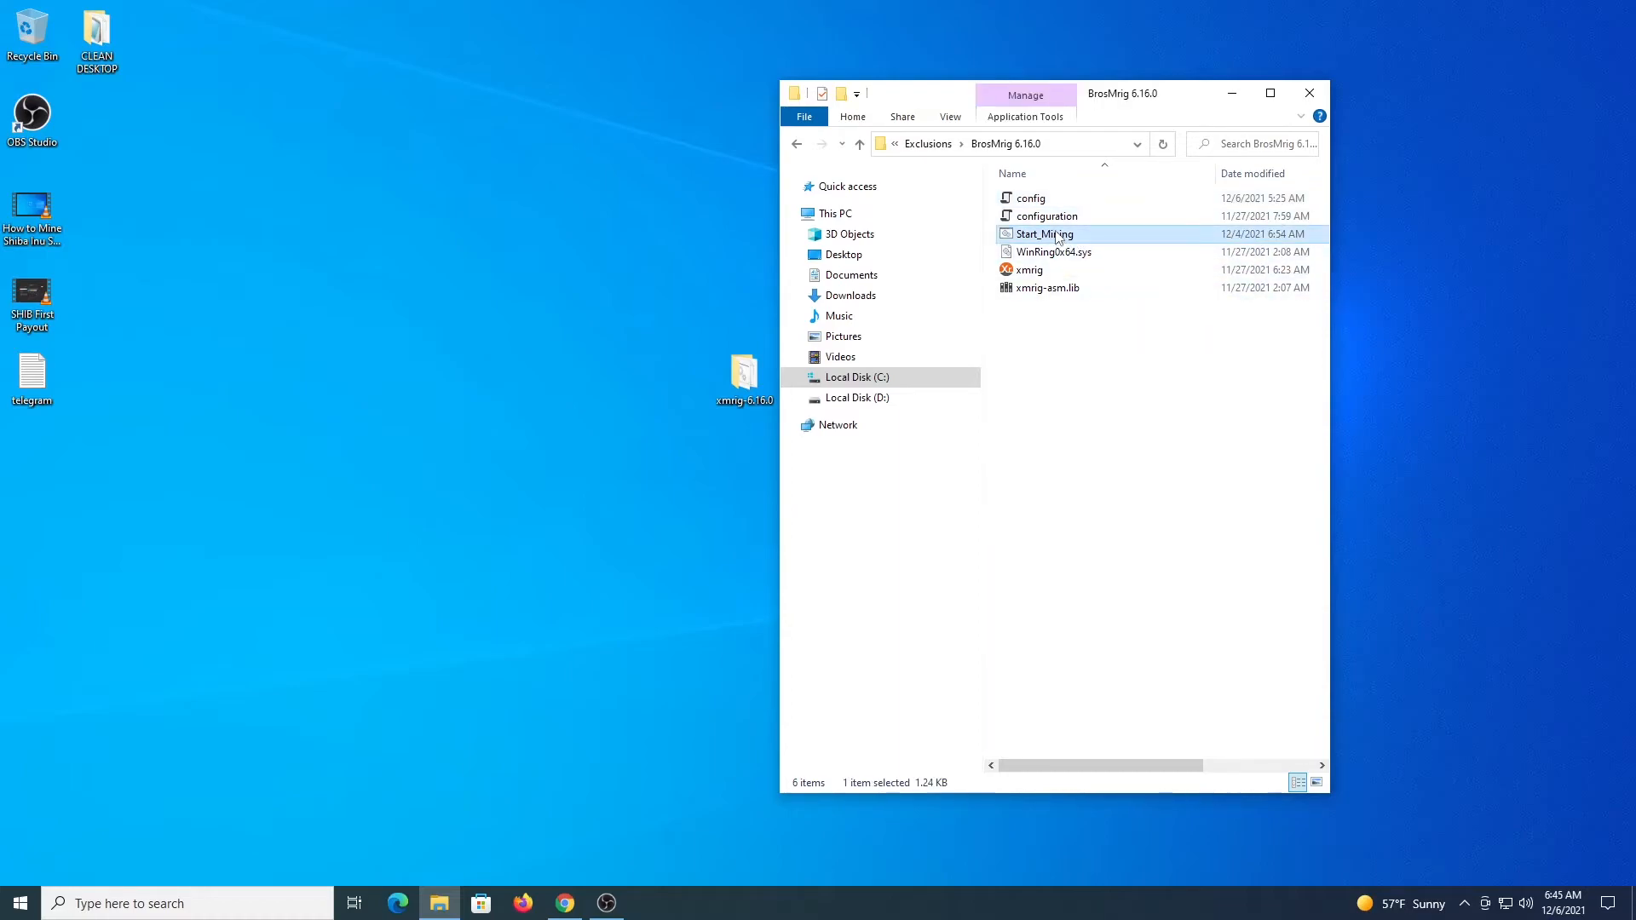
{"action": "mouse_move", "coordinate": [1045, 234]}
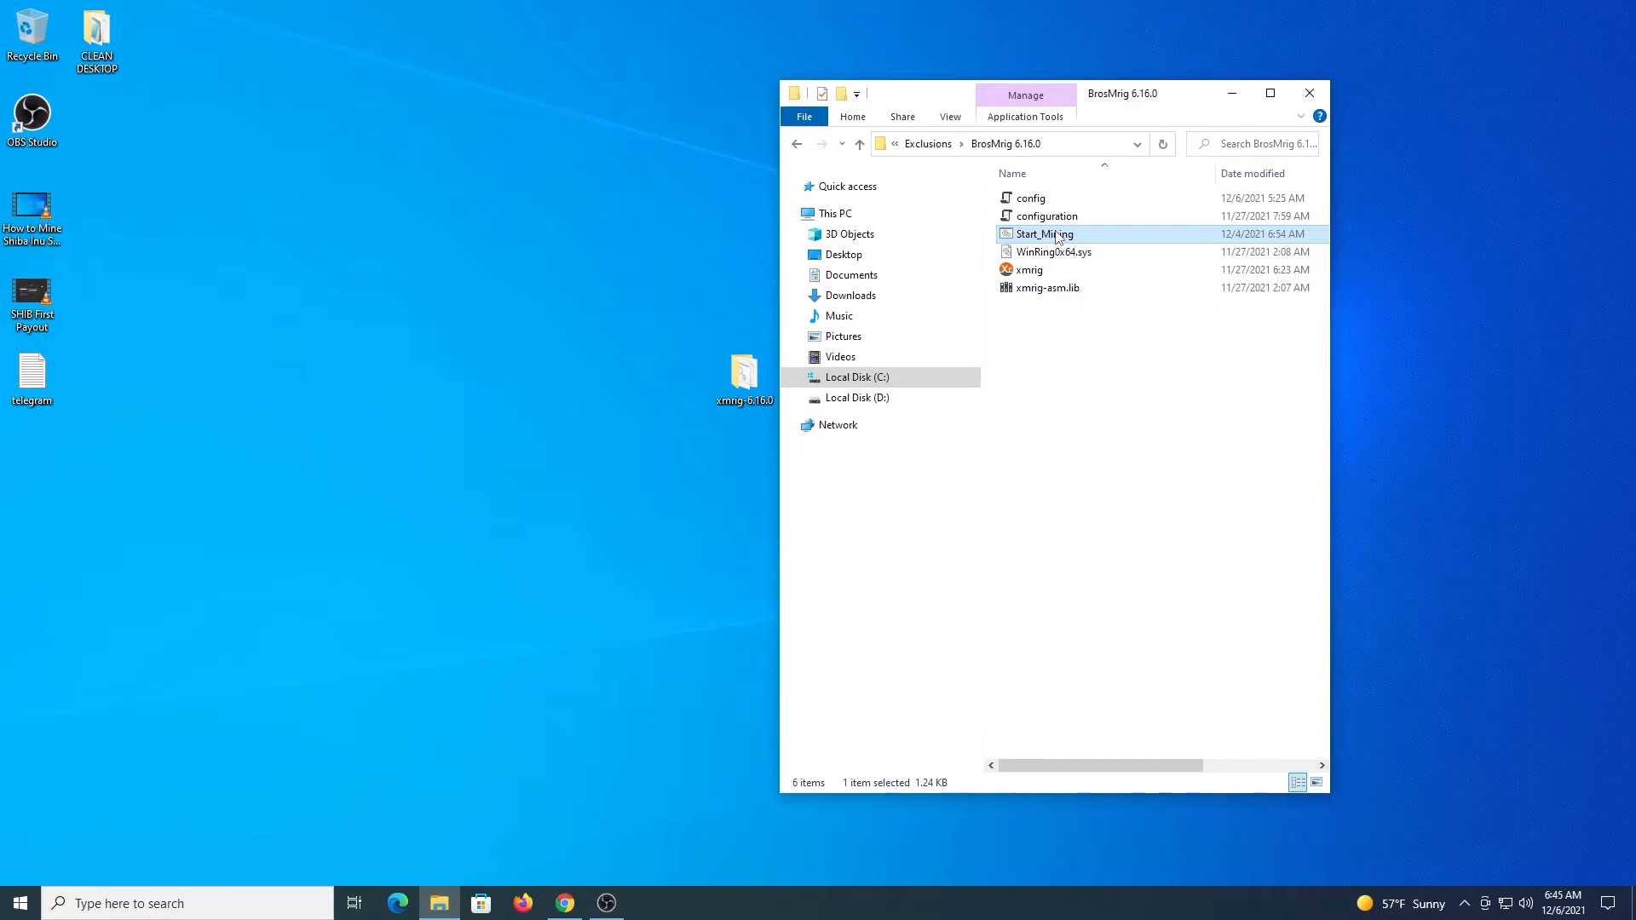
{"action": "double_click", "coordinate": [1042, 232]}
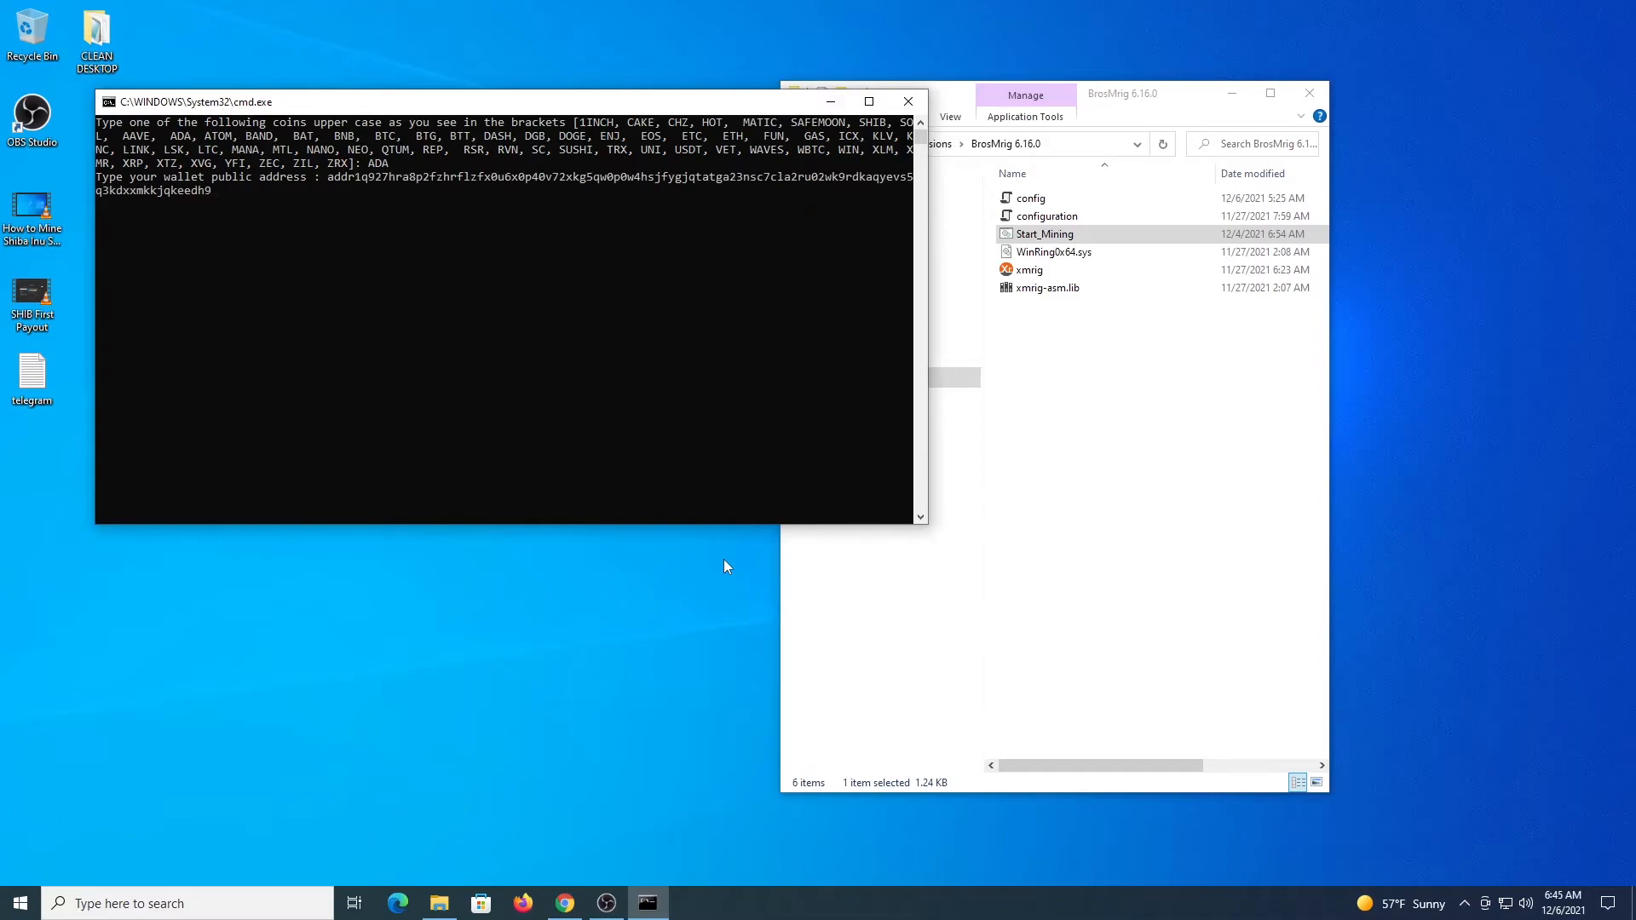
Answer the prompts with location eu and worker rigworker so XMRig starts on rx-eu.unmineable.com.
{"action": "type", "text": "eu,asia] : eu"}
{"action": "type", "text": "rig"}
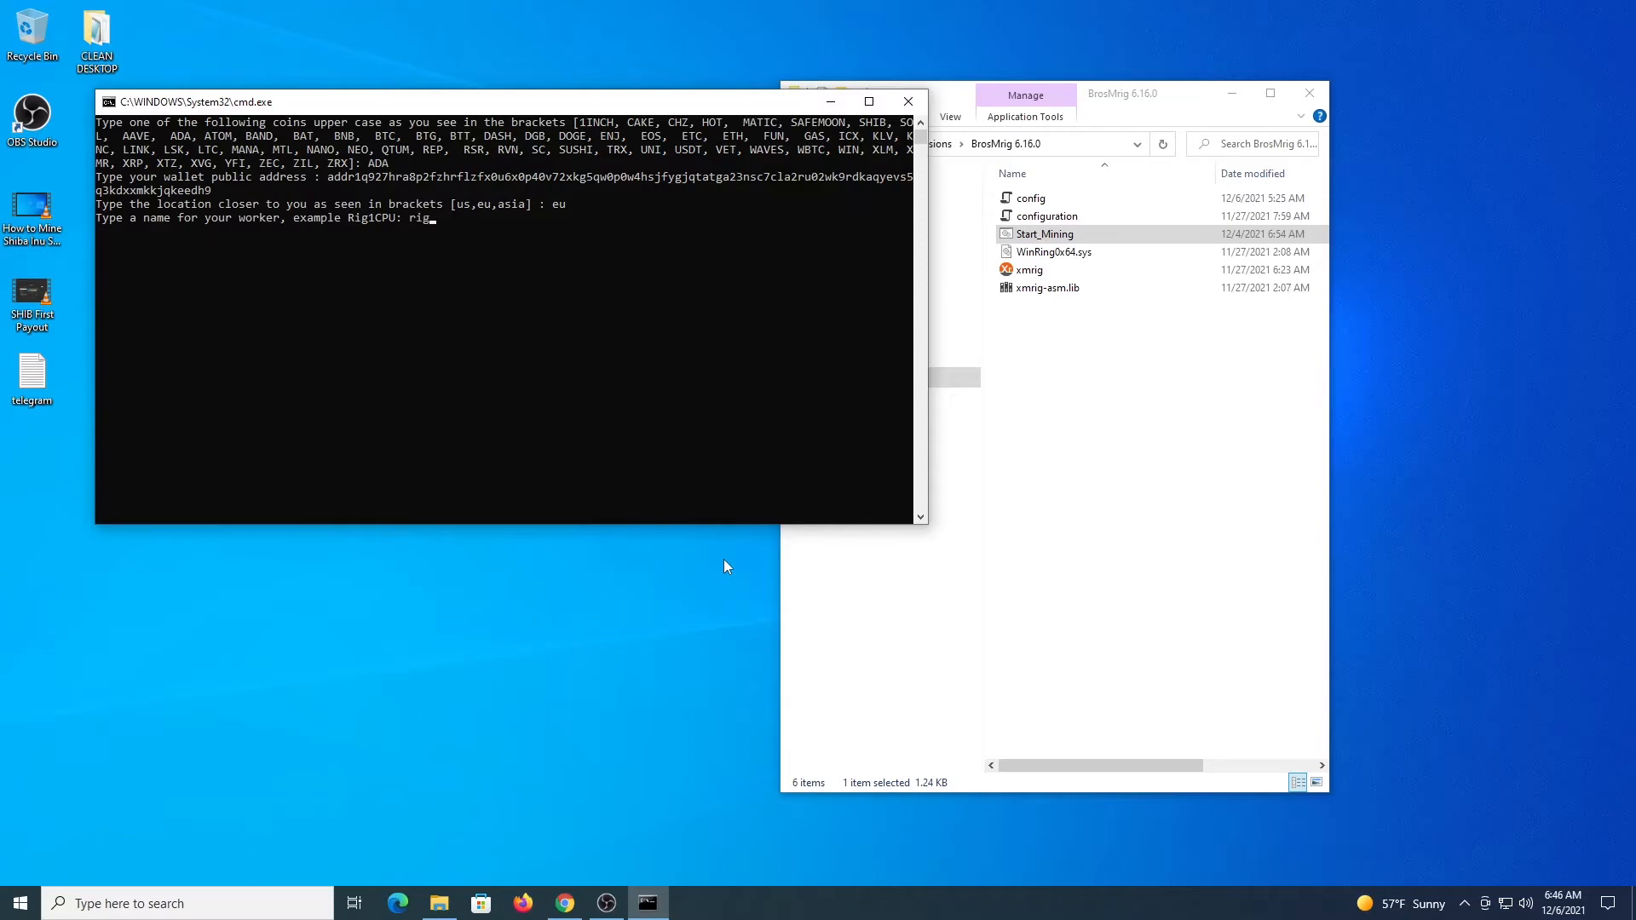
{"action": "type", "text": "worker"}
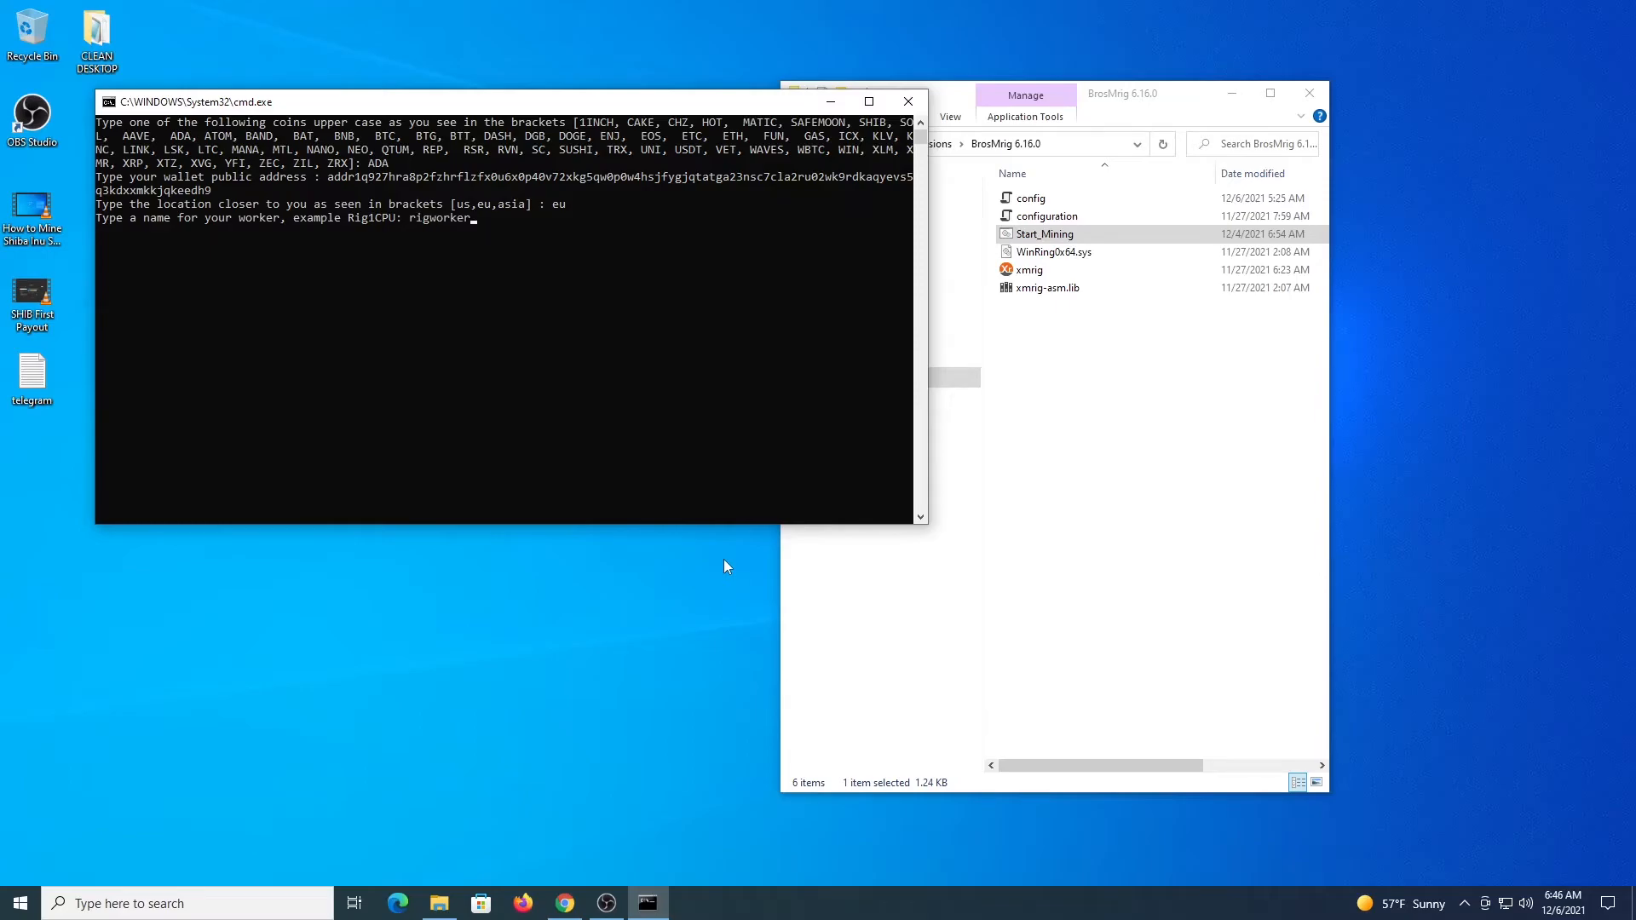
{"action": "key", "text": "enter"}
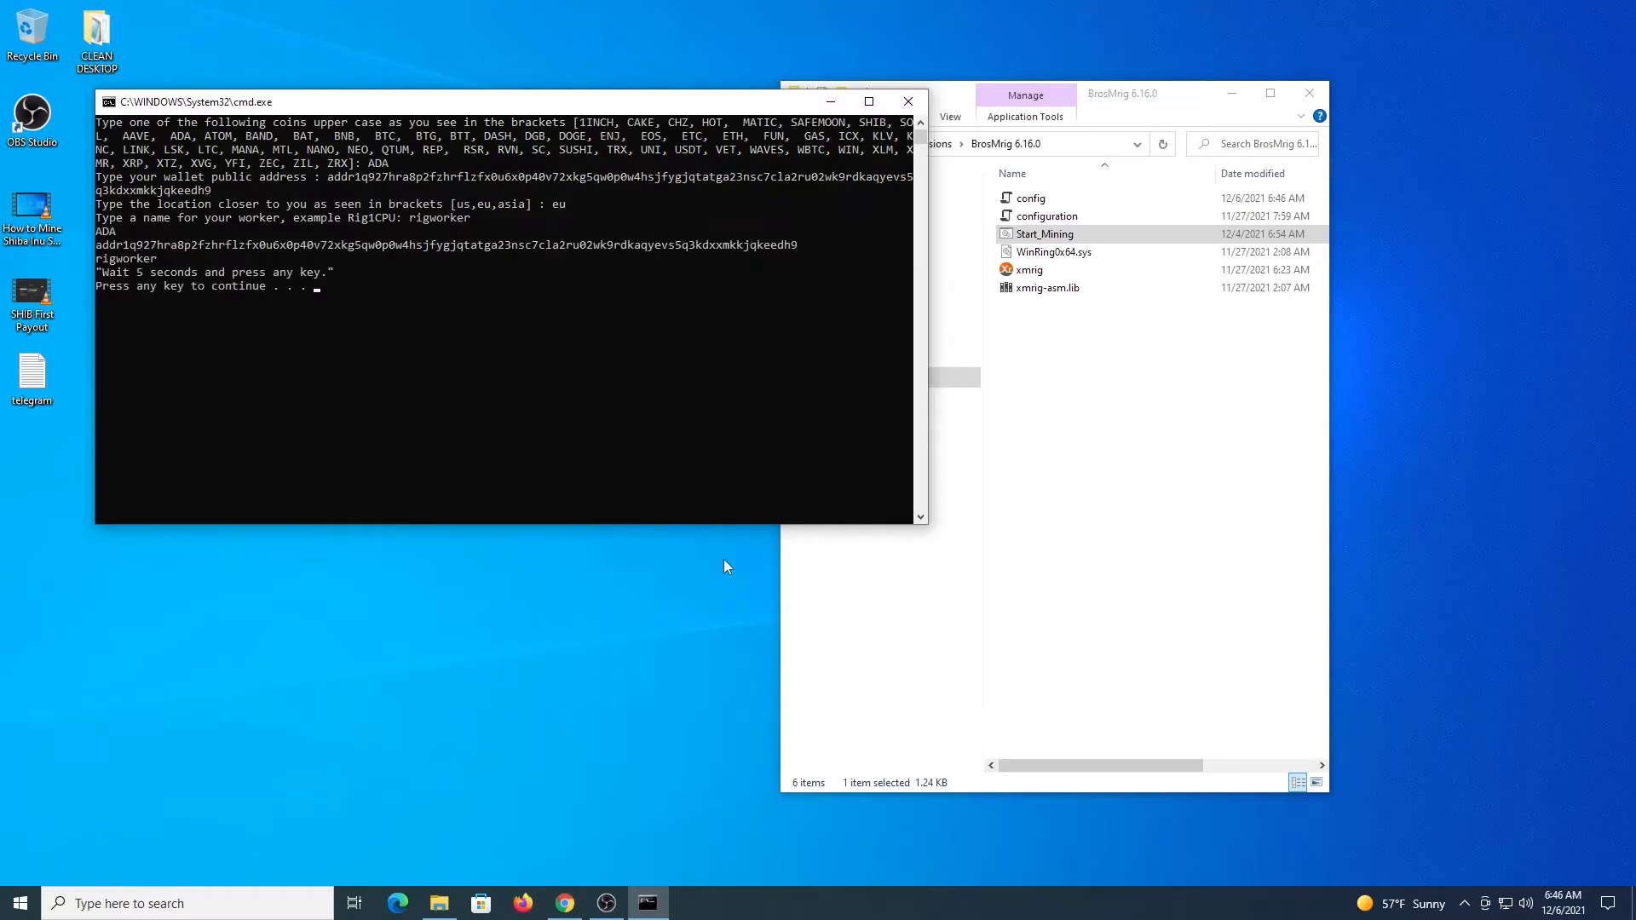
{"action": "key", "text": "enter"}
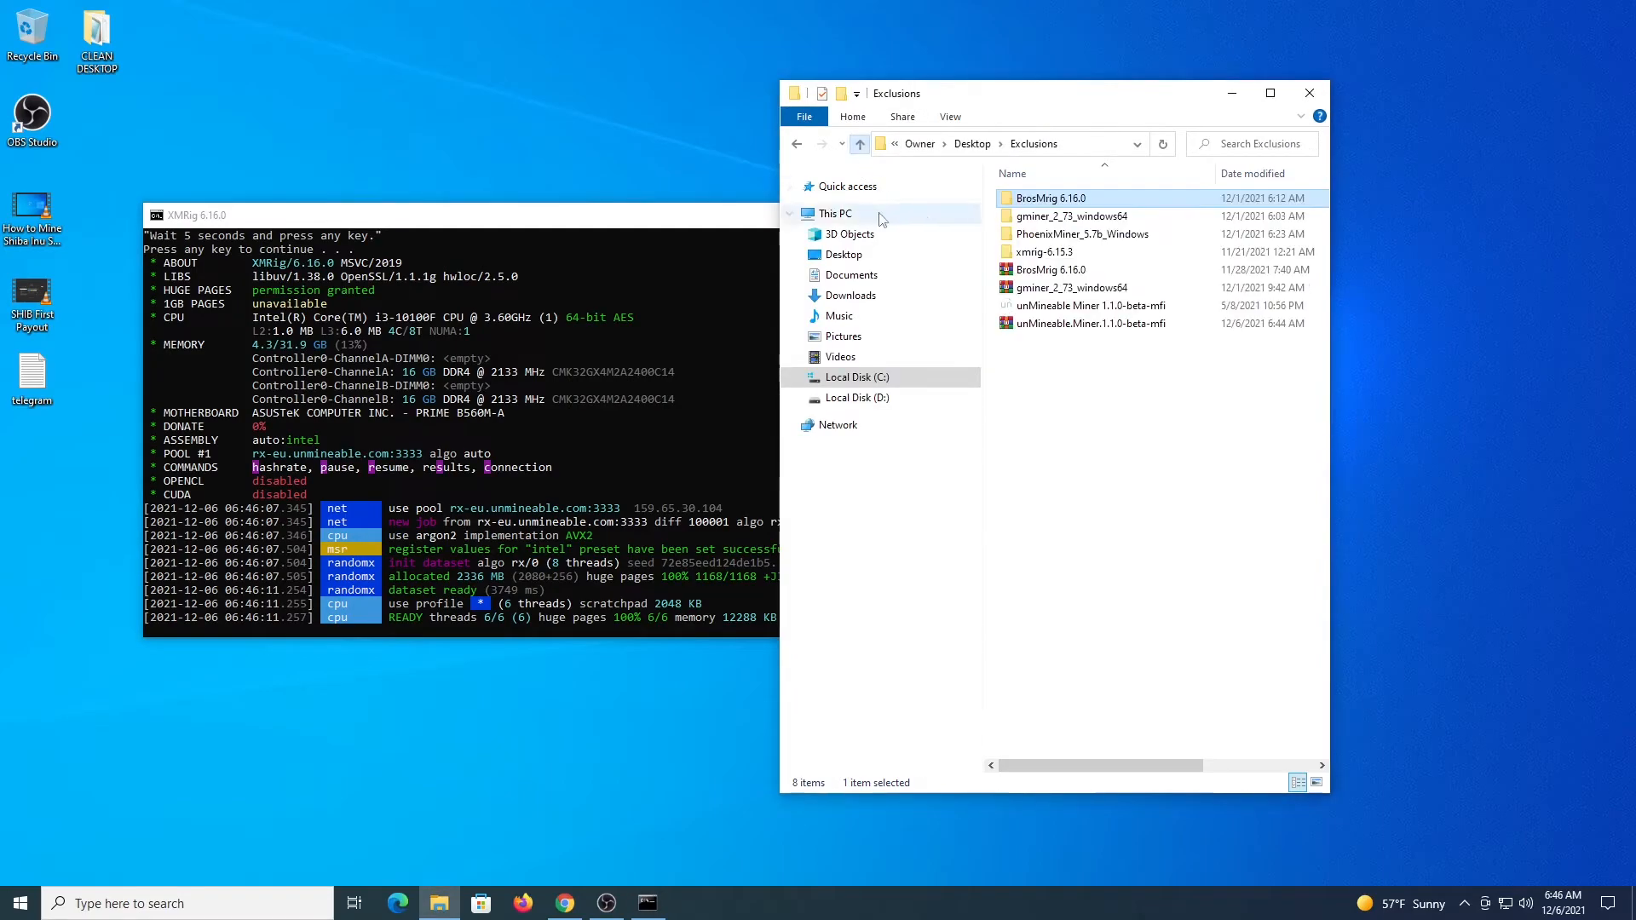
Run the Start_Mining script inside the gminer_2_73_windows64 folder.
{"action": "double_click", "coordinate": [1070, 216]}
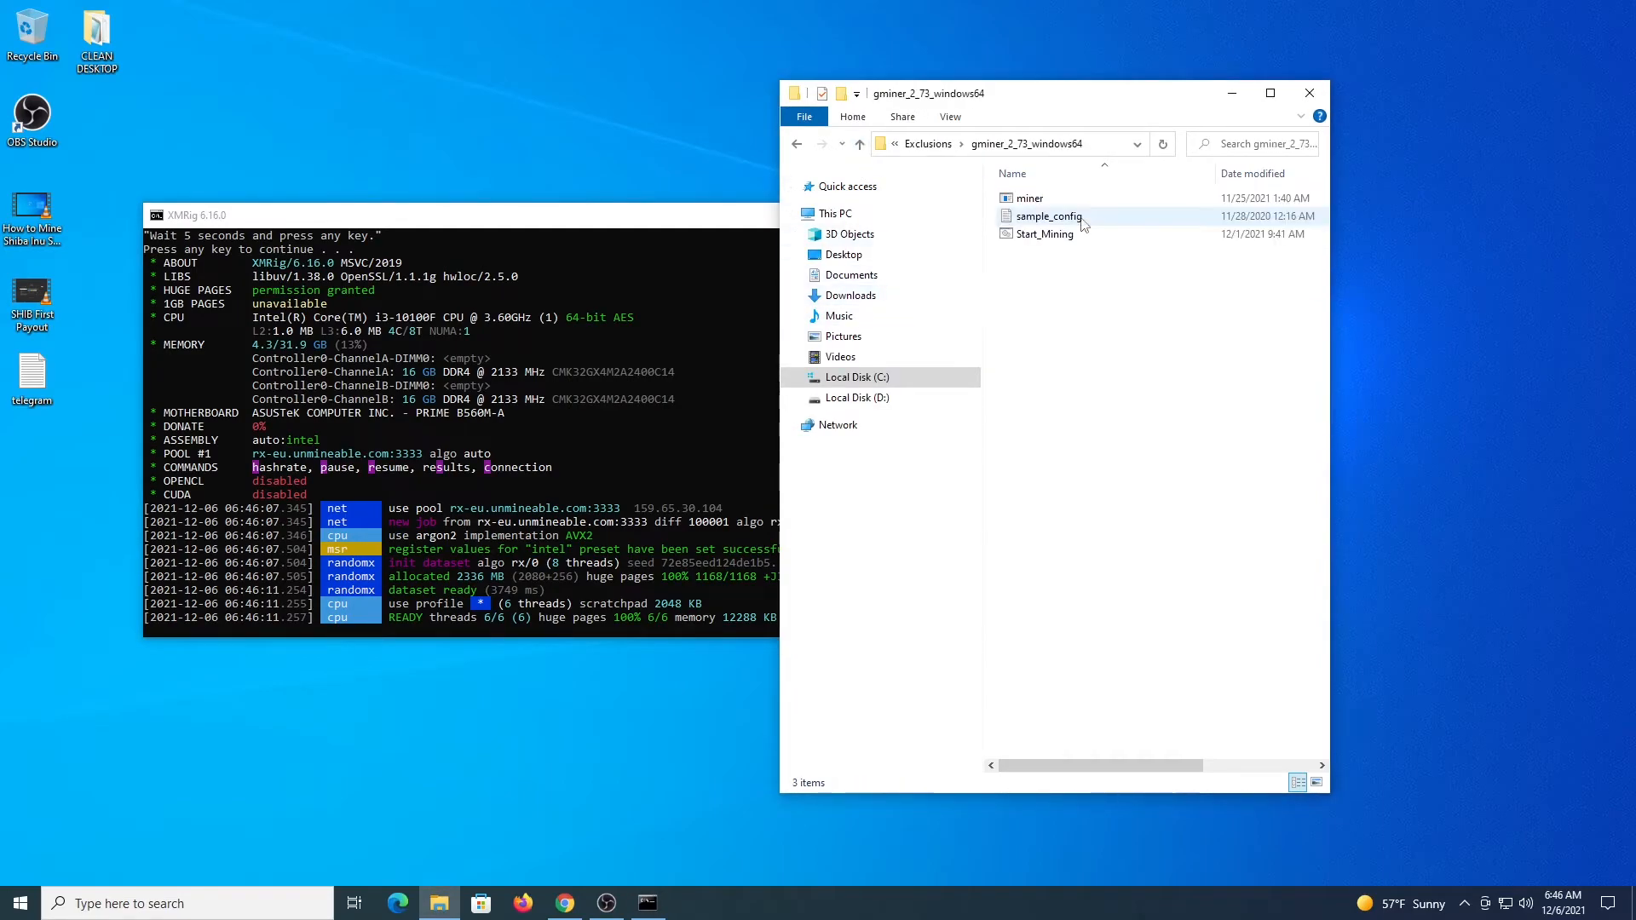
{"action": "left_click", "coordinate": [1042, 234]}
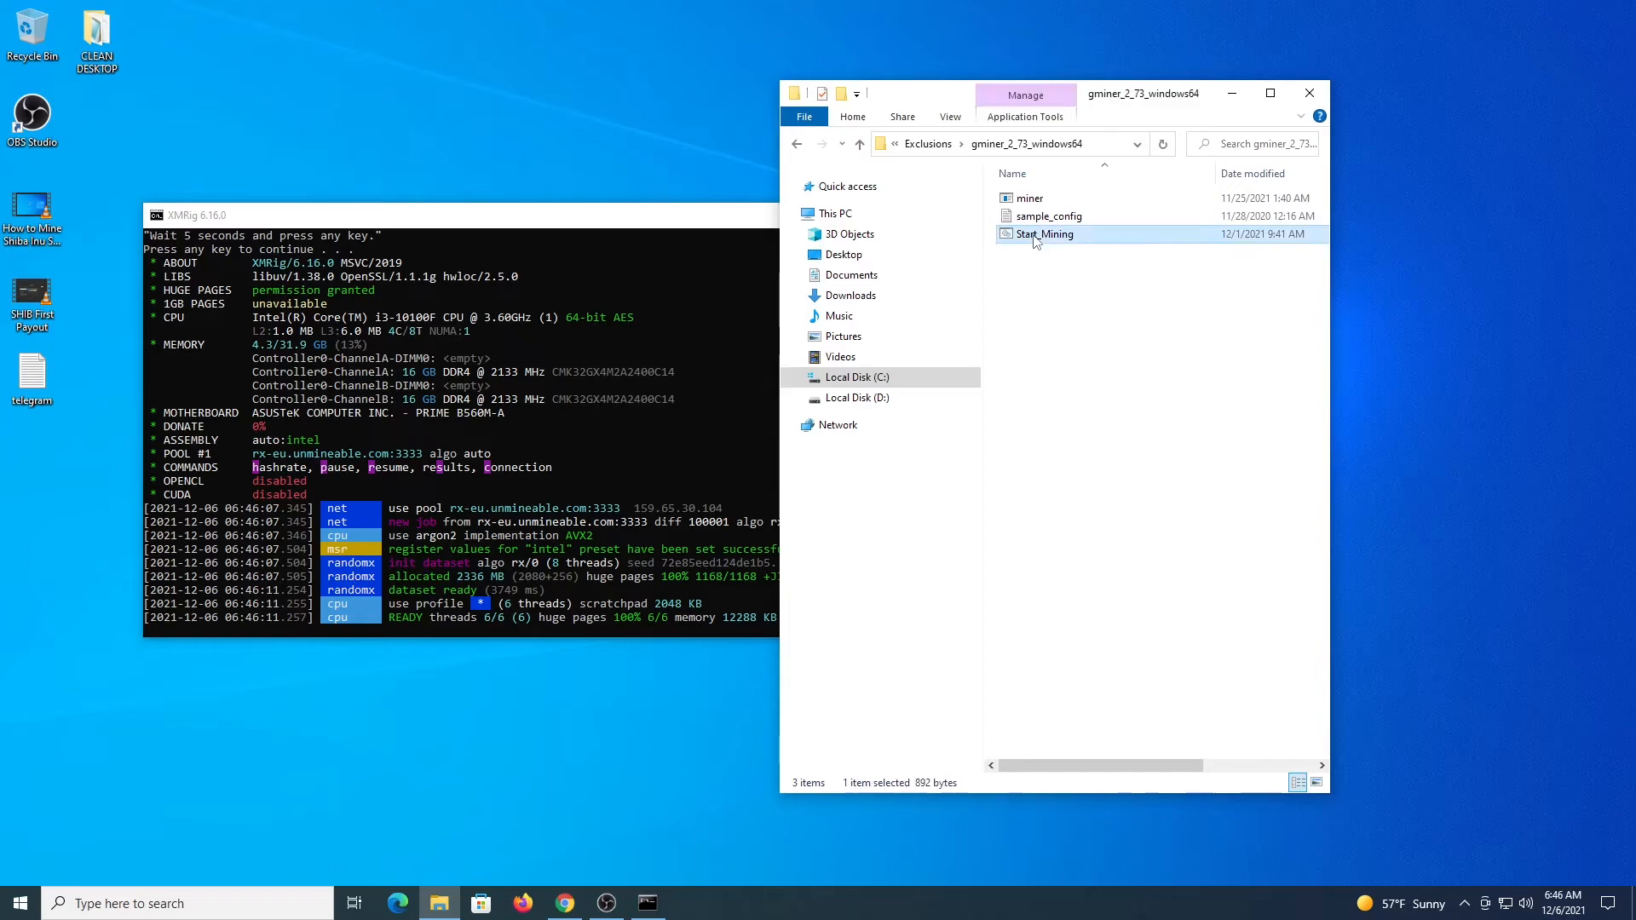
{"action": "double_click", "coordinate": [1045, 233]}
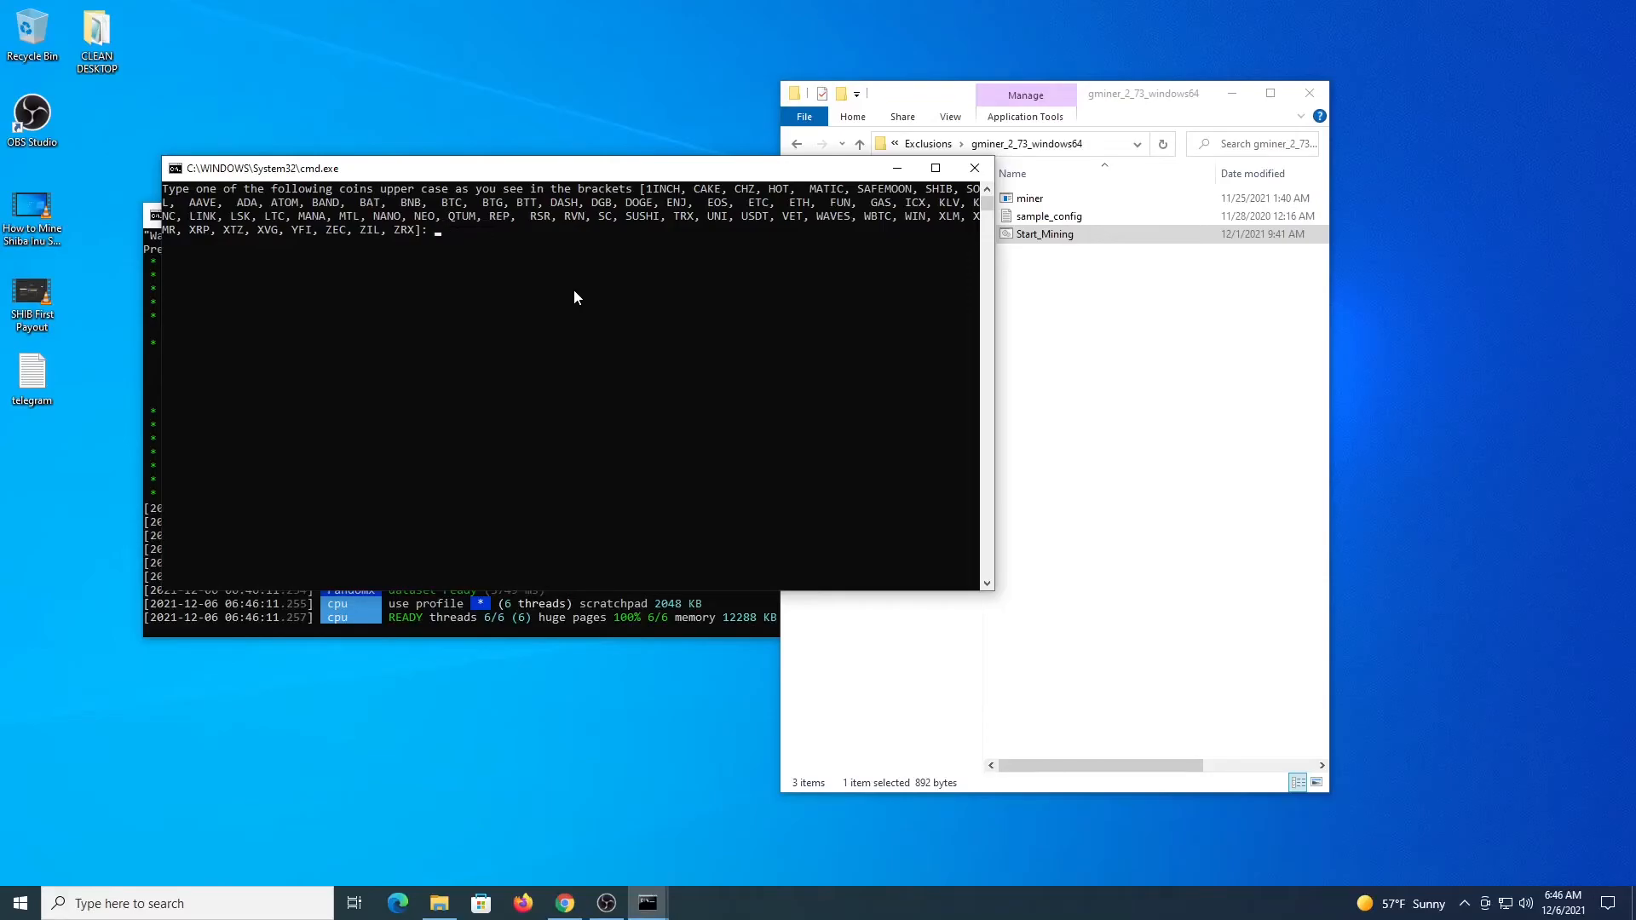
Answer GMiner's prompts with coin ADA, location eu, algorithm etchash and worker gpuworker.
{"action": "type", "text": "ADA"}
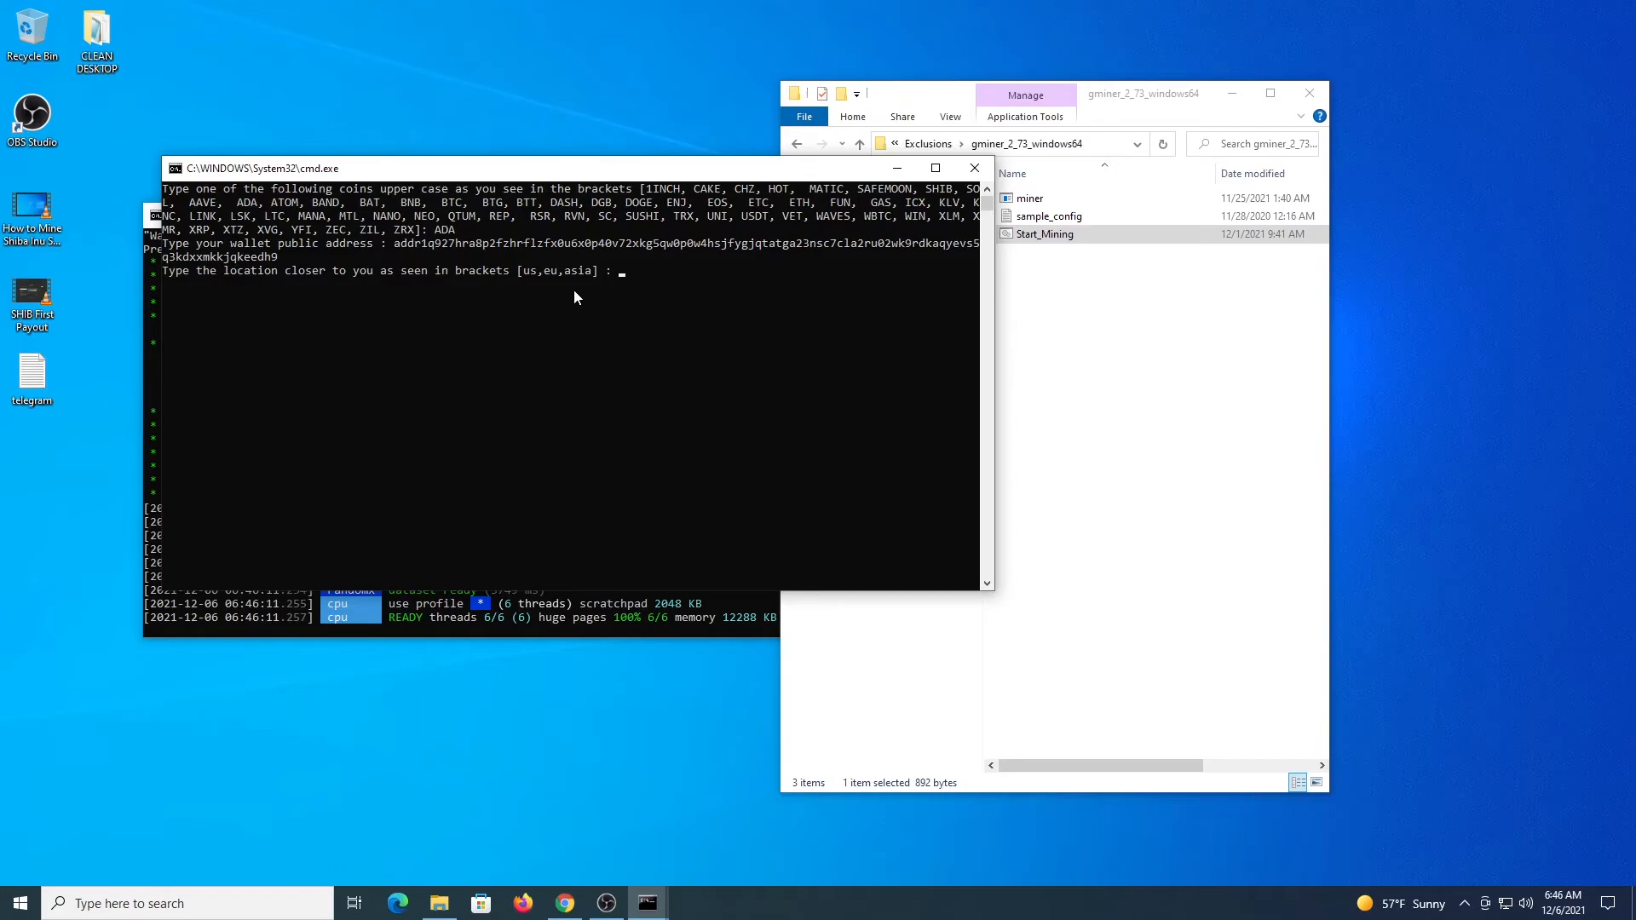
{"action": "type", "text": "eu"}
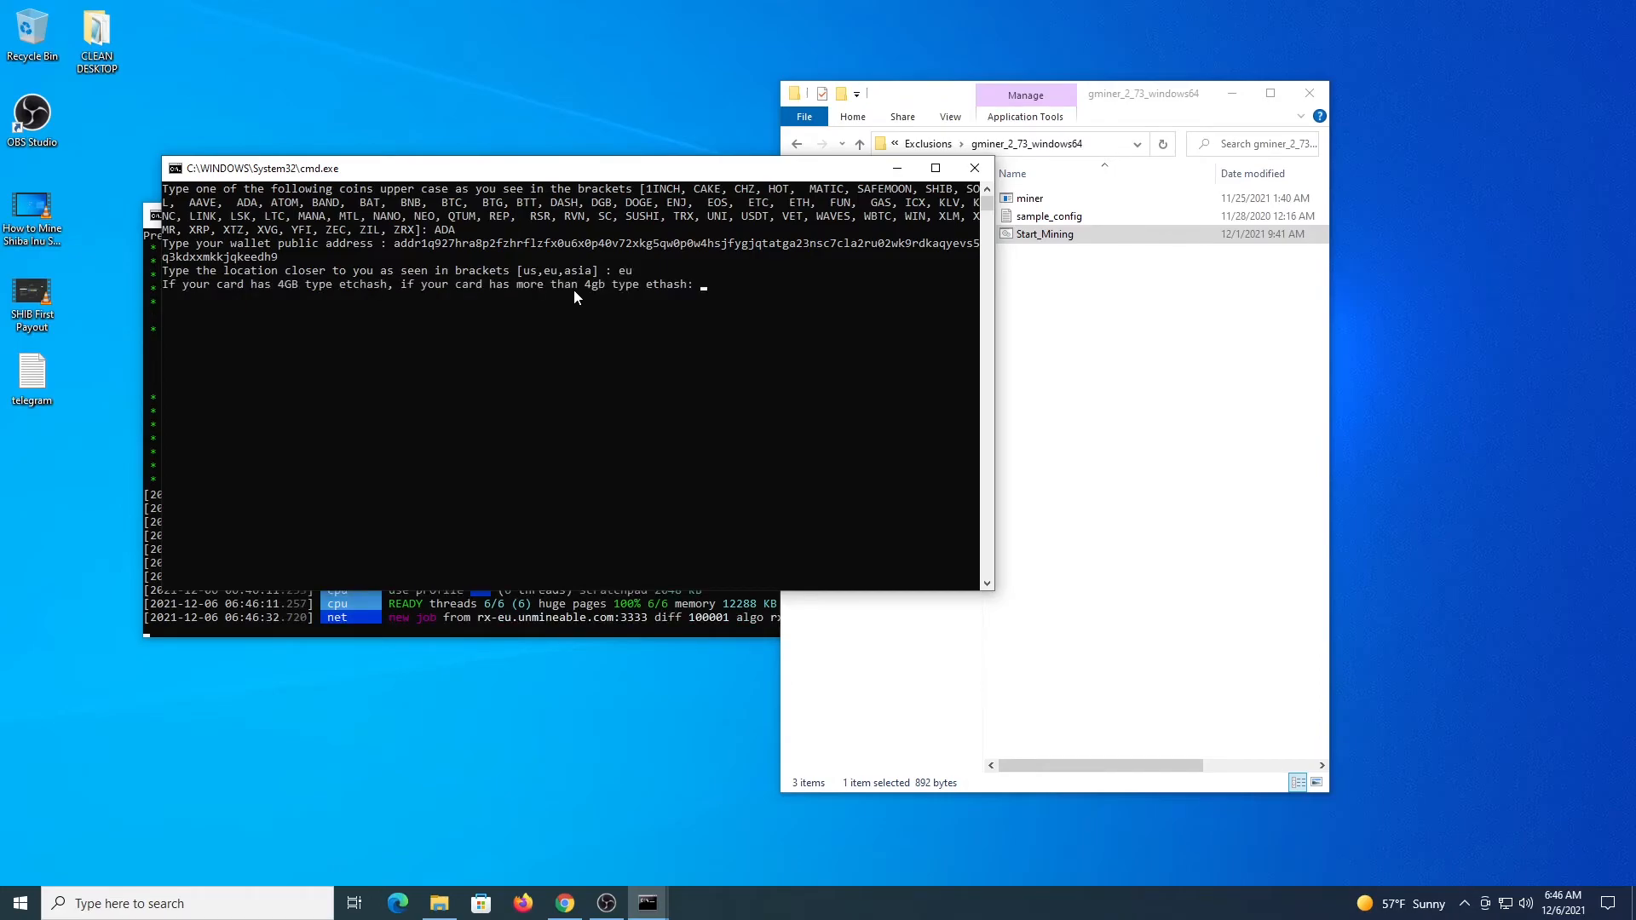
{"action": "type", "text": "etchas"}
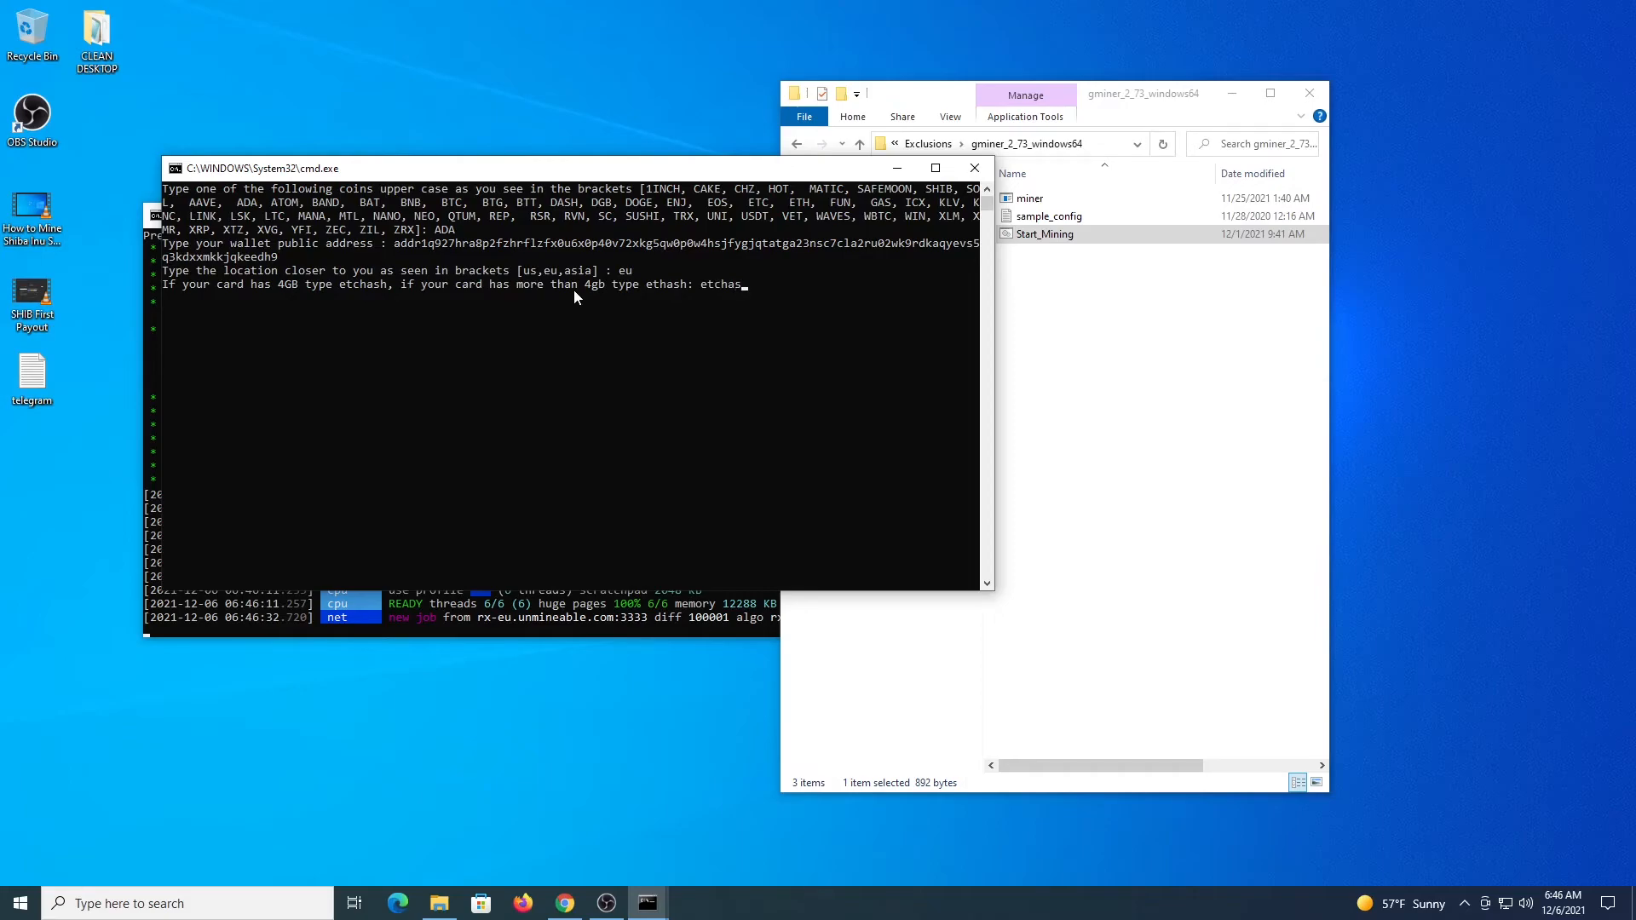
{"action": "type", "text": "h"}
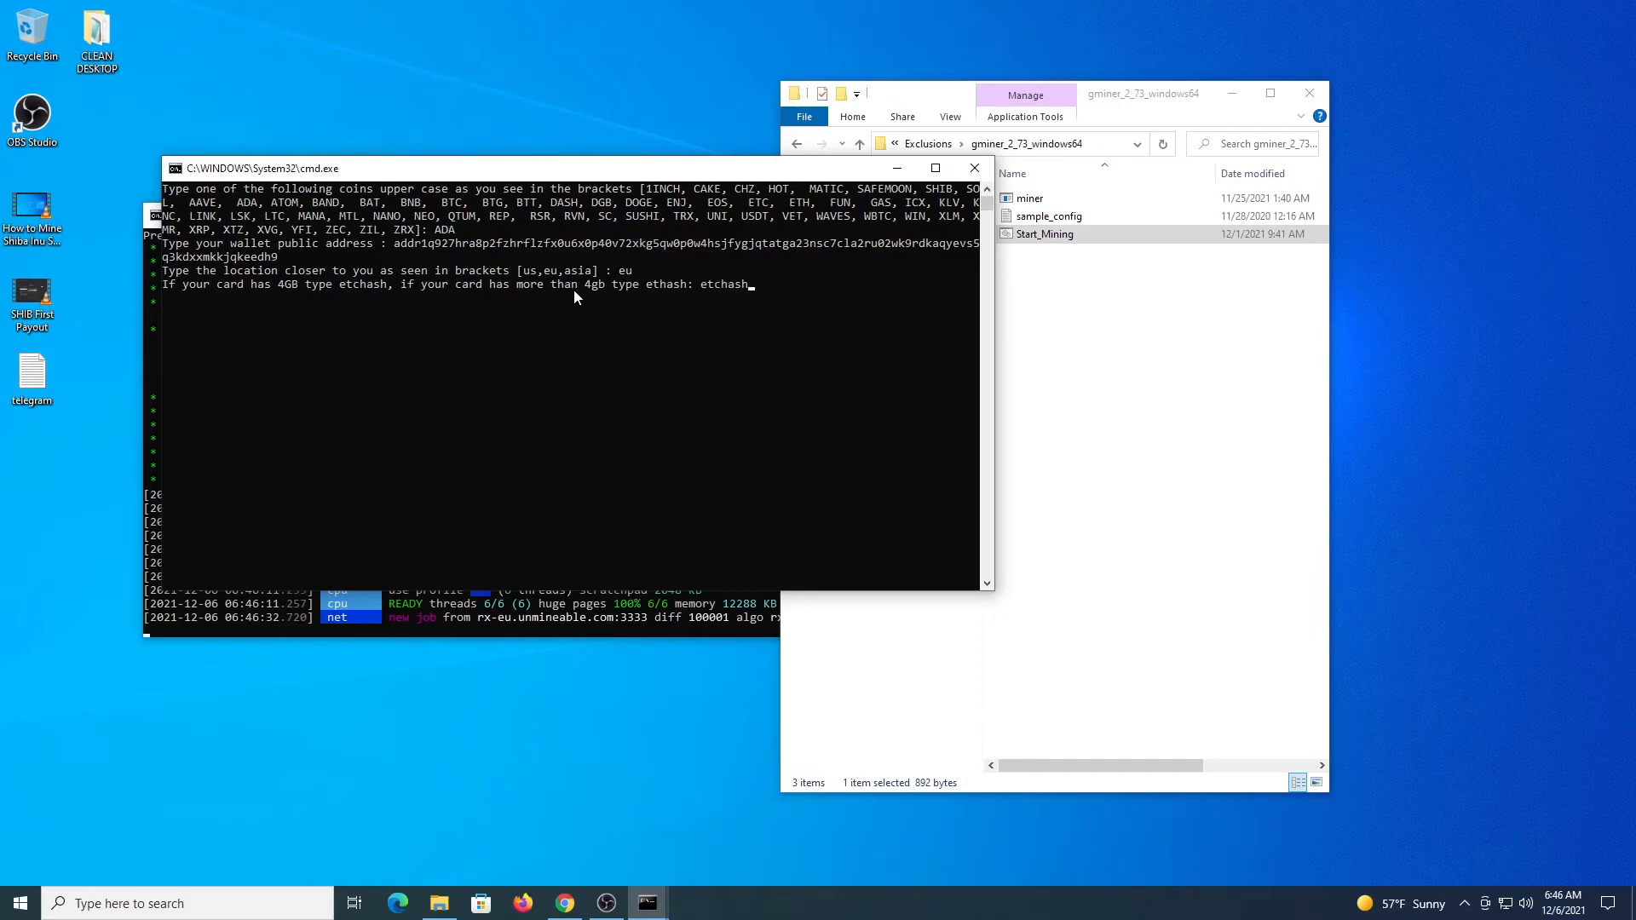
{"action": "key", "text": "enter"}
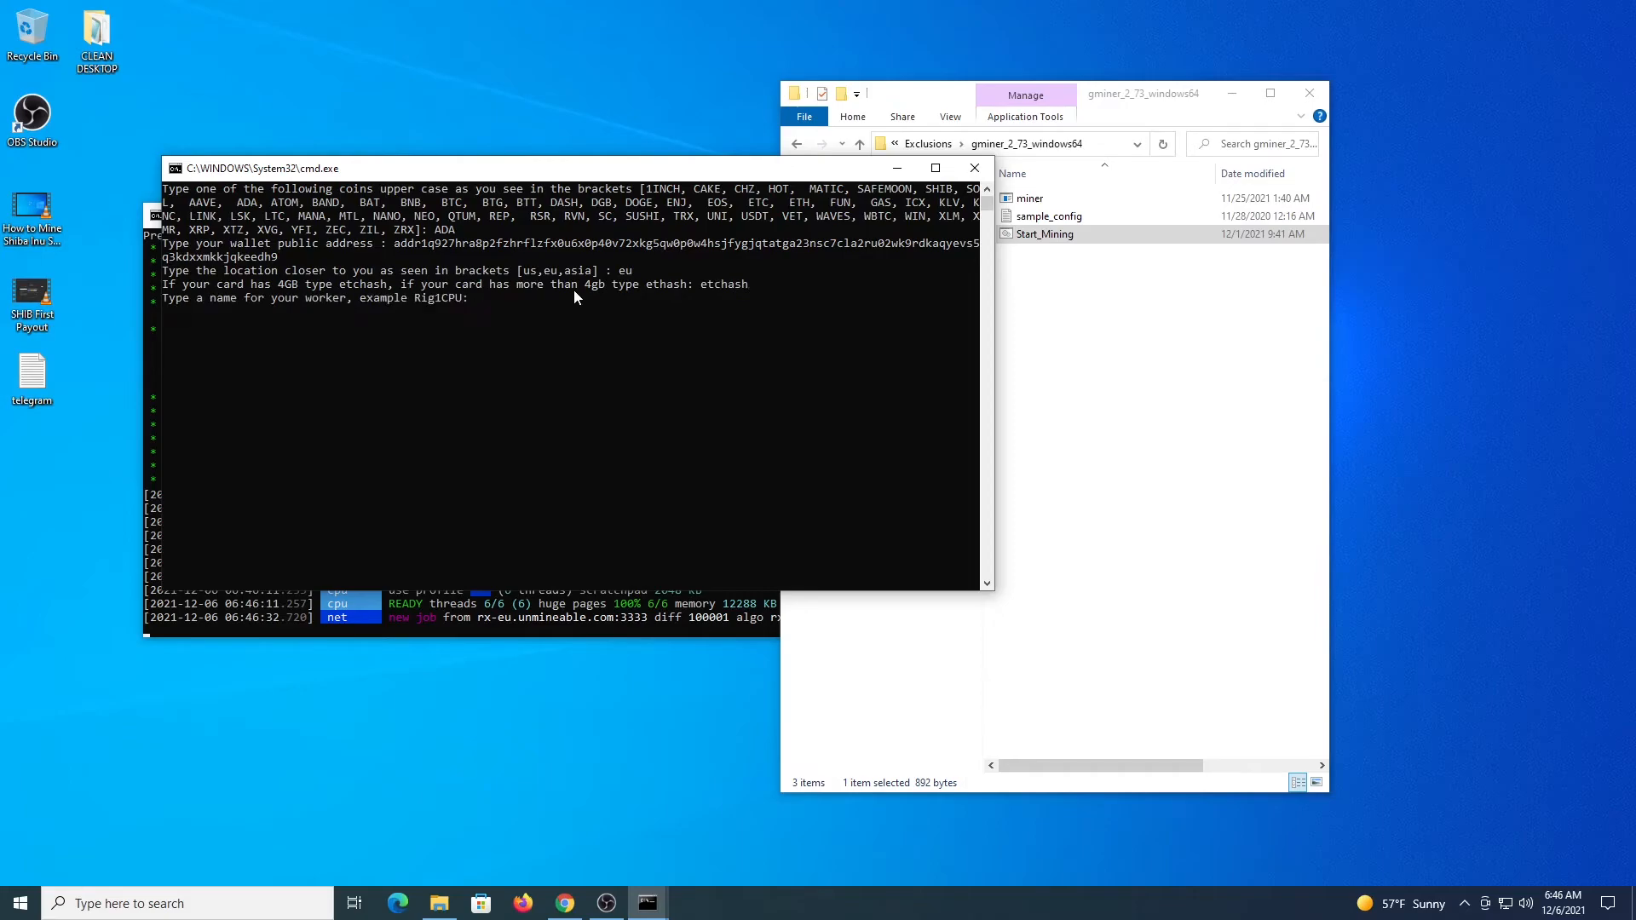
{"action": "type", "text": "gp"}
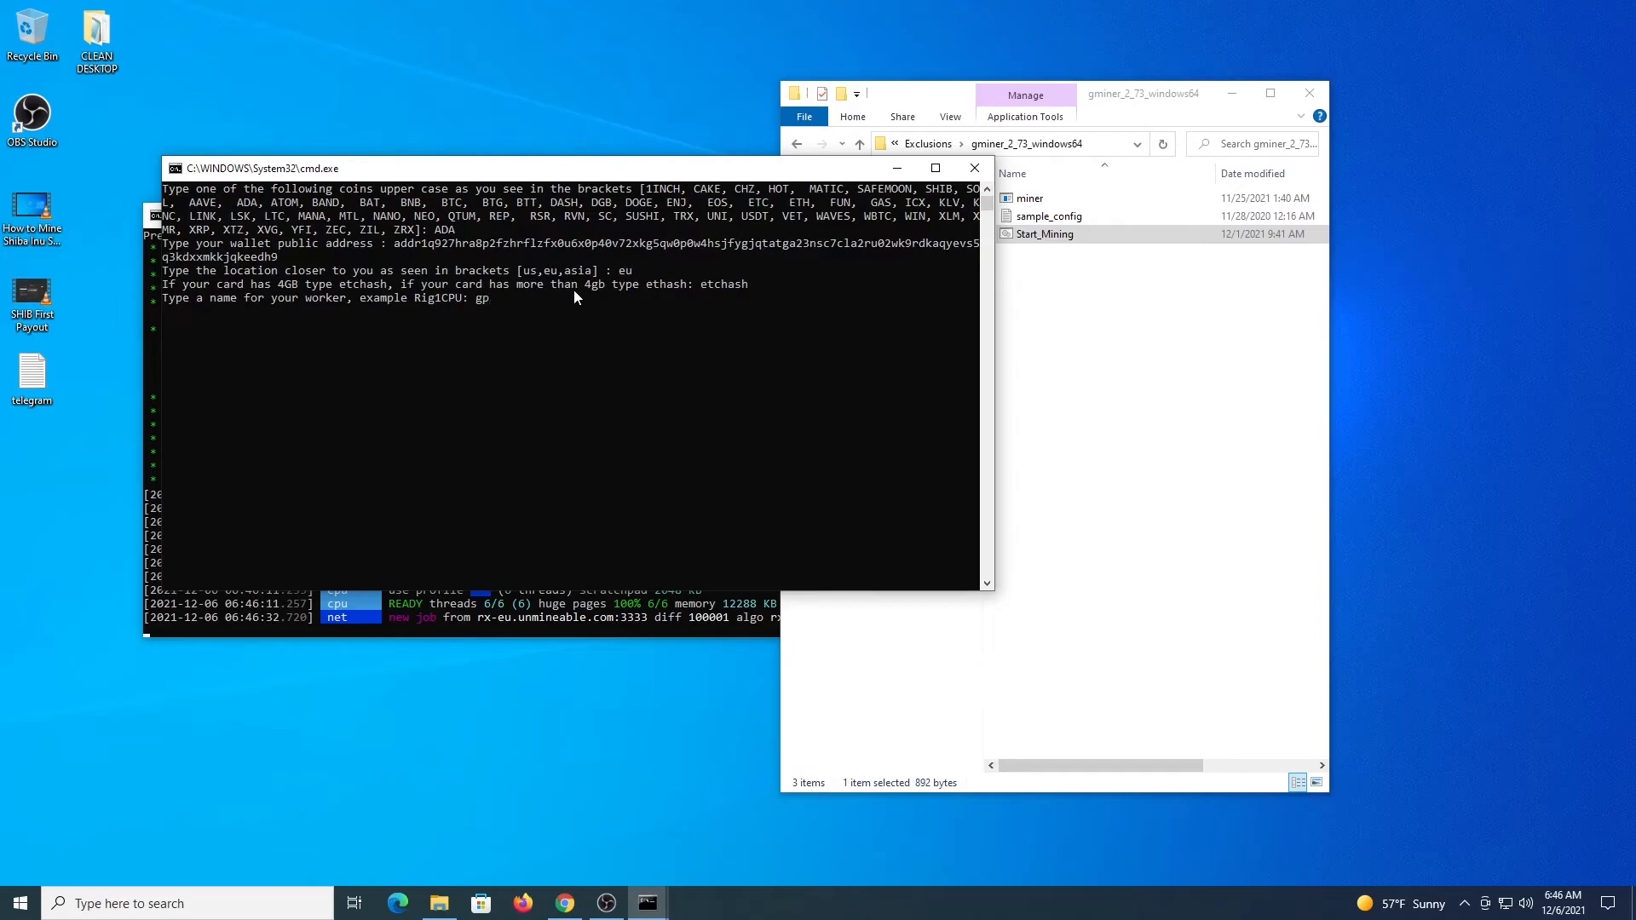
{"action": "type", "text": "puworker"}
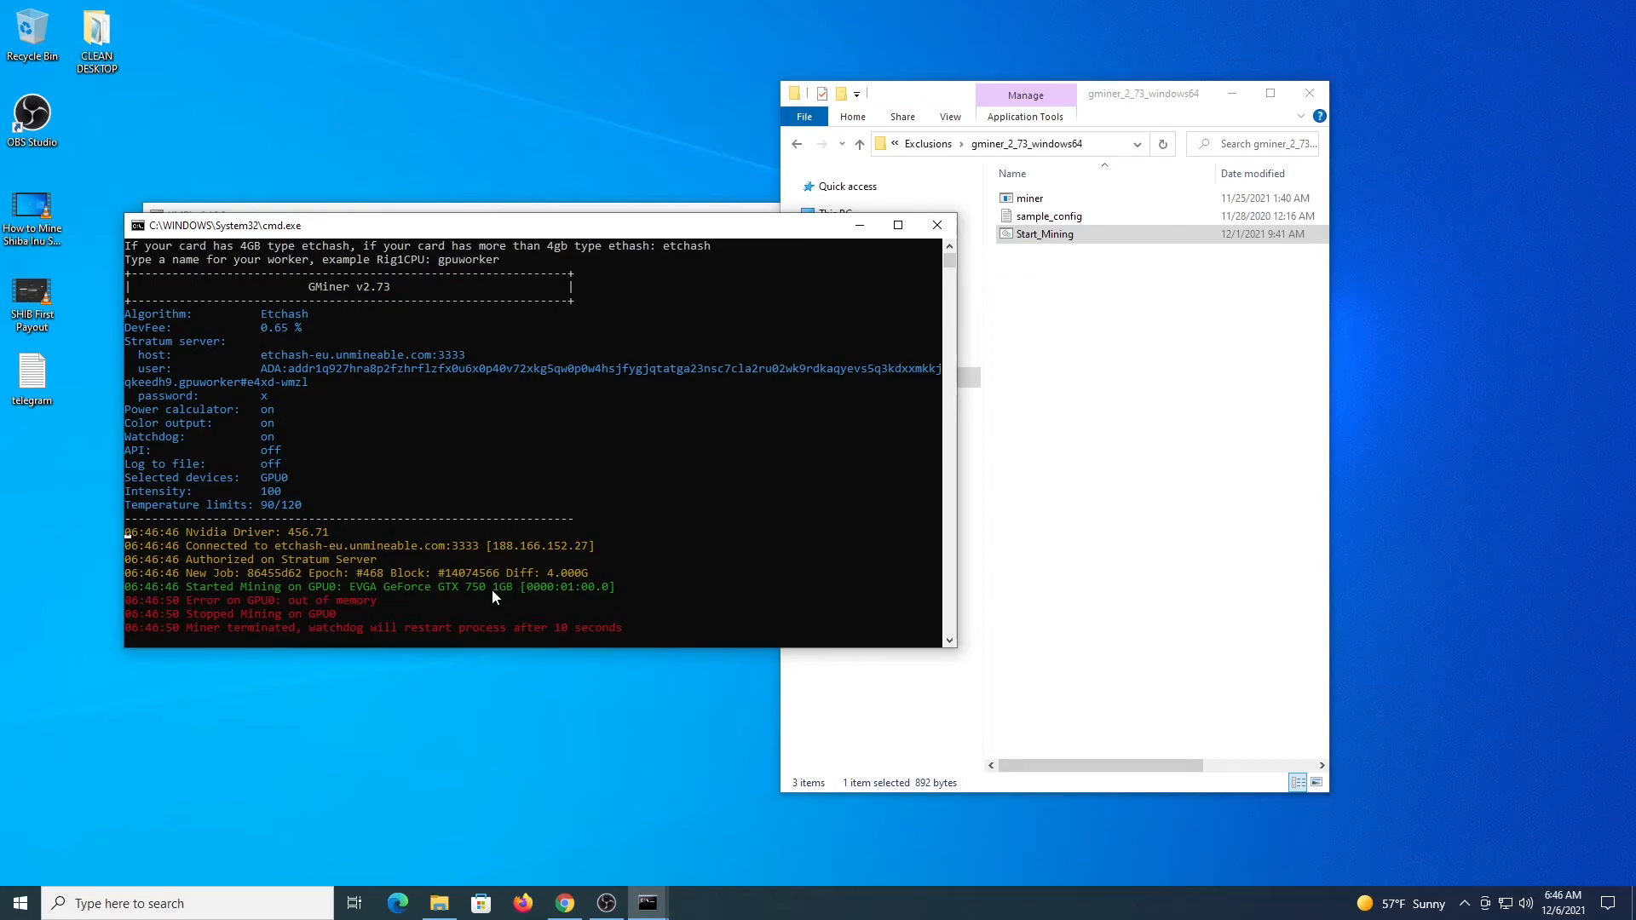
Interrupt the crashed GMiner run and confirm 'y' at the Terminate batch job prompt.
{"action": "key", "text": "ctrl+c"}
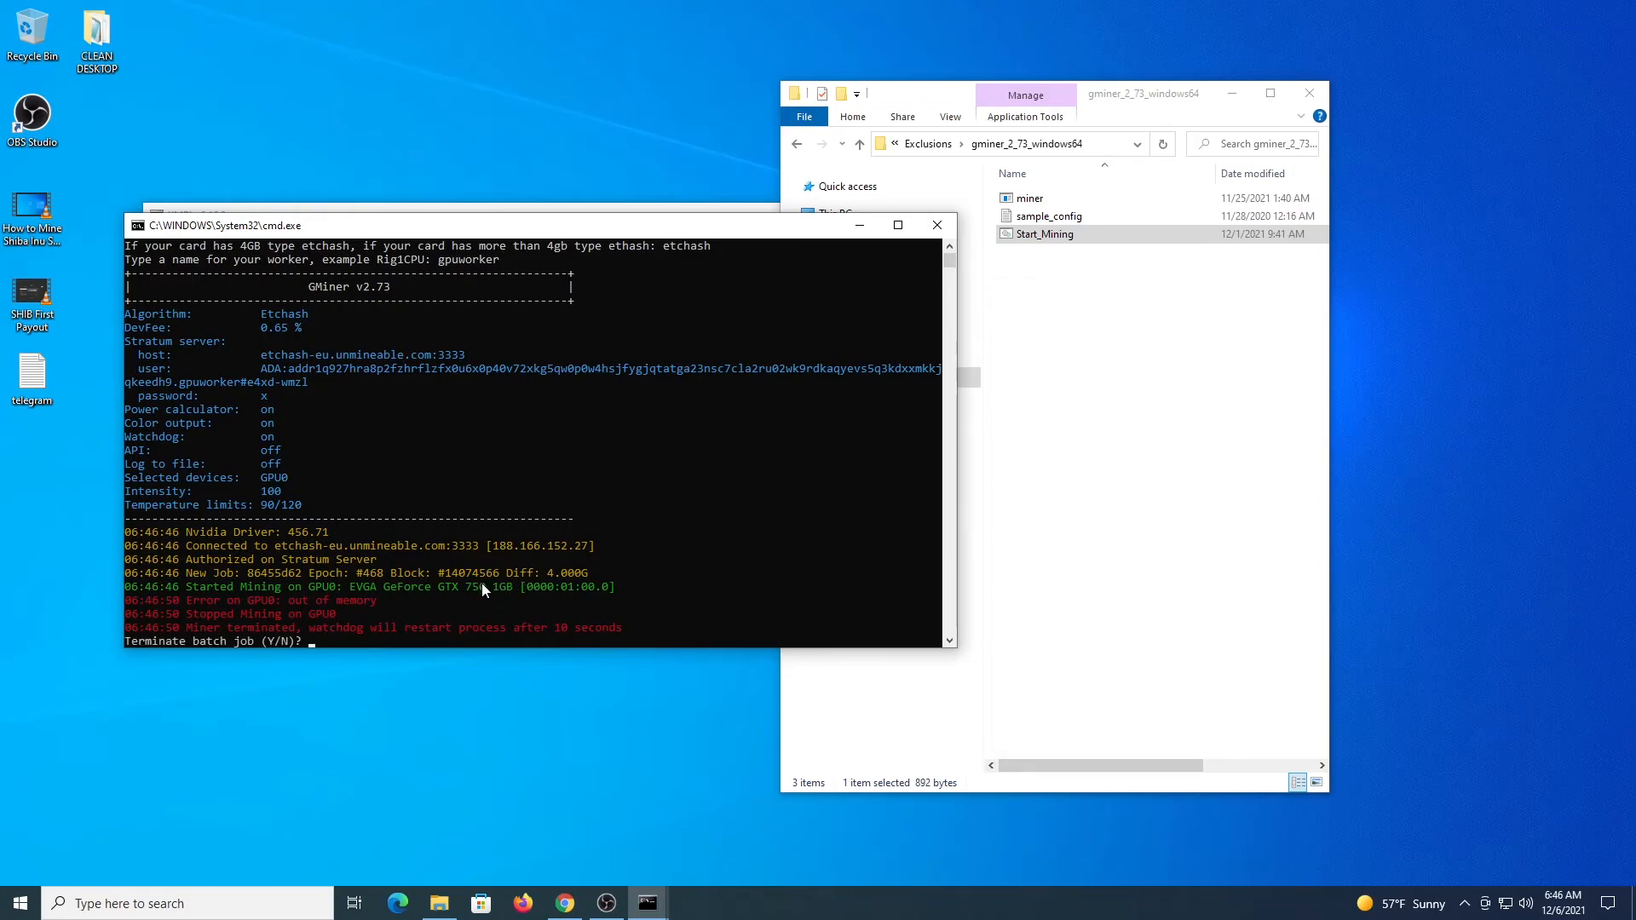
{"action": "type", "text": "y"}
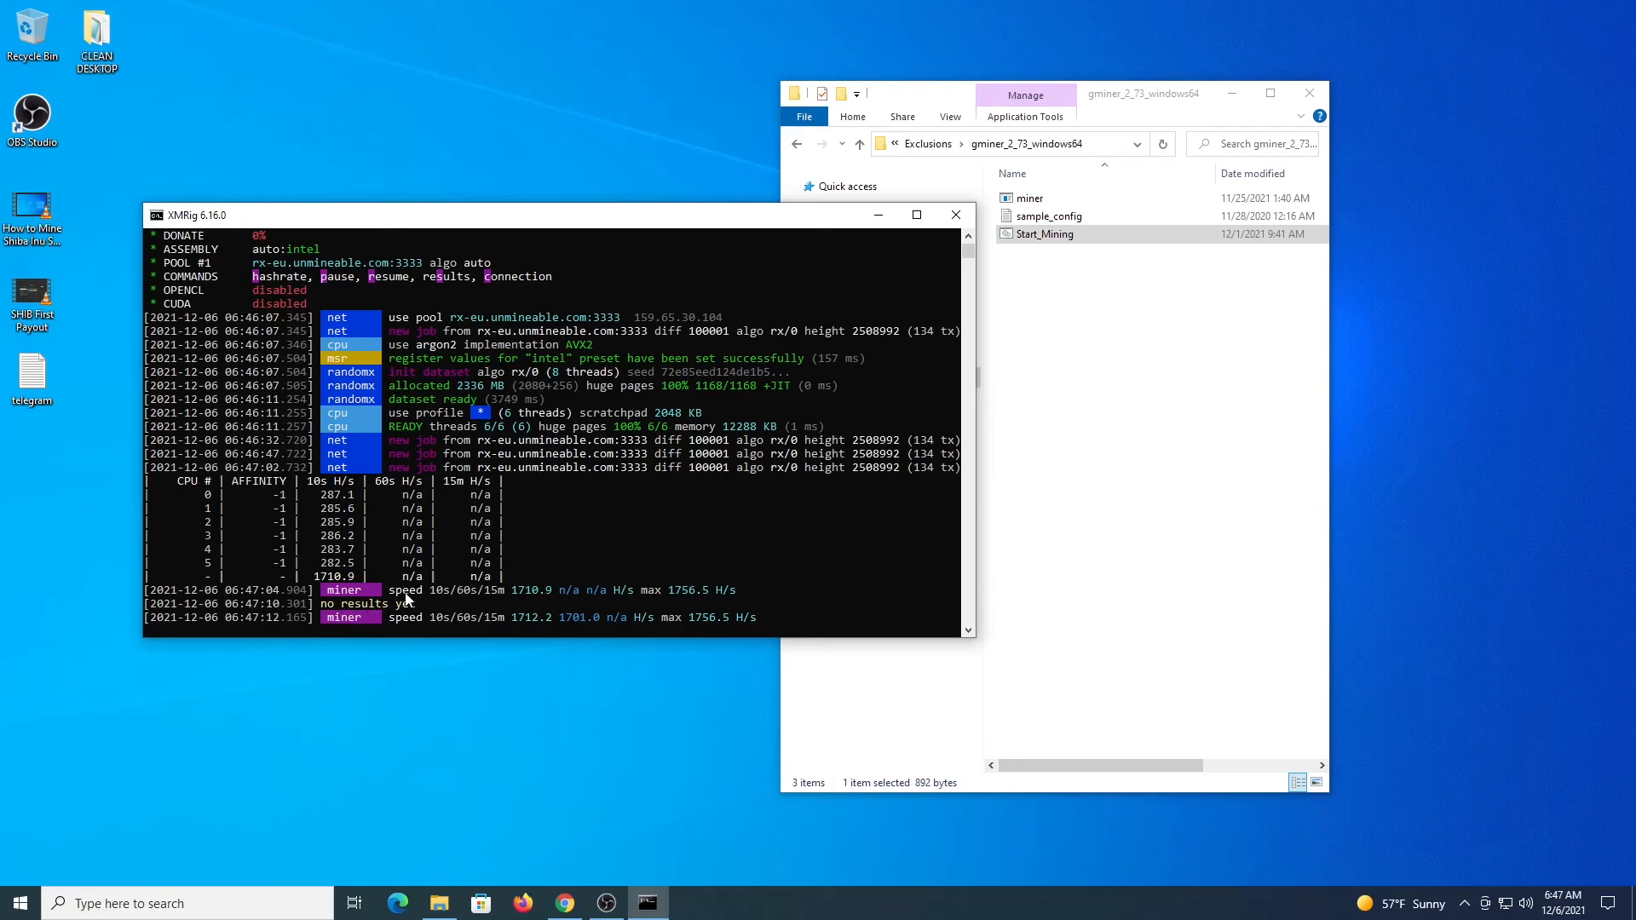
{"action": "mouse_move", "coordinate": [603, 311]}
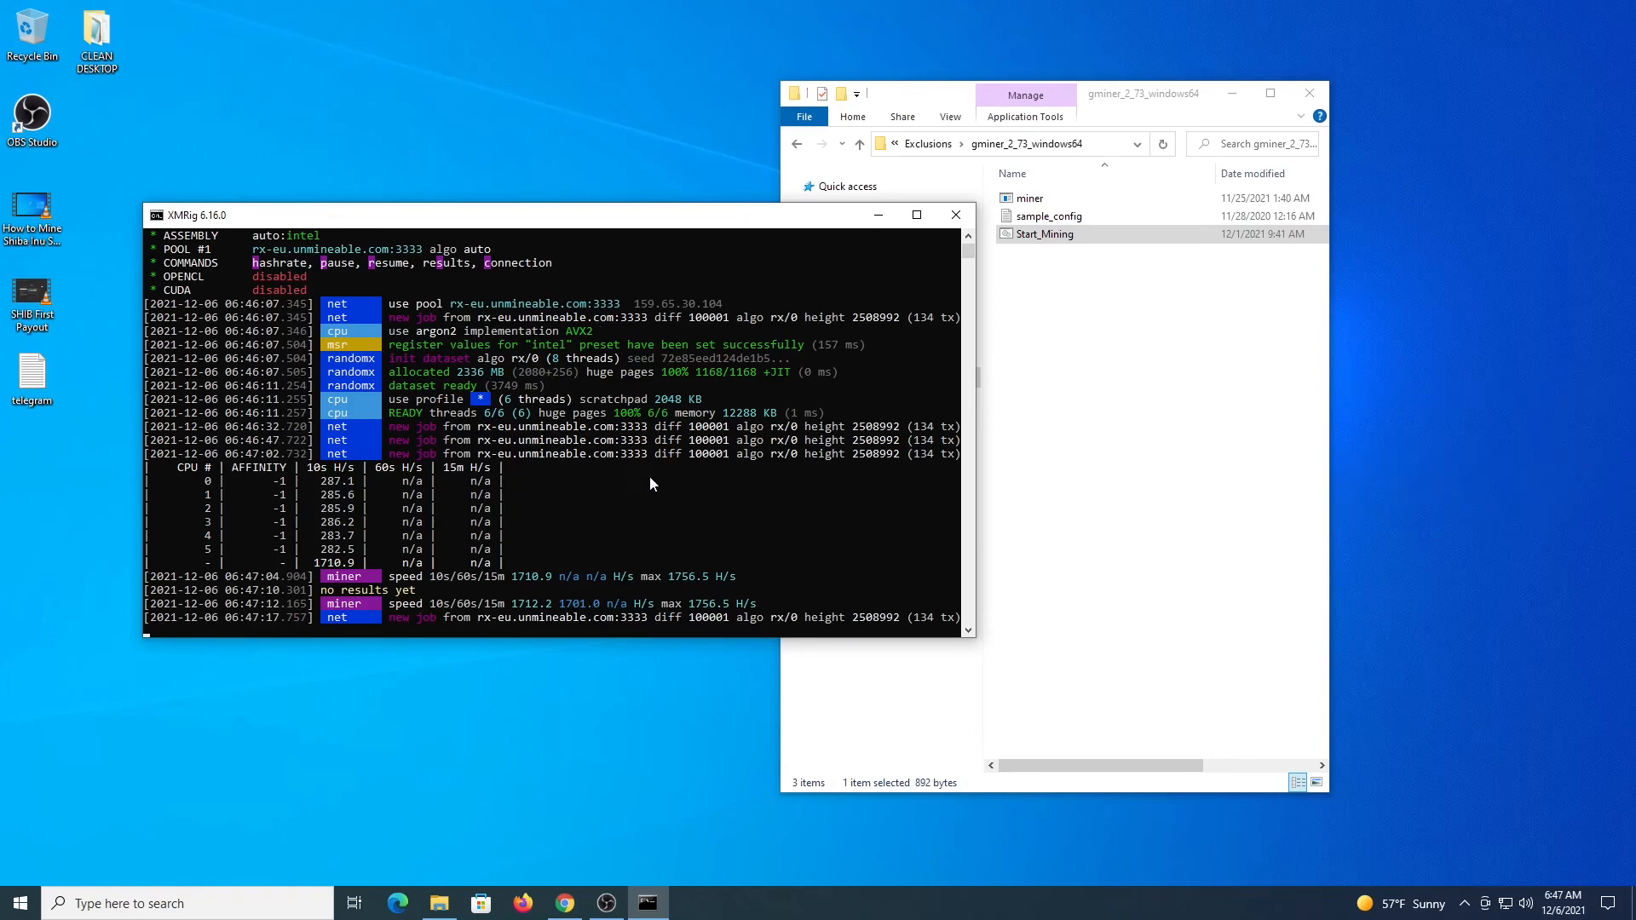
{"action": "mouse_move", "coordinate": [679, 456]}
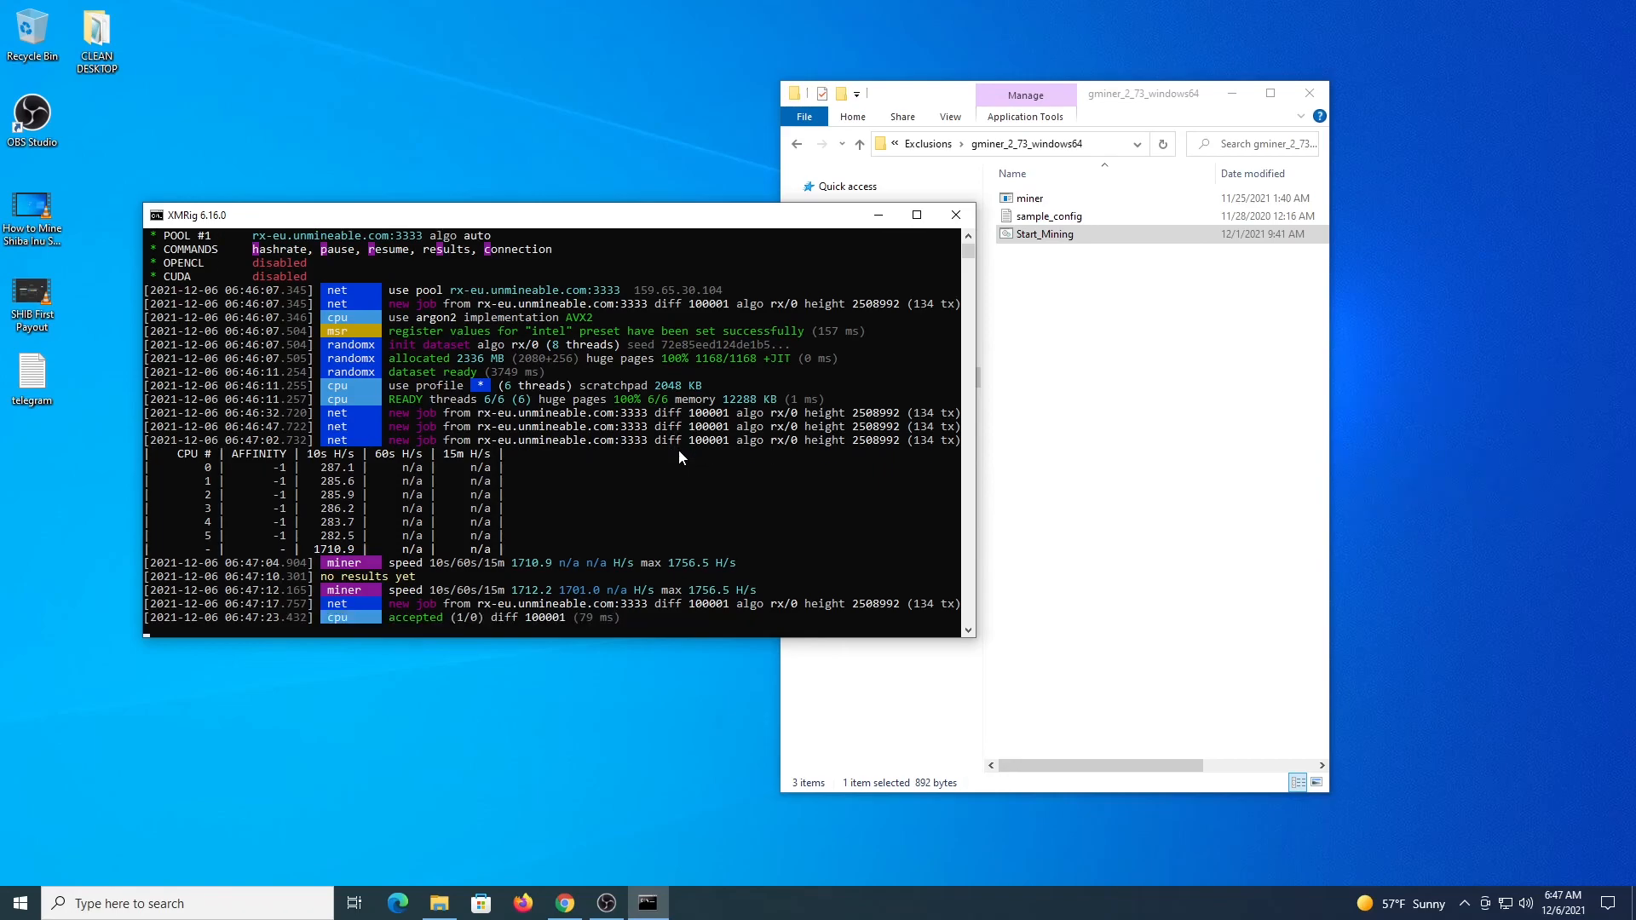
{"action": "mouse_move", "coordinate": [689, 420]}
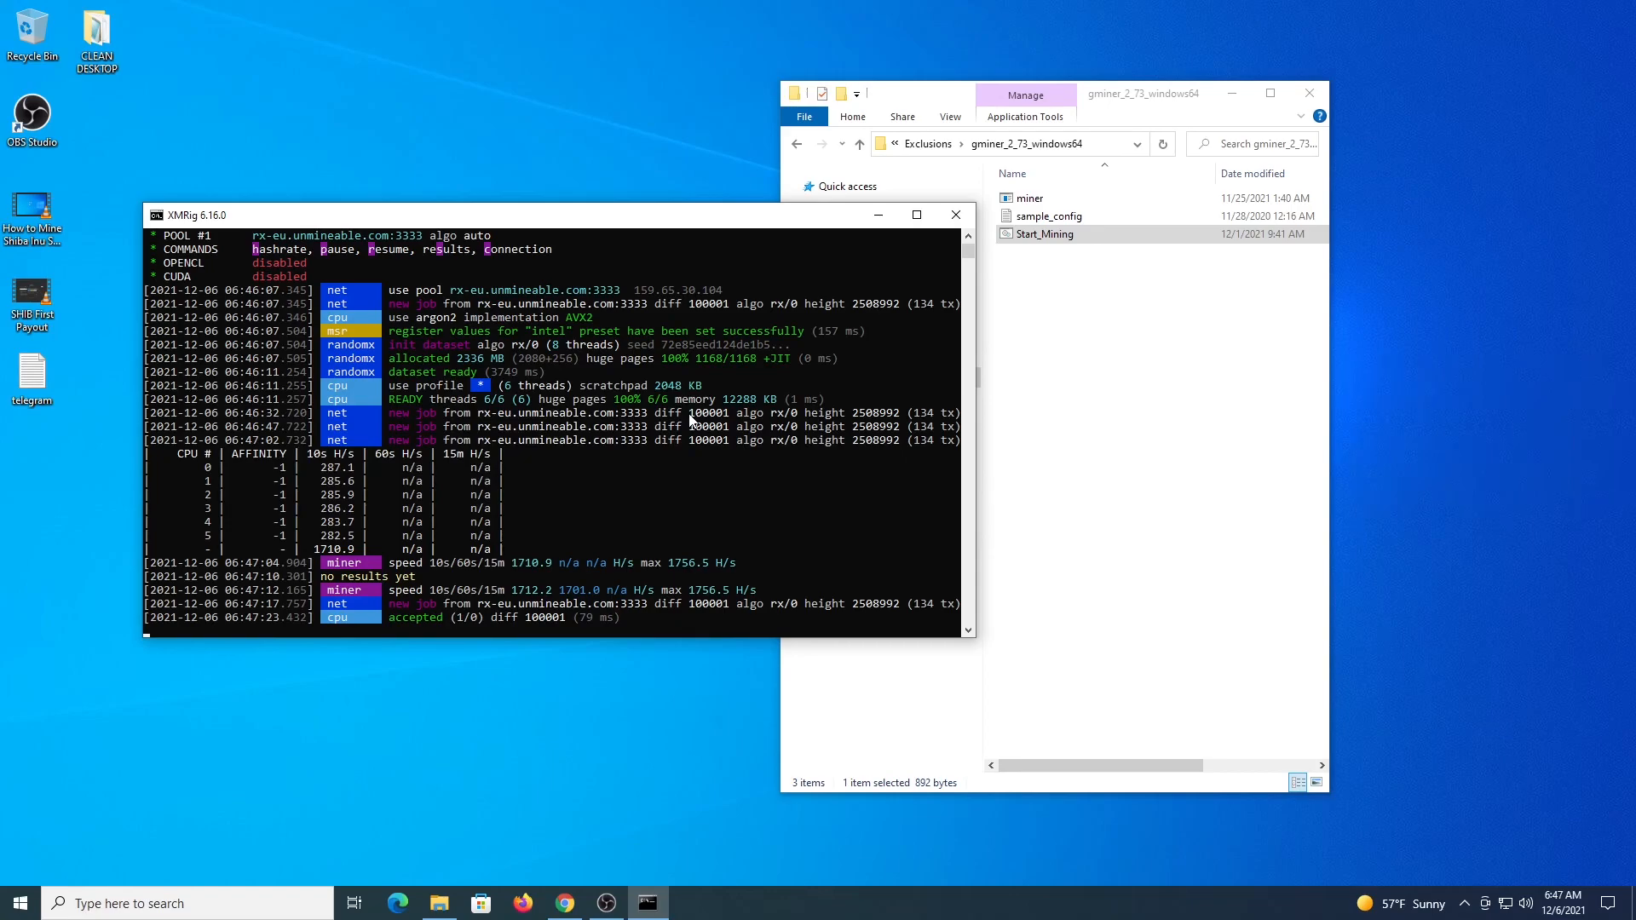